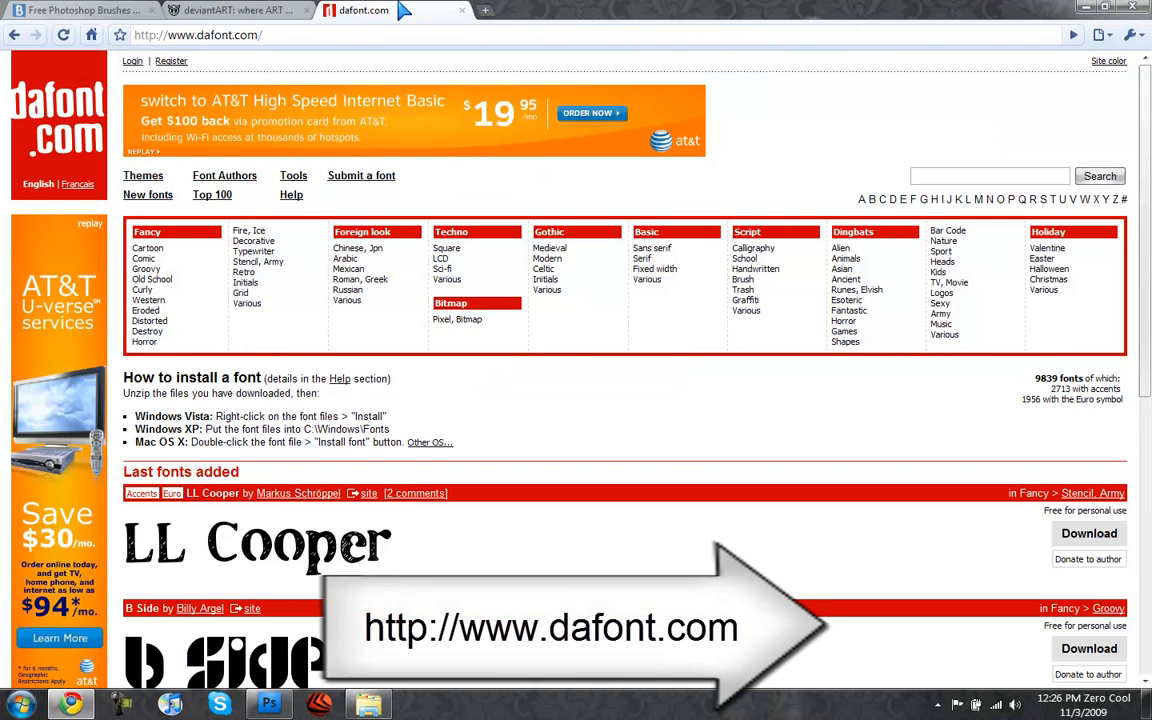
Finish the LL Cooper font download before browsing deviantART.
scroll(down, 3)
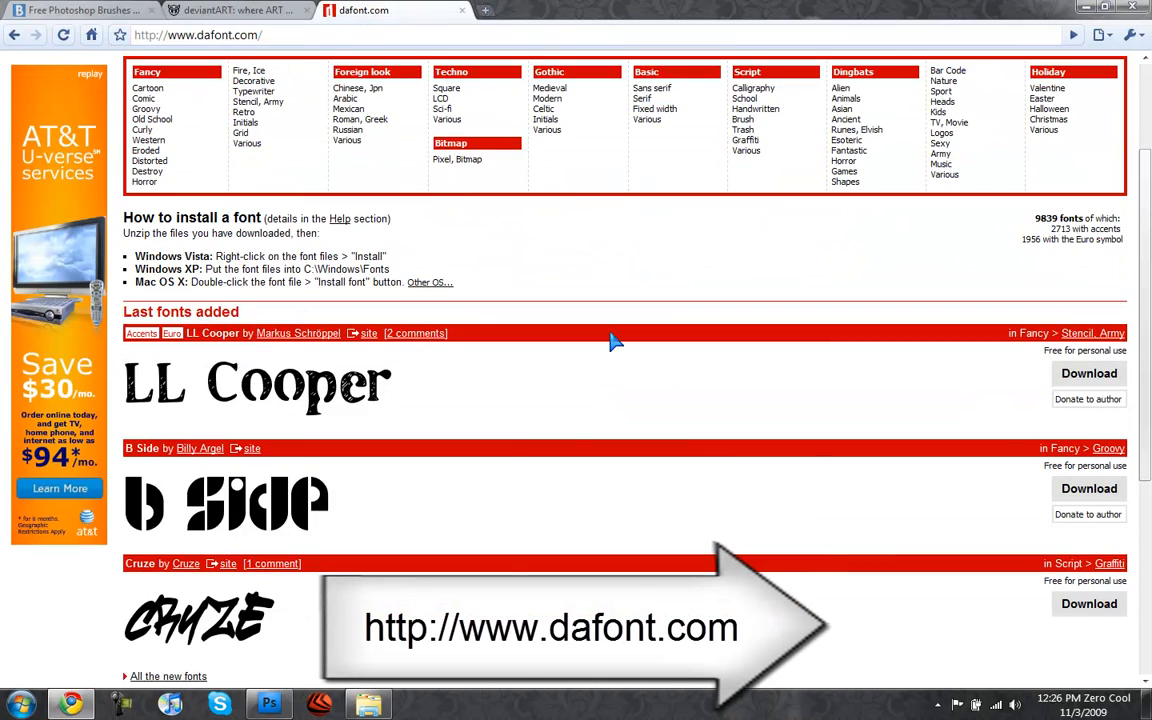
scroll(down, 3)
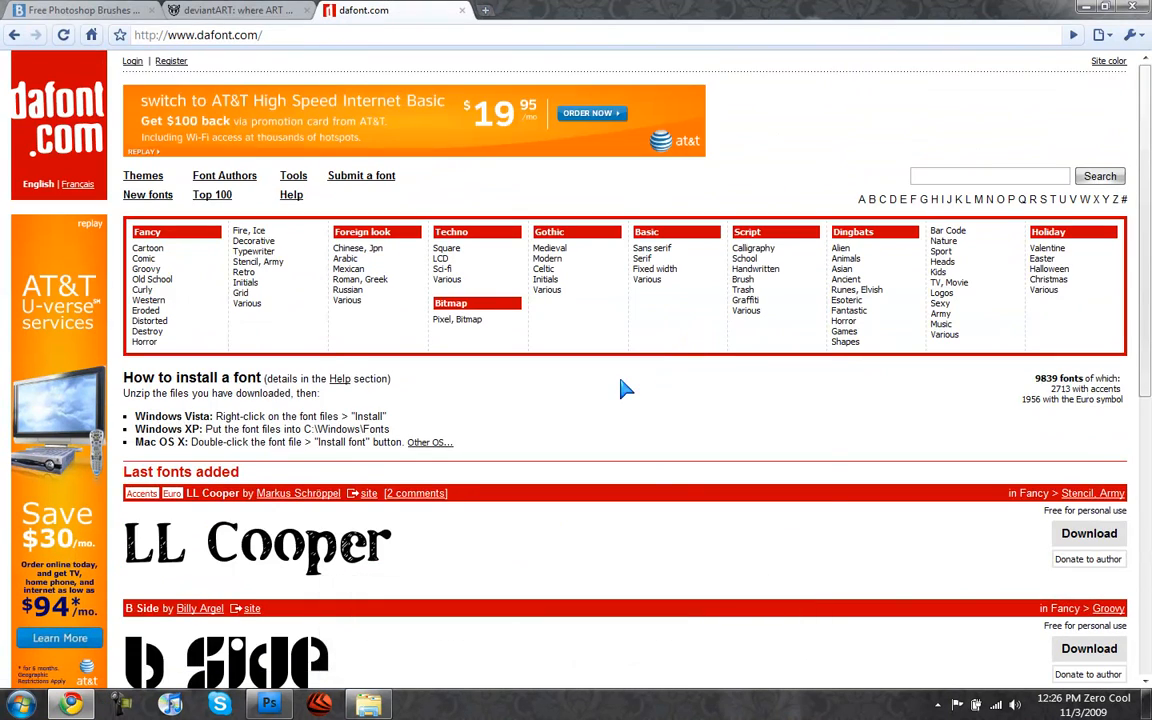
mouse_move(150, 462)
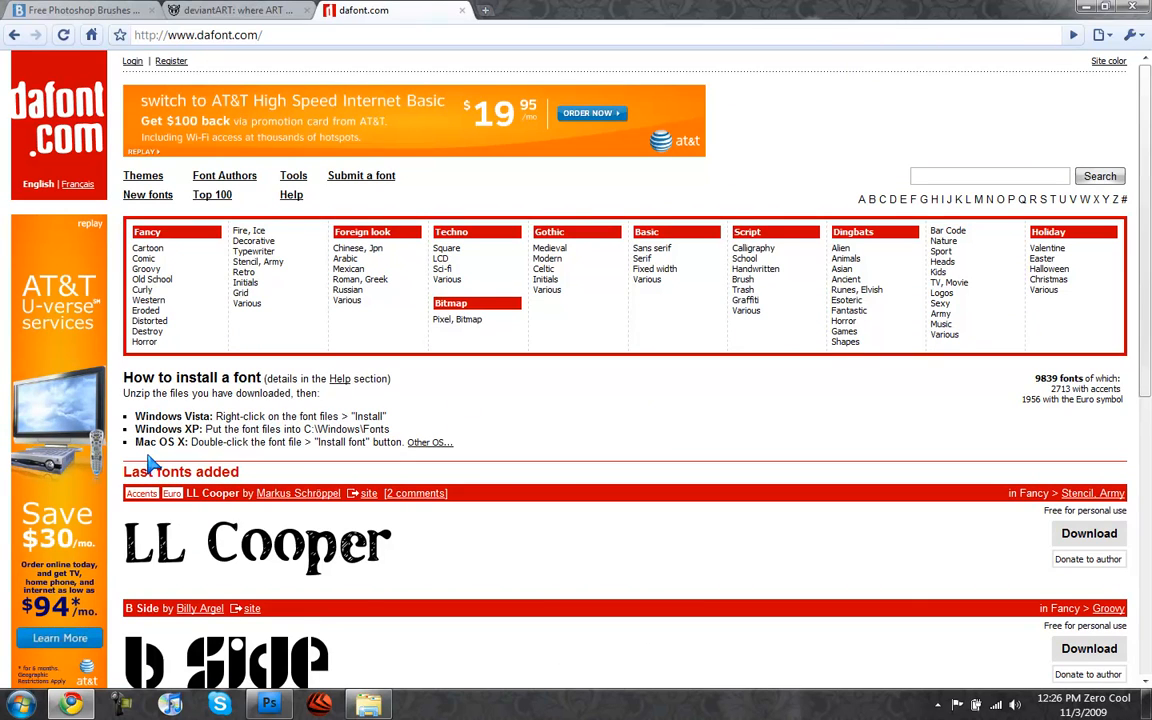
mouse_move(148, 268)
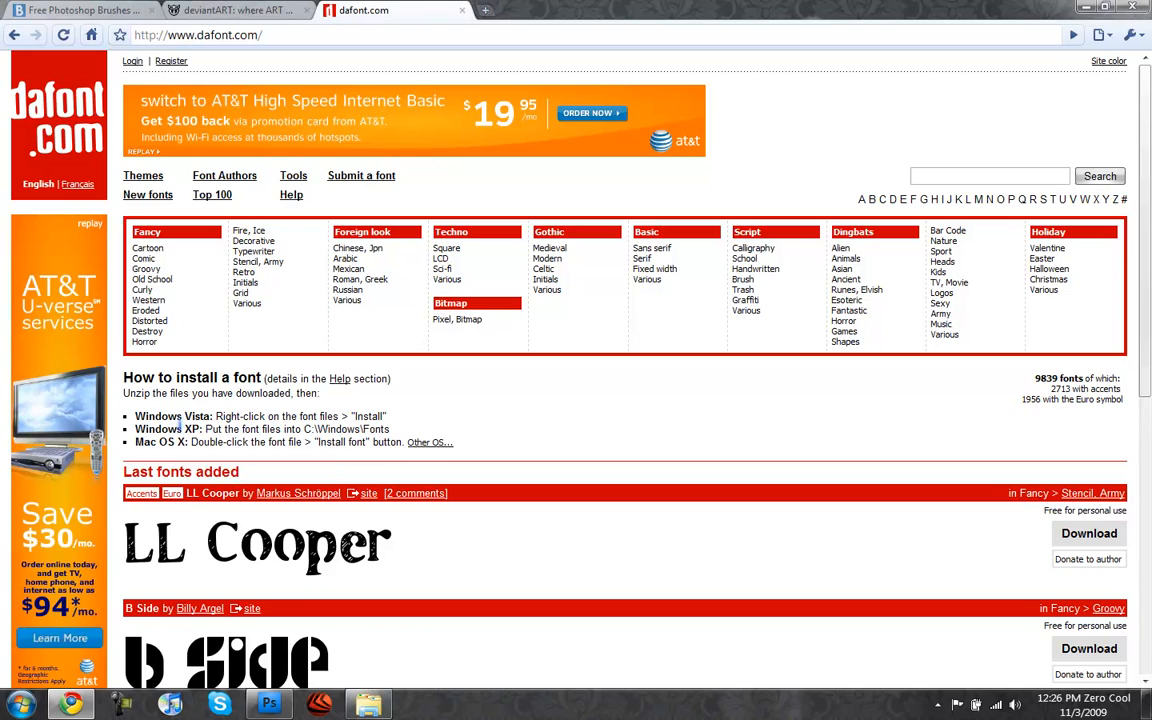
double_click(218, 442)
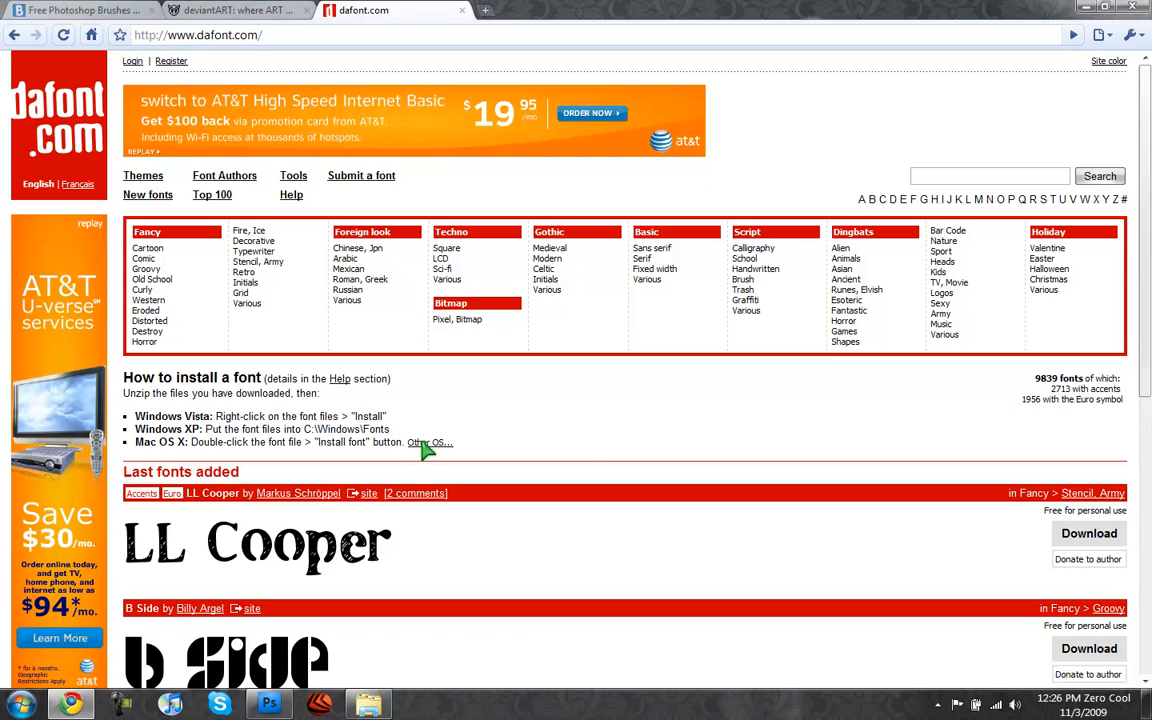
mouse_move(620, 420)
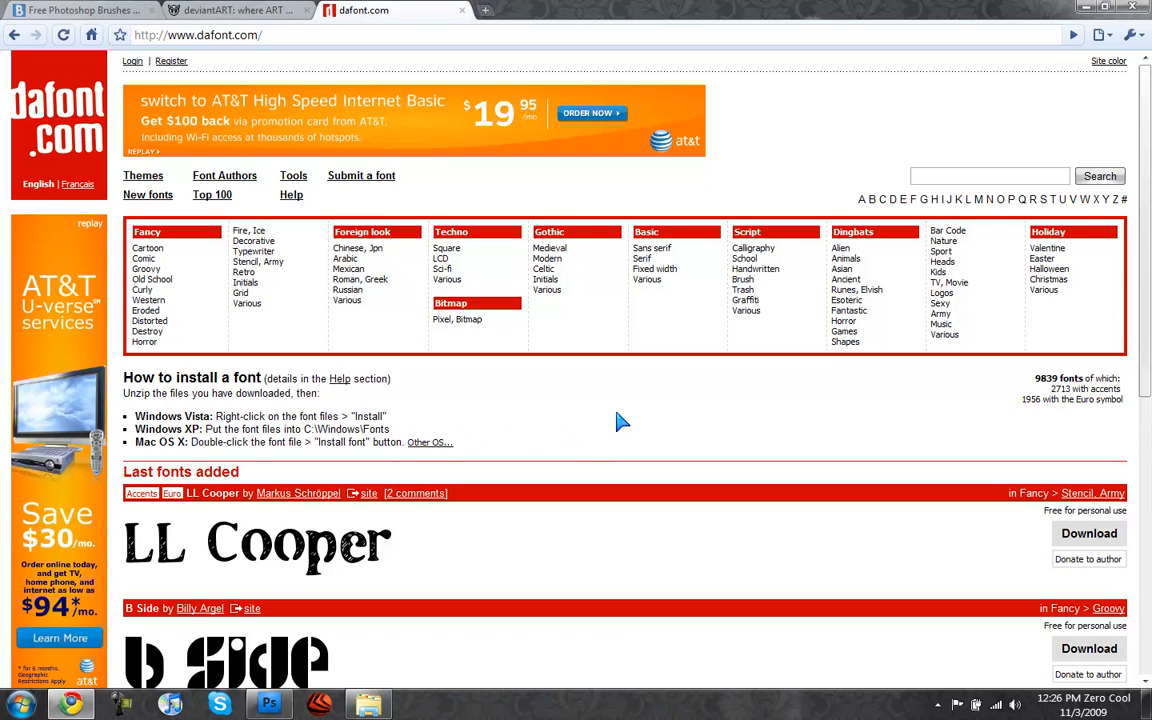
mouse_move(616, 350)
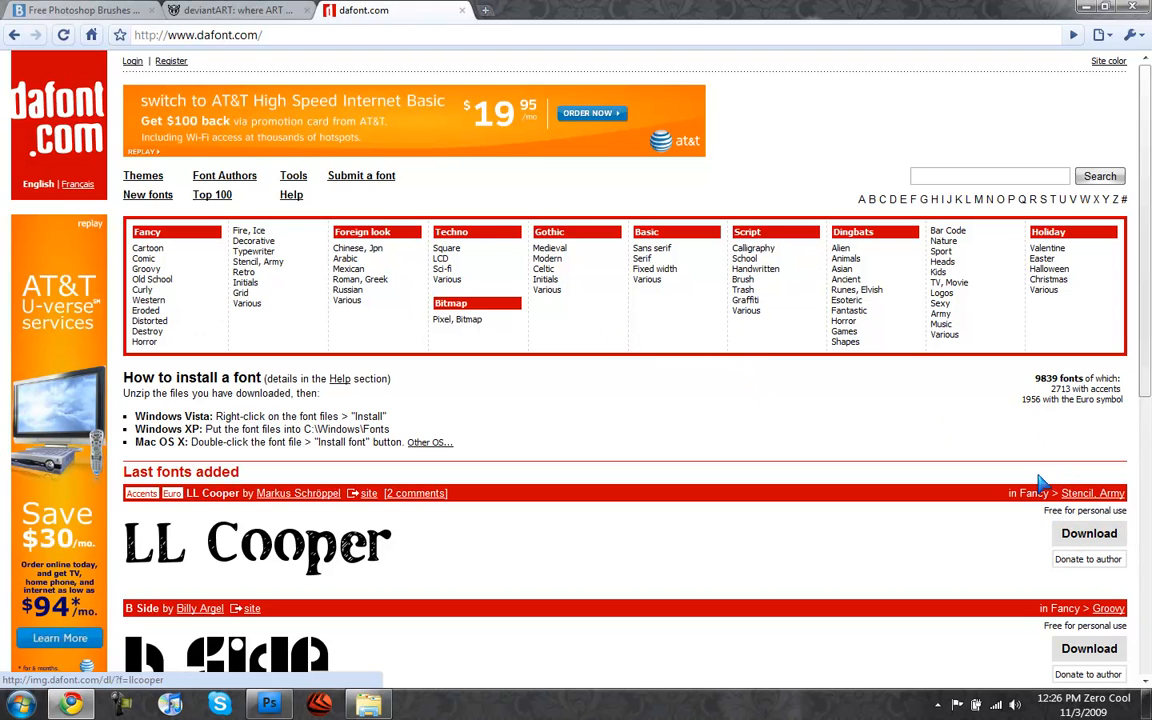
click(236, 10)
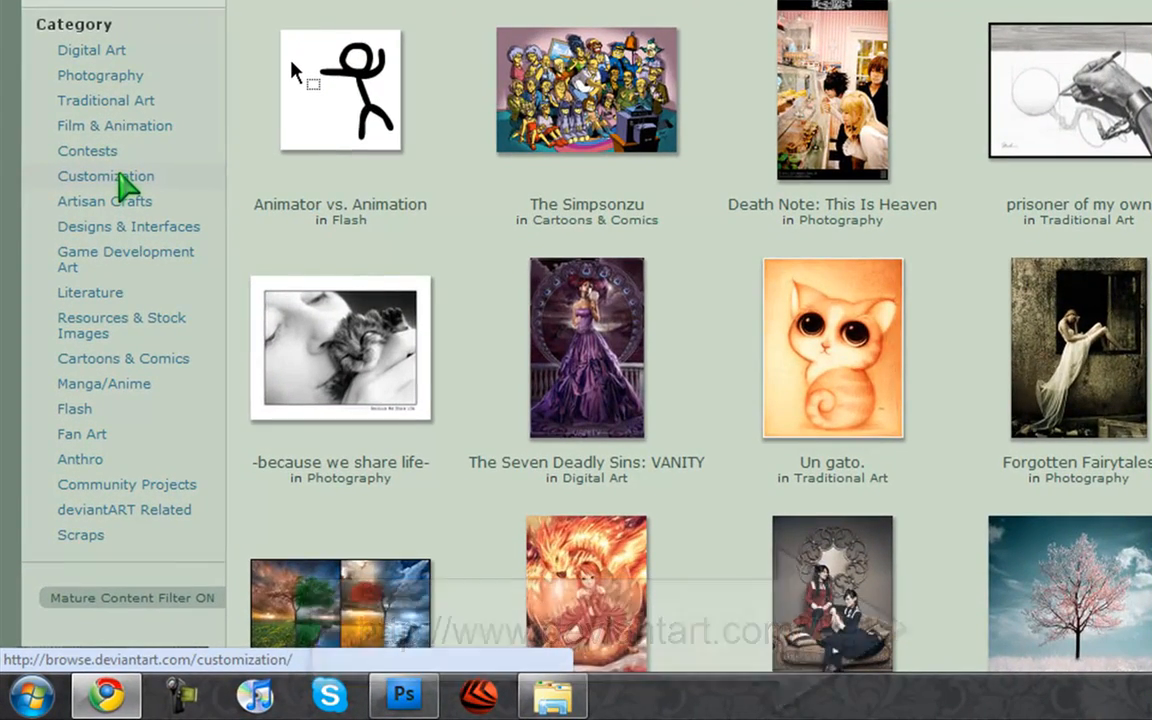
Browse to Customization > Wallpaper > Tiles to list the most popular tile wallpapers.
click(104, 176)
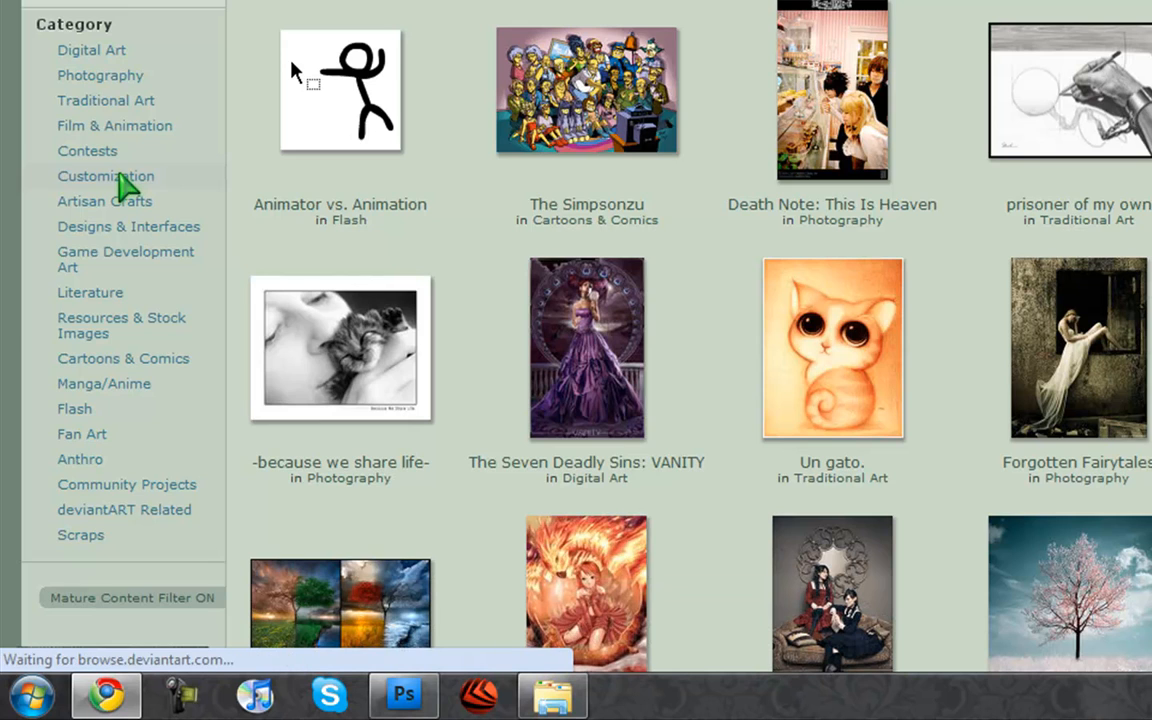
click(106, 176)
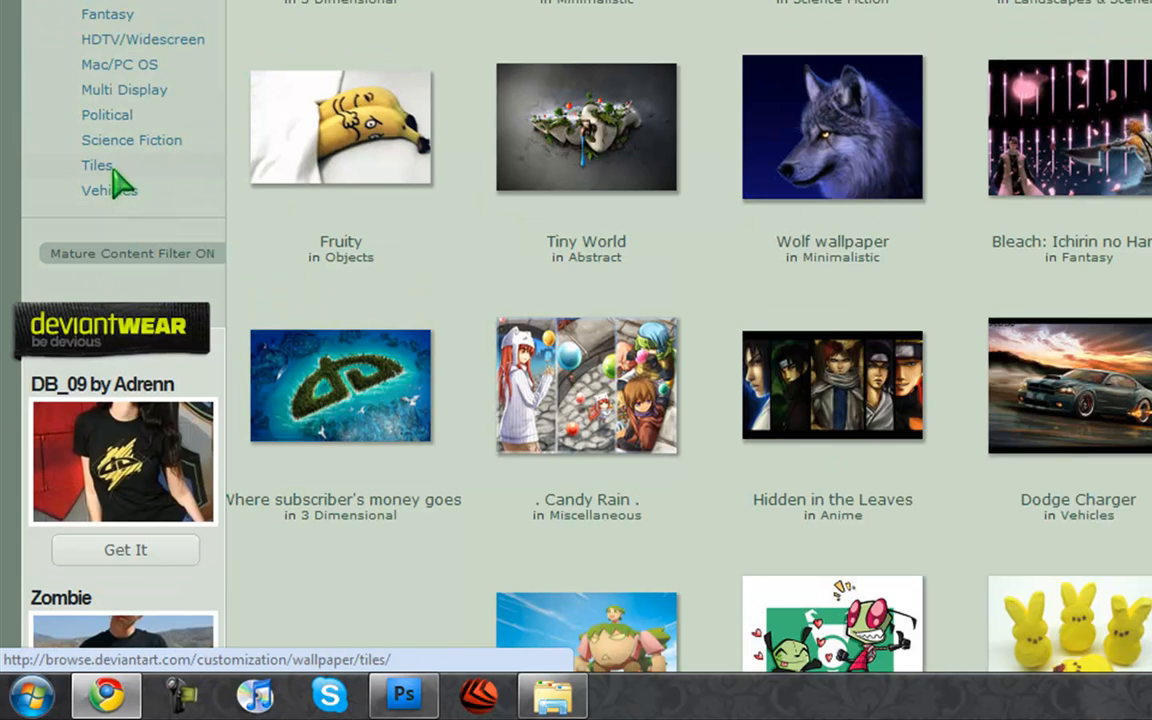
click(96, 172)
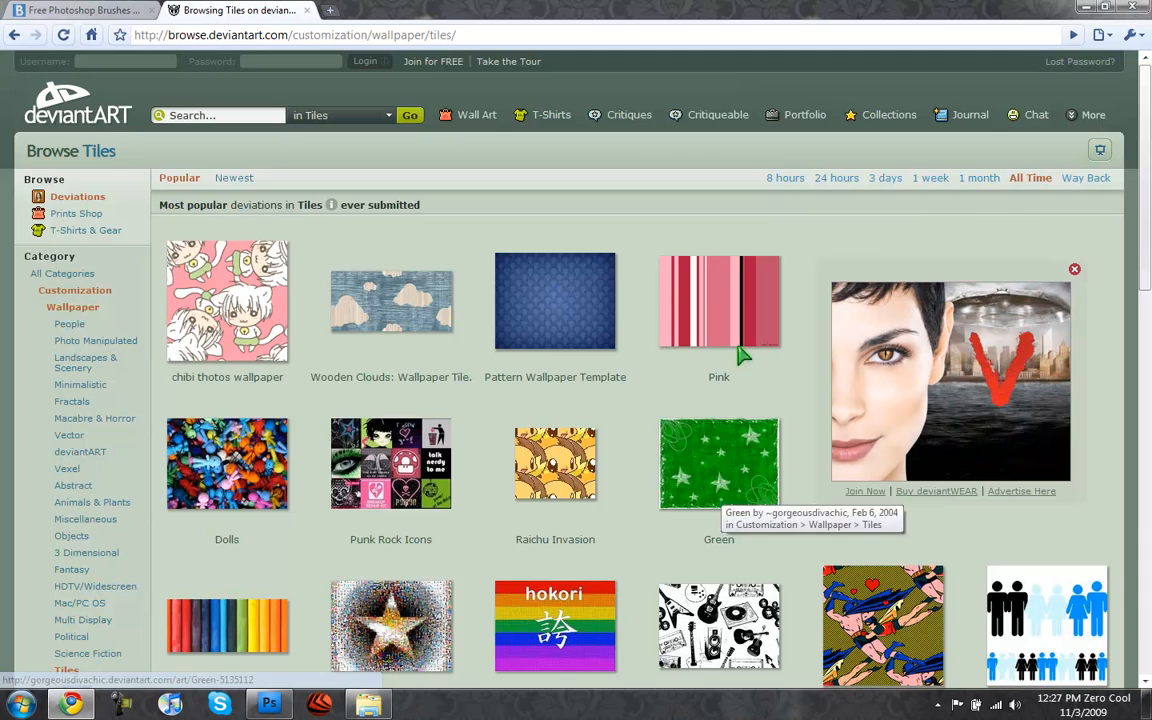
mouse_move(736, 424)
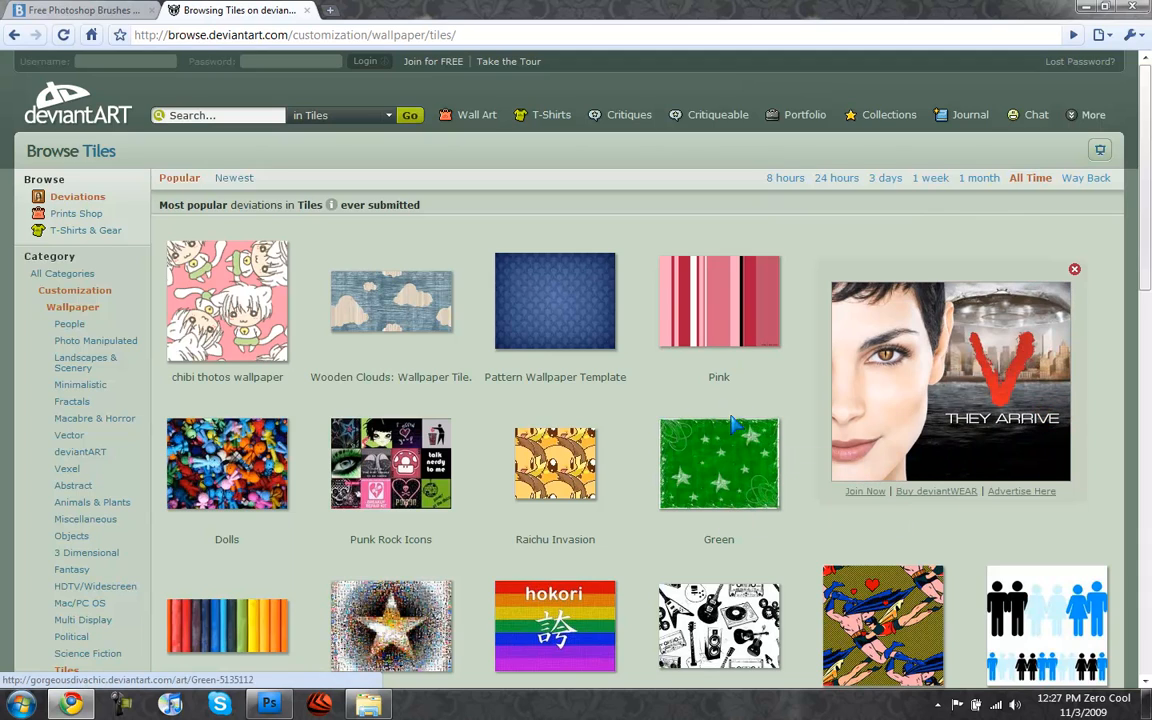
mouse_move(480, 442)
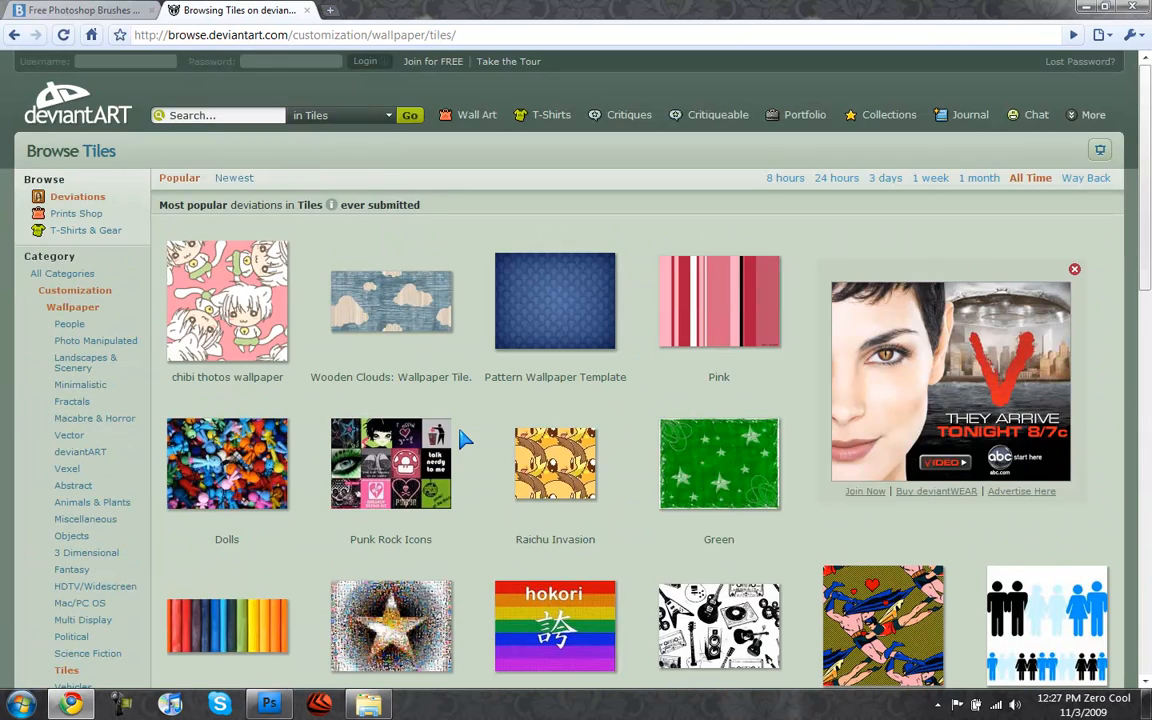
mouse_move(628, 244)
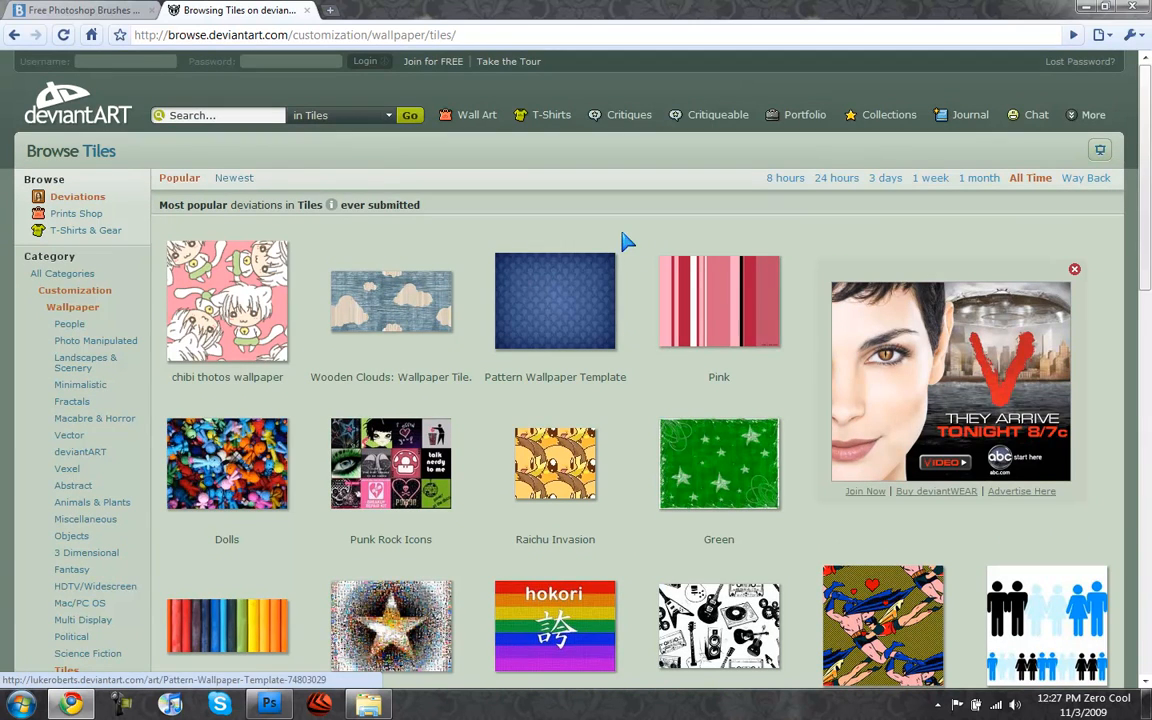
mouse_move(624, 276)
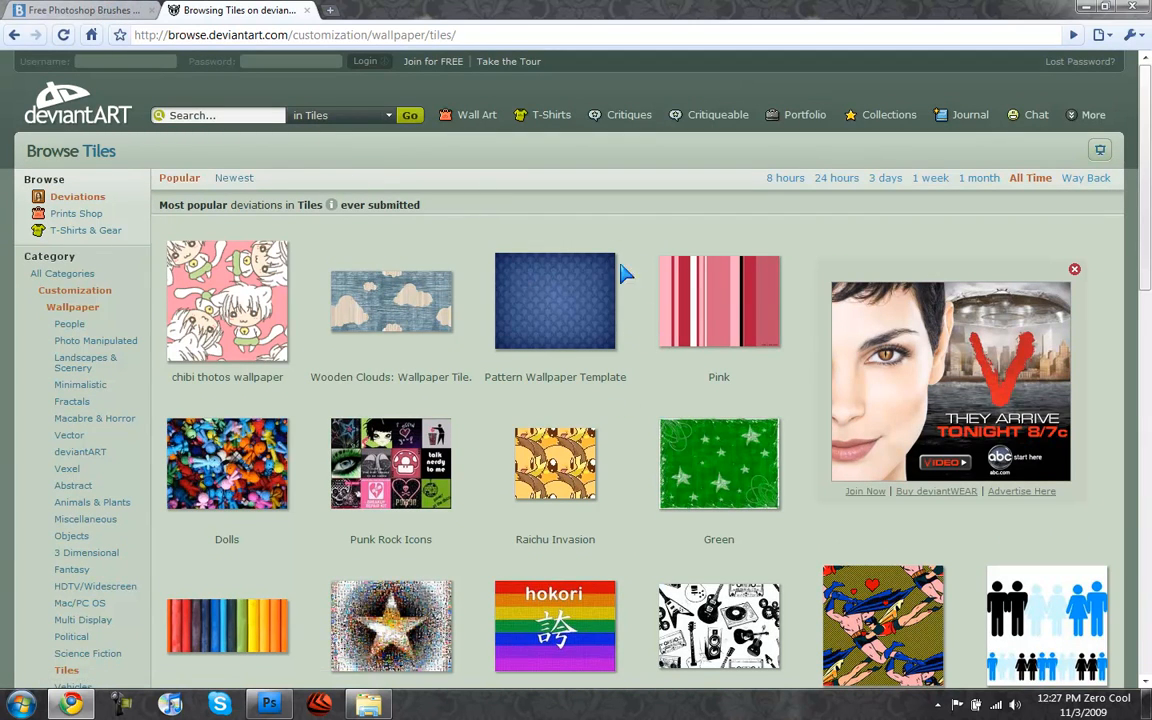
mouse_move(560, 304)
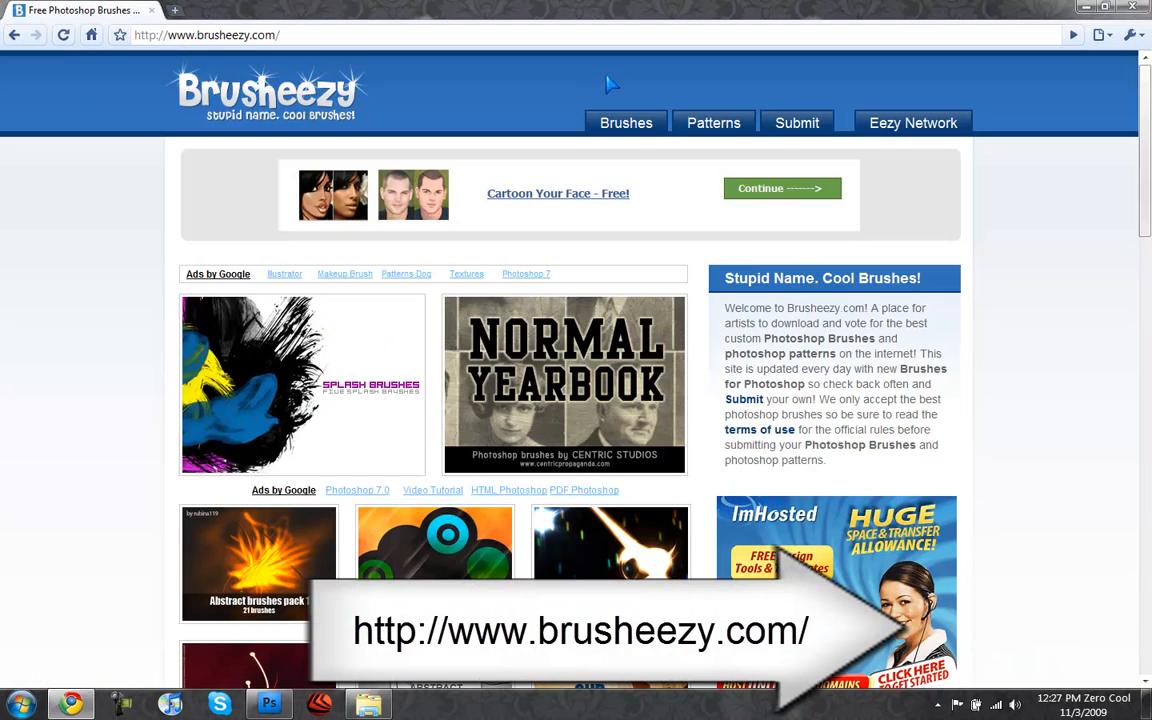
mouse_move(700, 148)
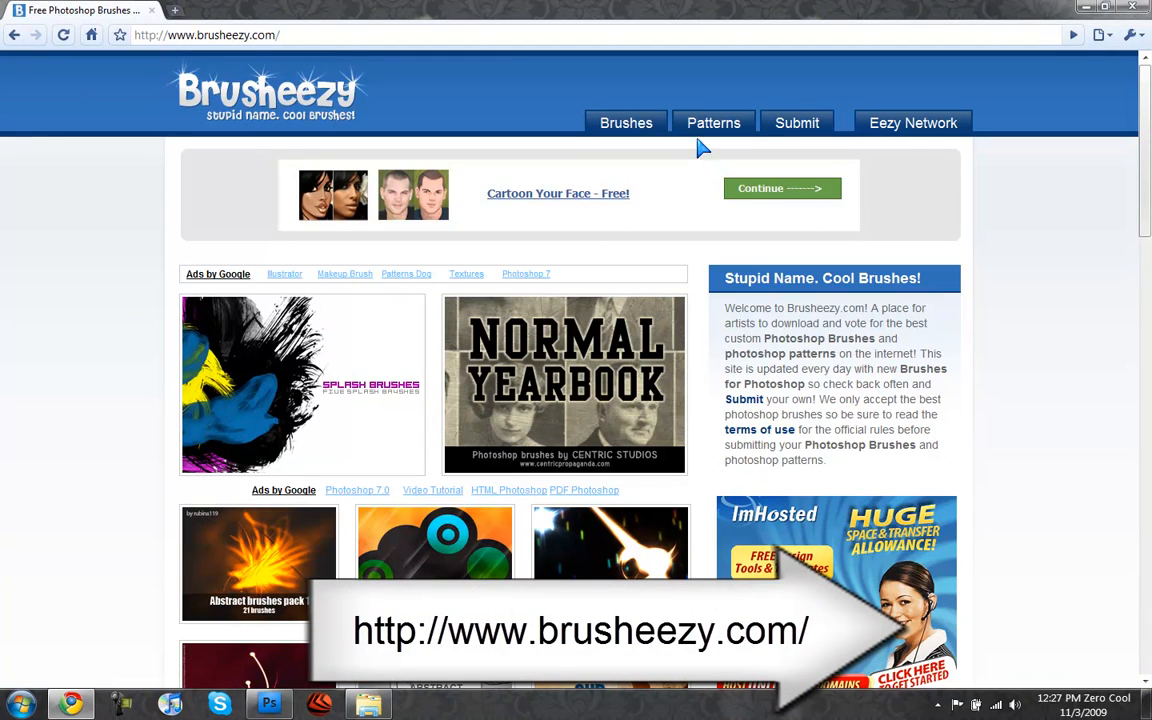
Show Brusheezy's free Photoshop patterns gallery and scroll through the available patterns.
click(714, 124)
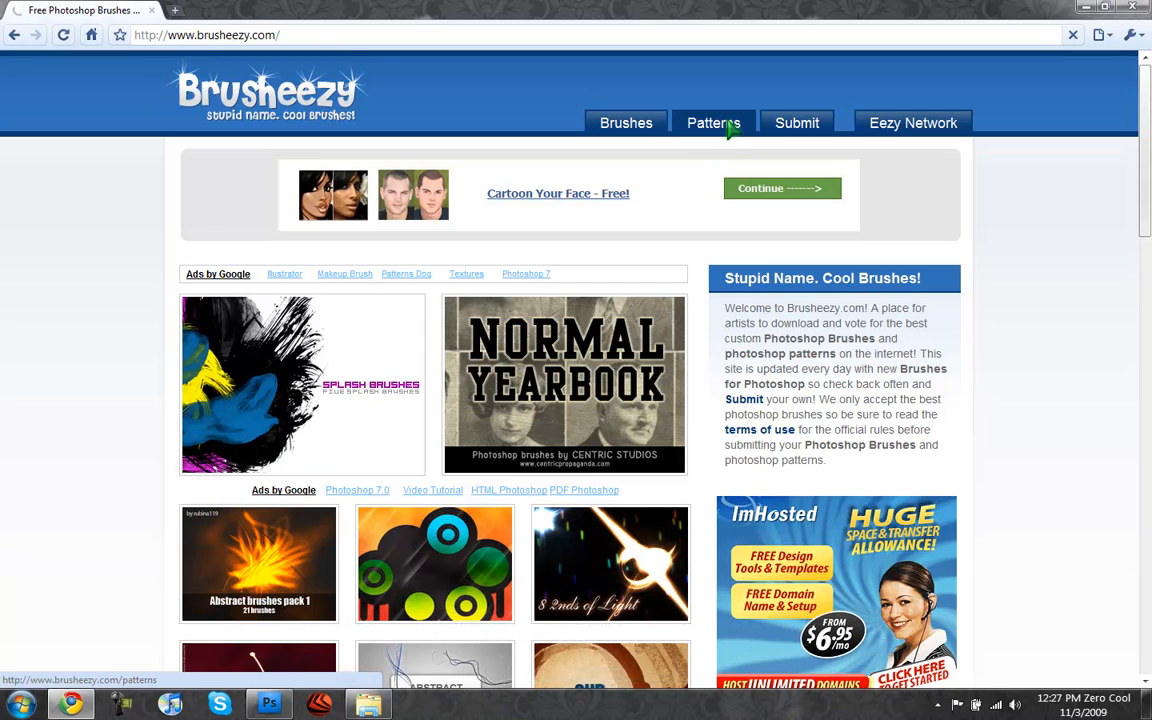
click(712, 122)
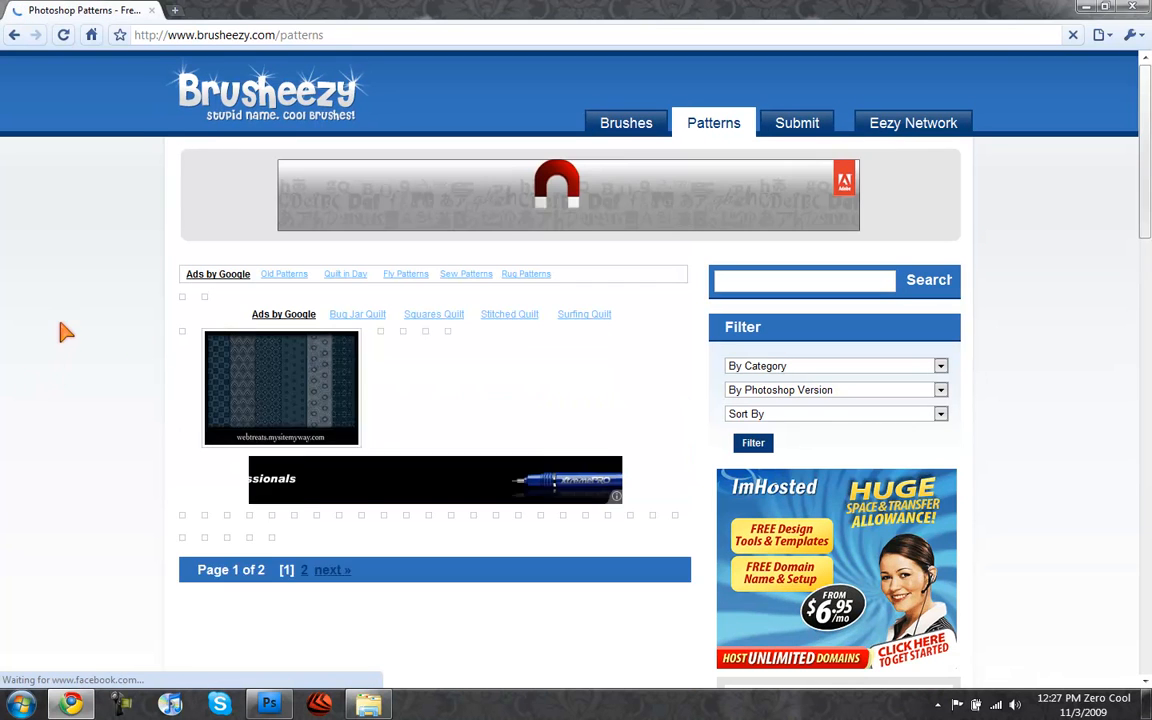
scroll(down, 3)
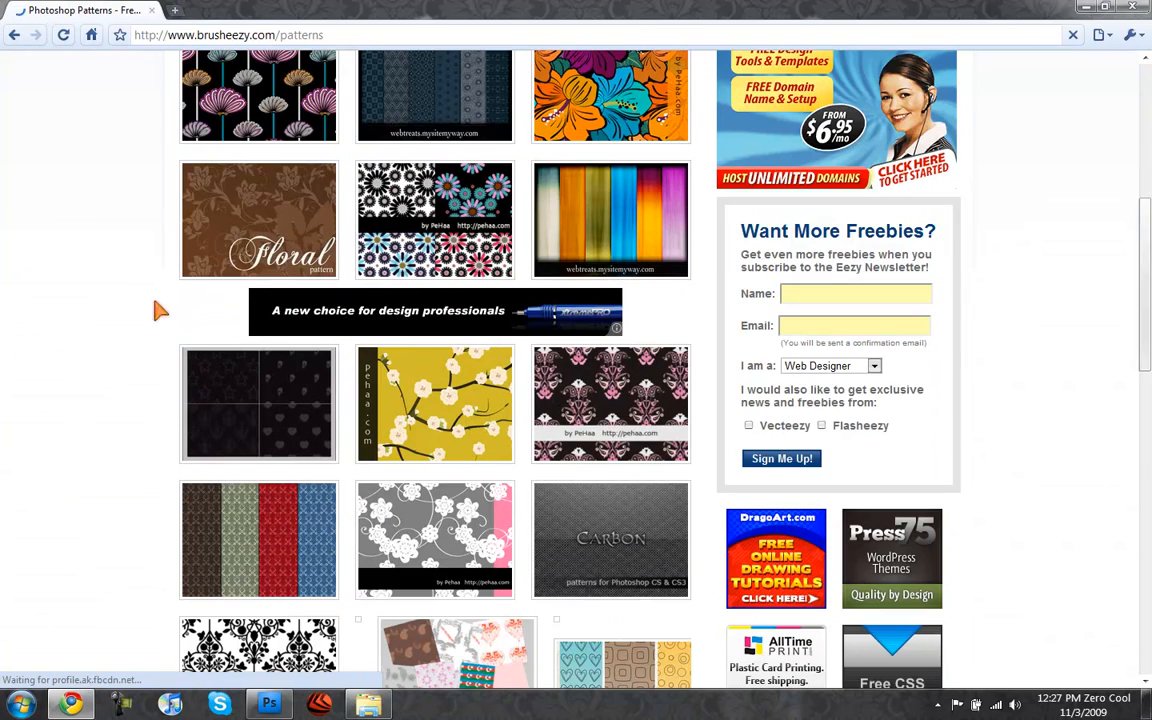
scroll(down, 3)
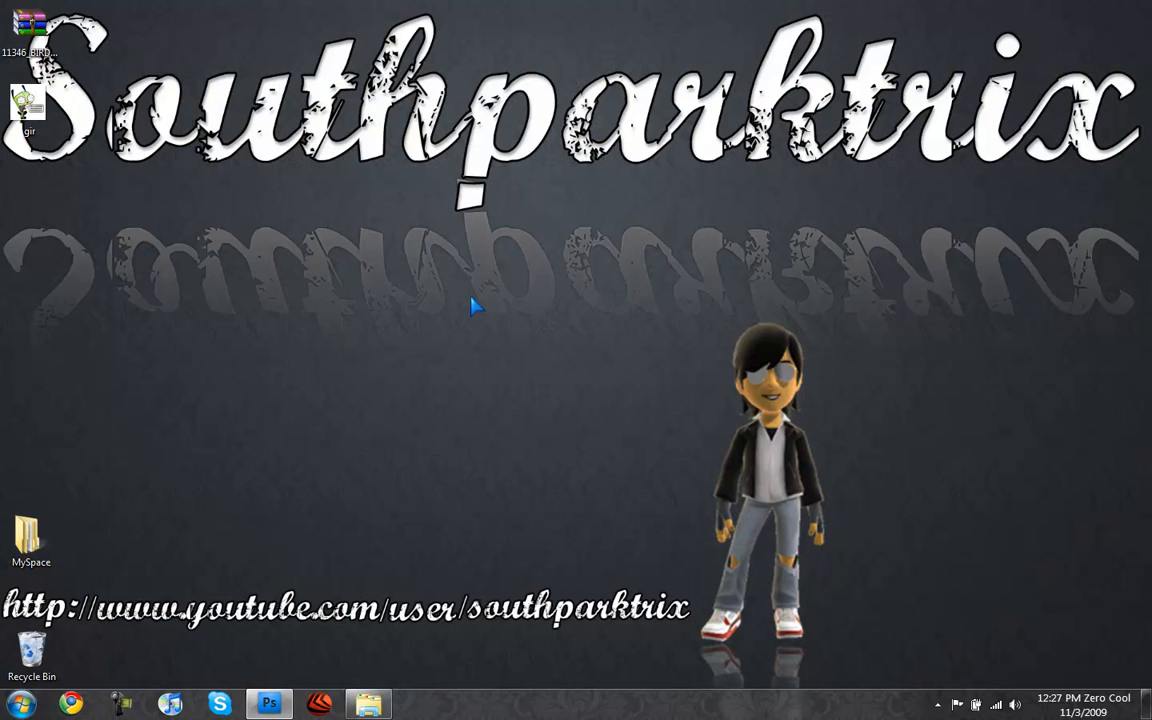
mouse_move(460, 304)
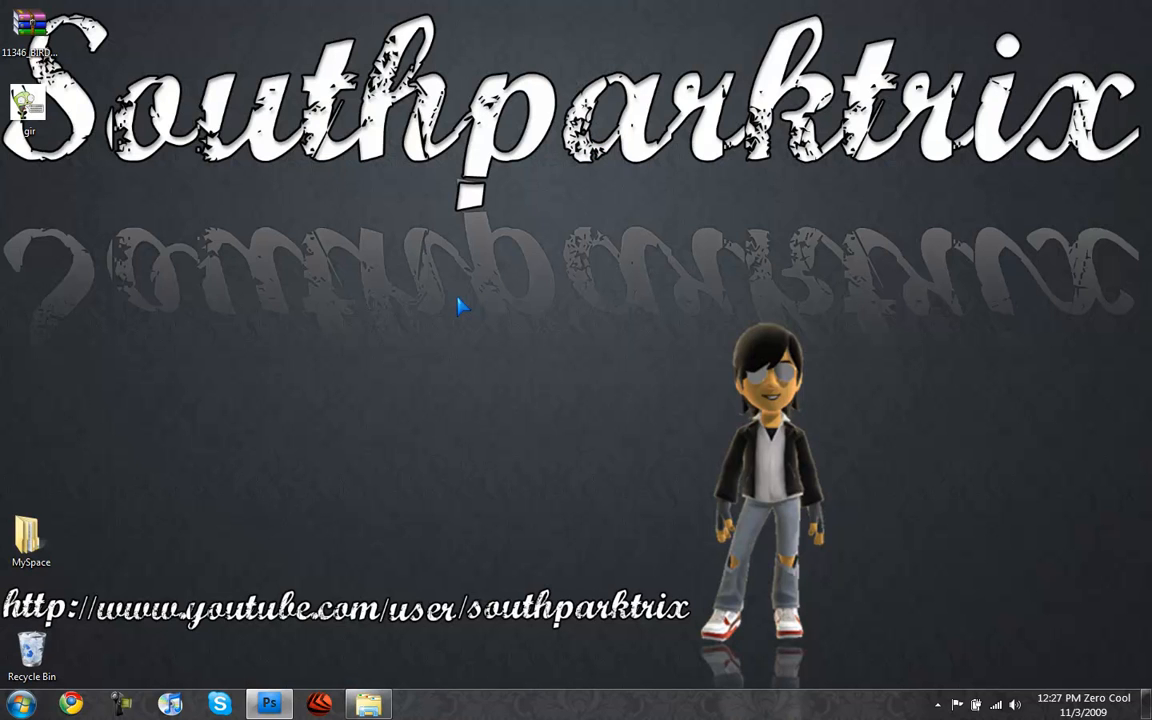
Look through the MySpace folder's Photoshop Pictures and Help subfolders from the desktop.
click(32, 540)
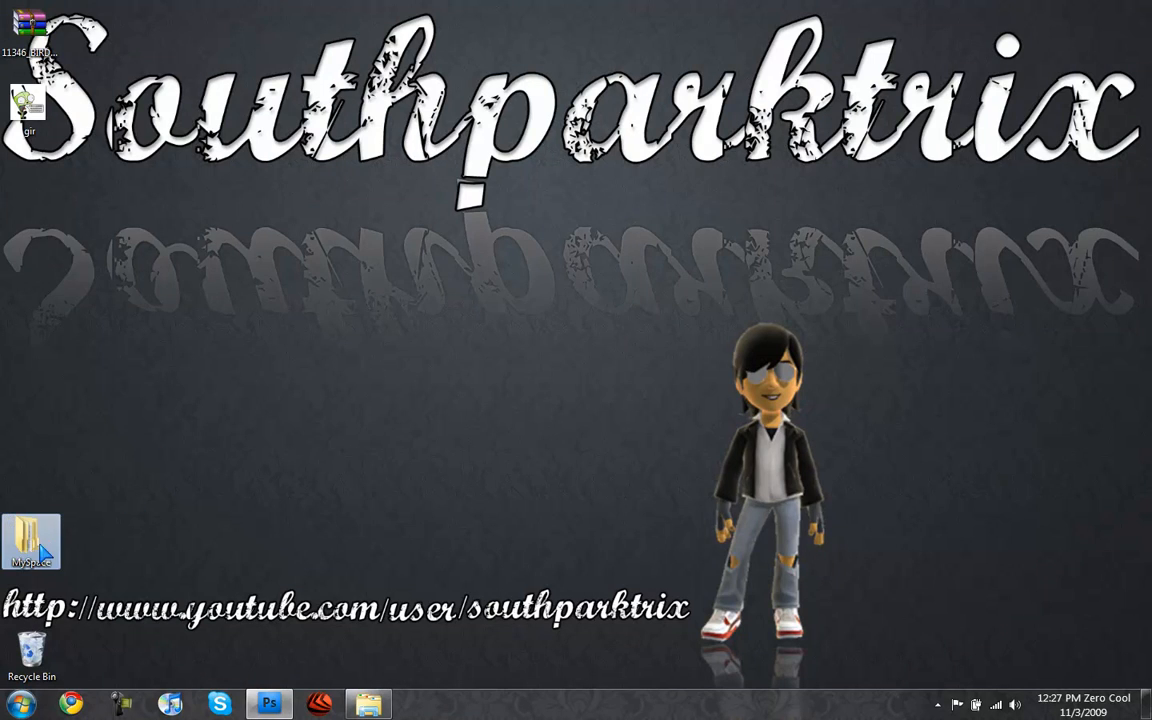
double_click(32, 540)
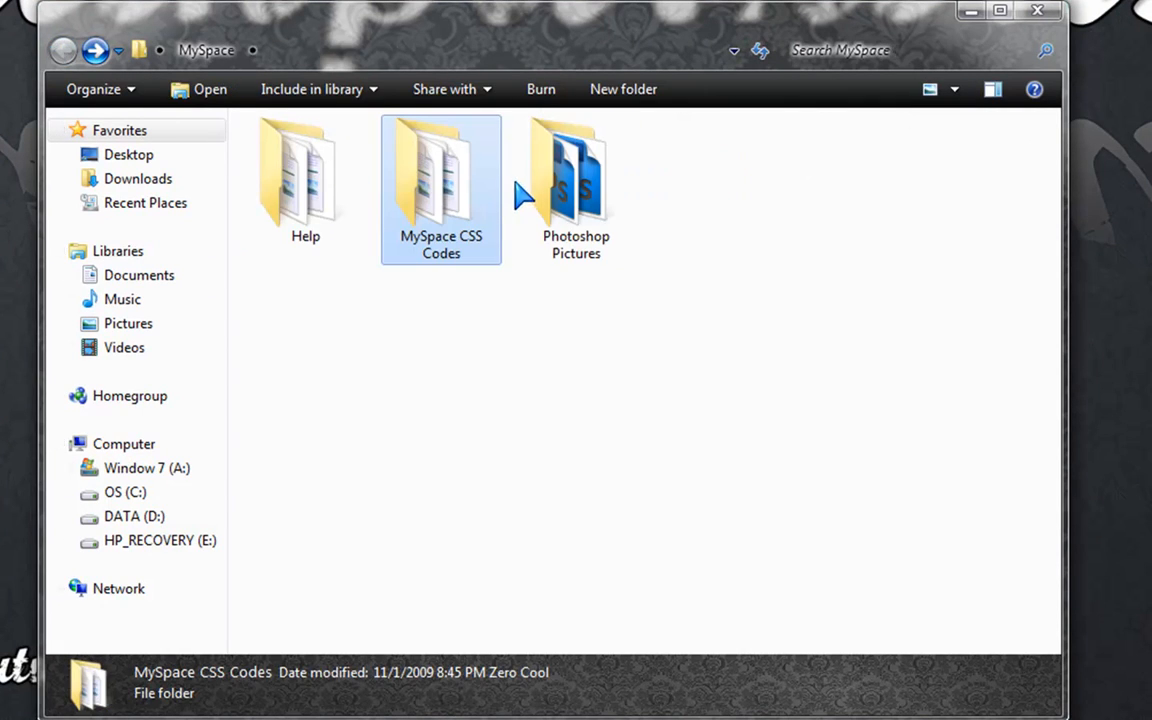
double_click(576, 176)
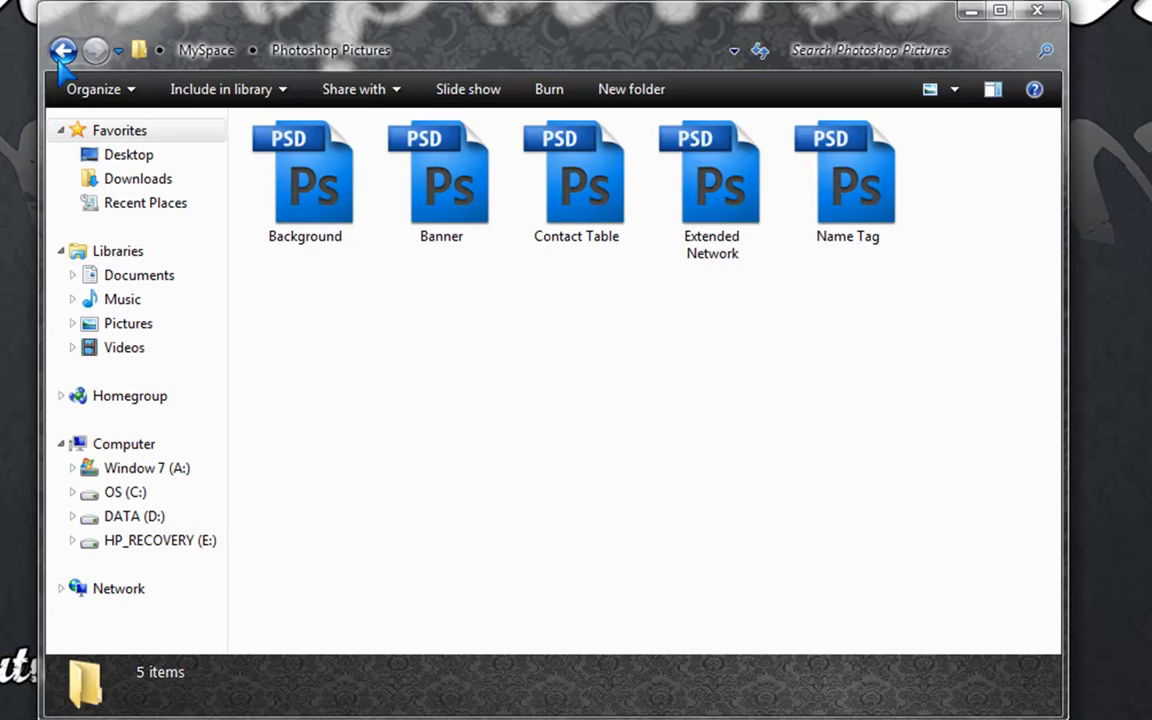
click(64, 50)
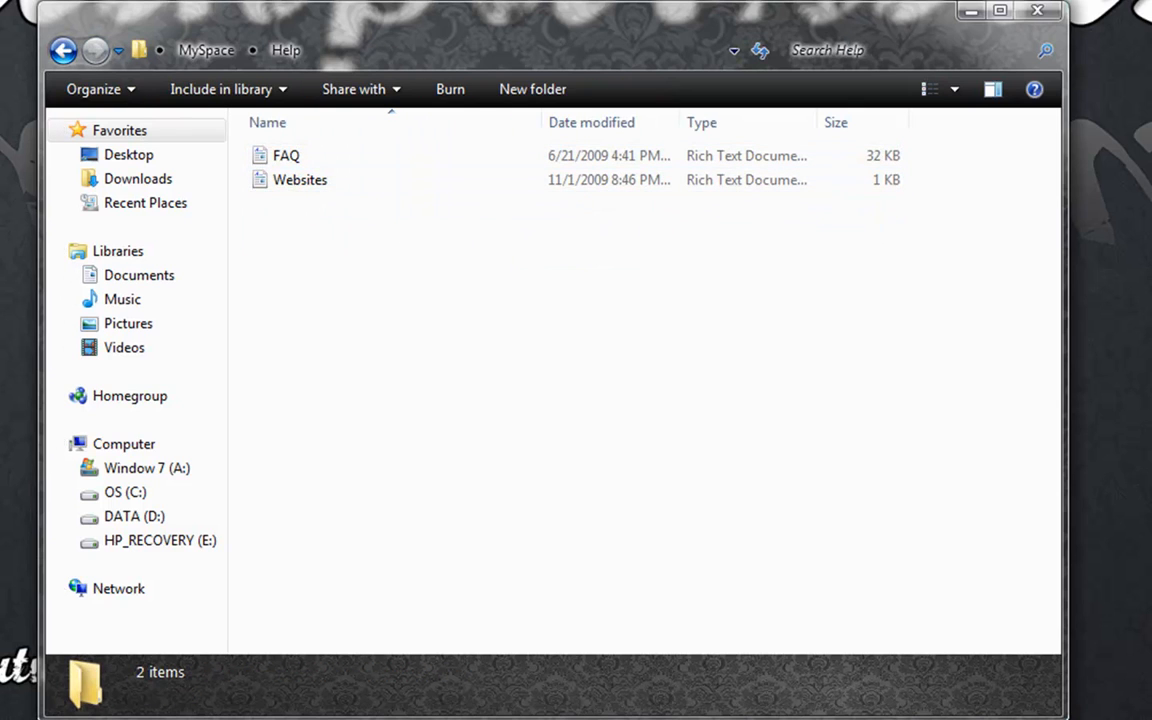
click(1036, 10)
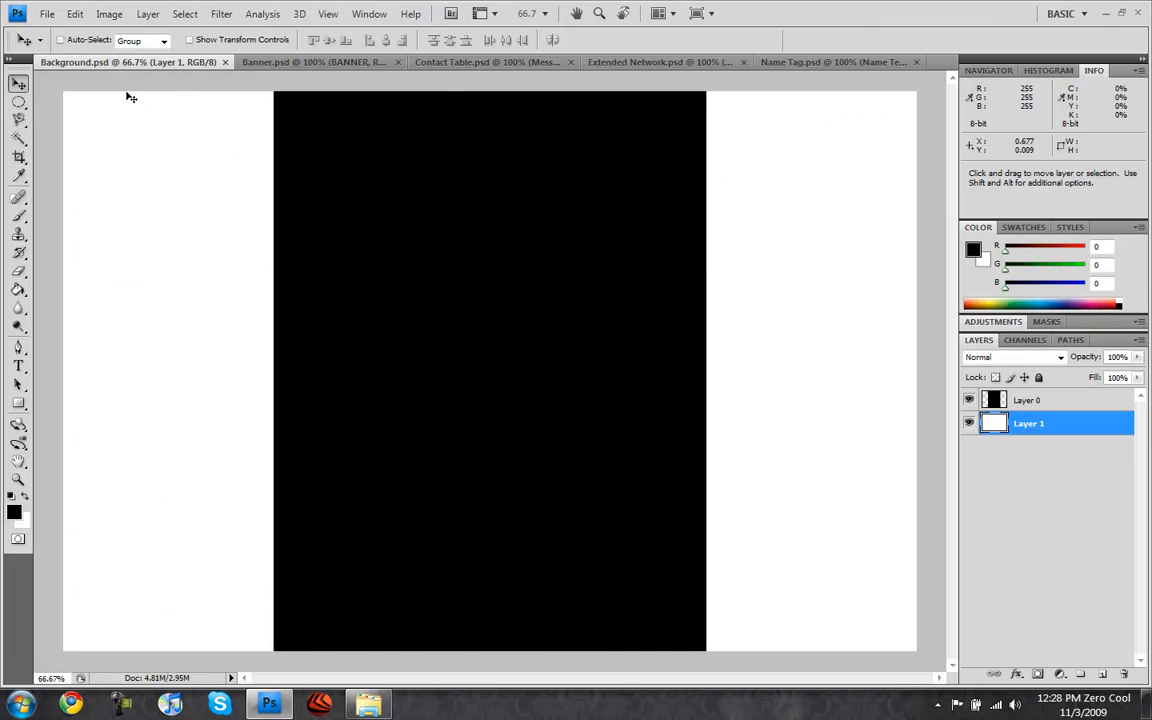
mouse_move(220, 68)
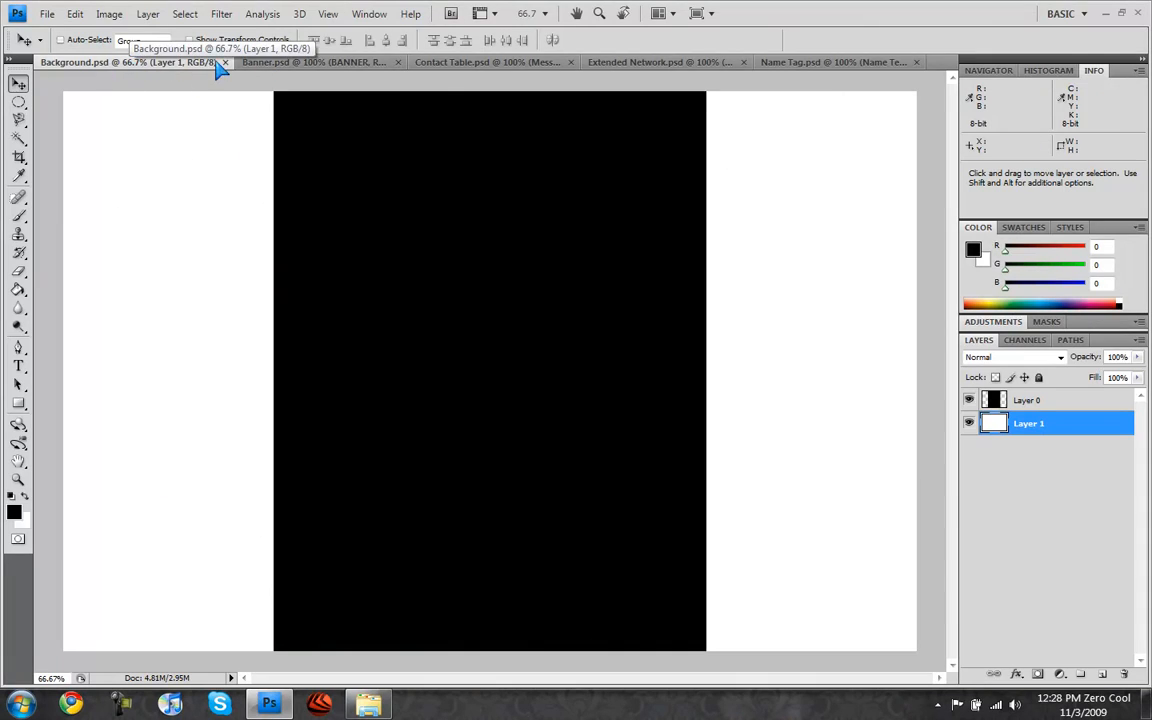
click(300, 62)
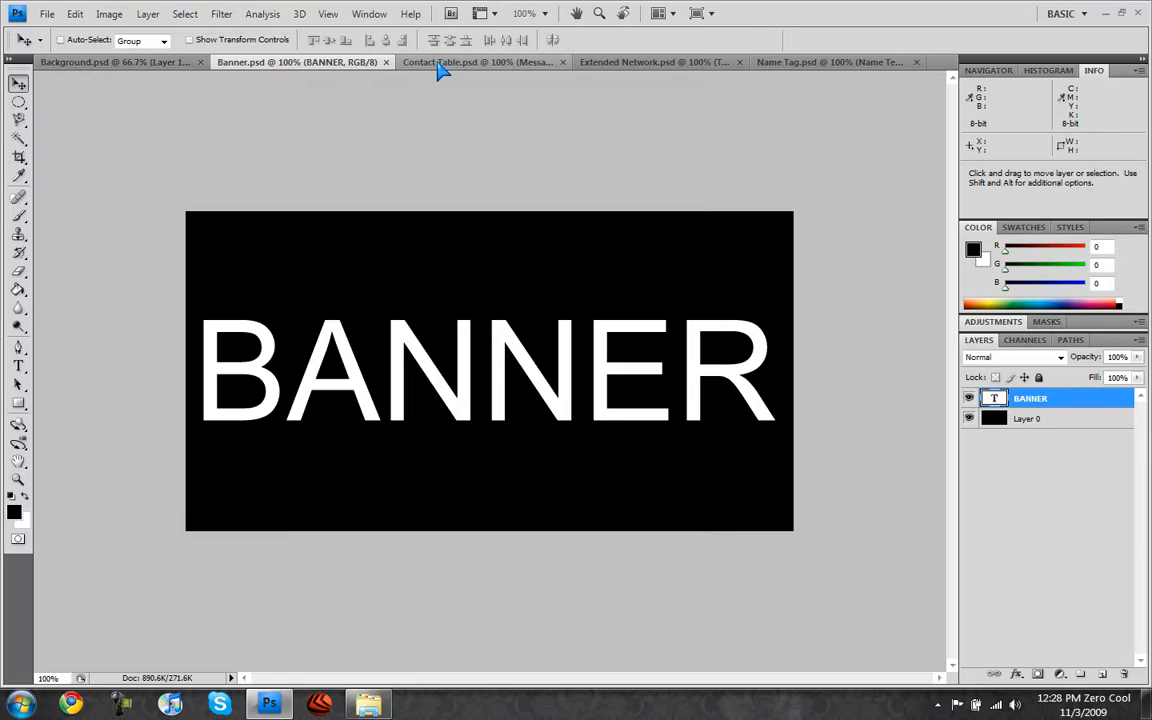
click(478, 62)
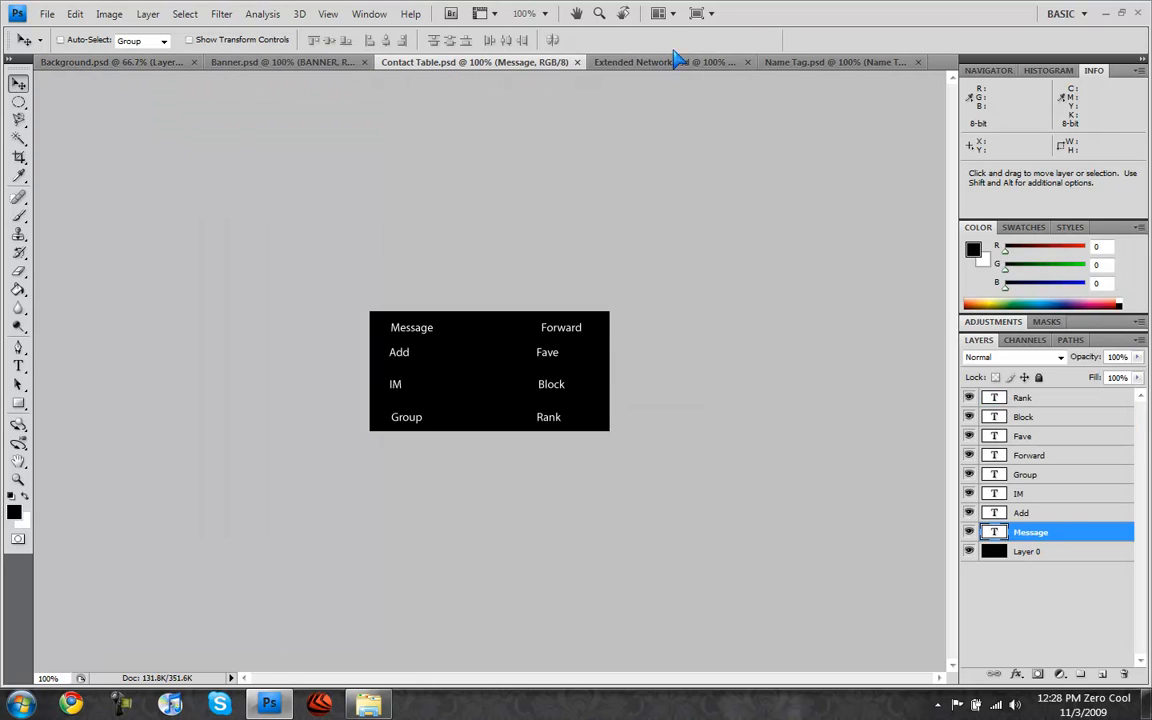
click(636, 60)
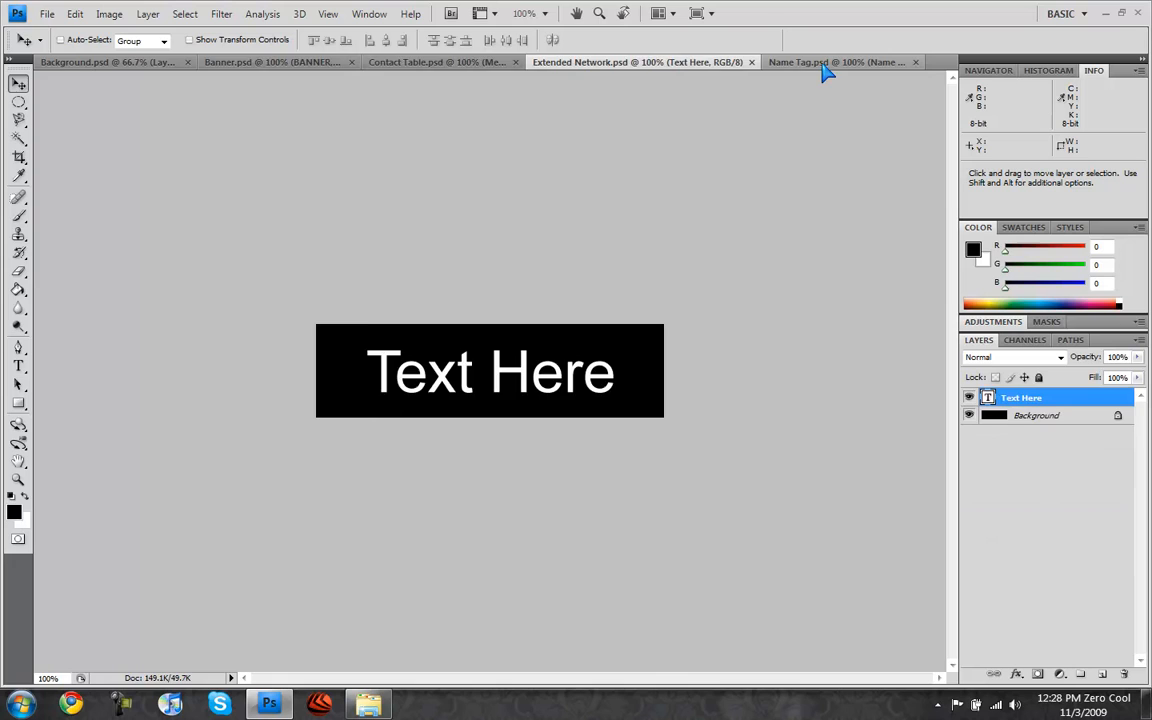
click(836, 60)
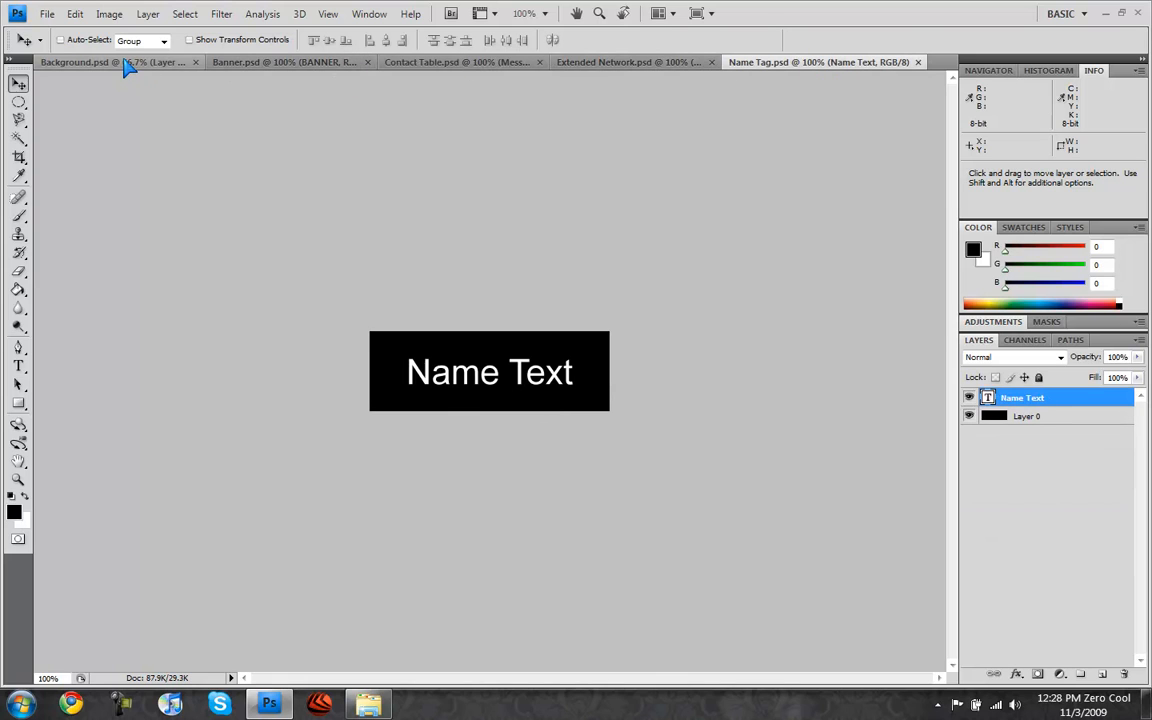
click(74, 60)
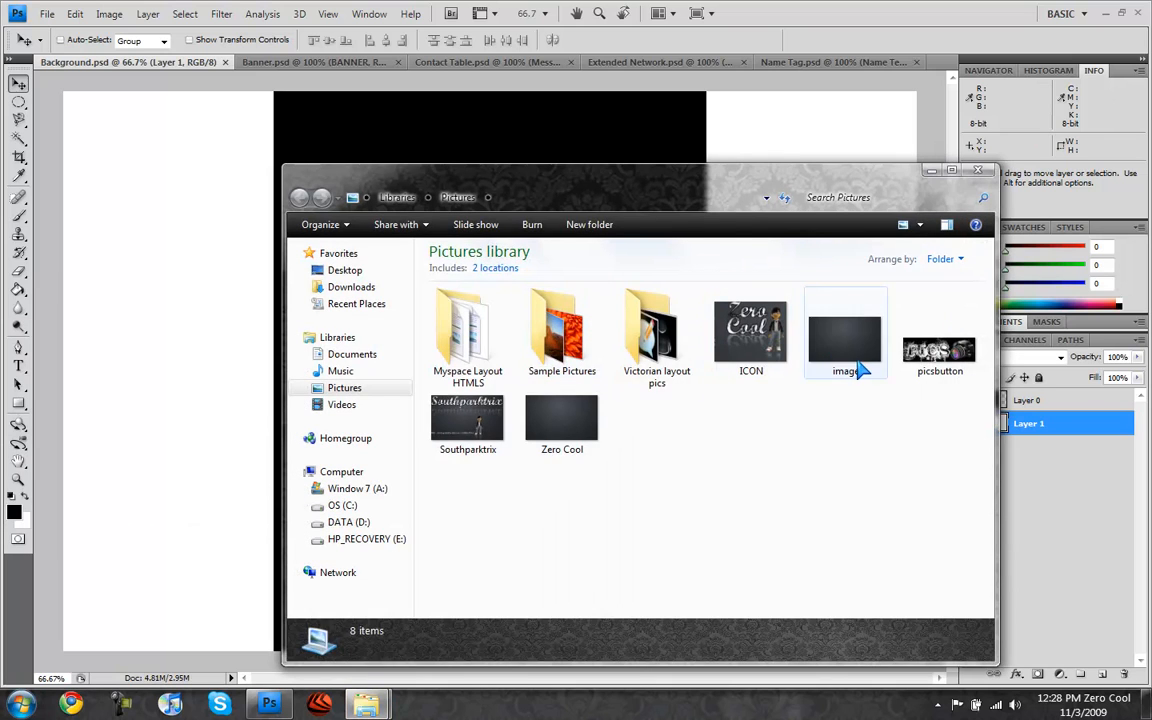
Load the dark texture image into Photoshop and add it to Background.psd as a new top layer.
click(844, 332)
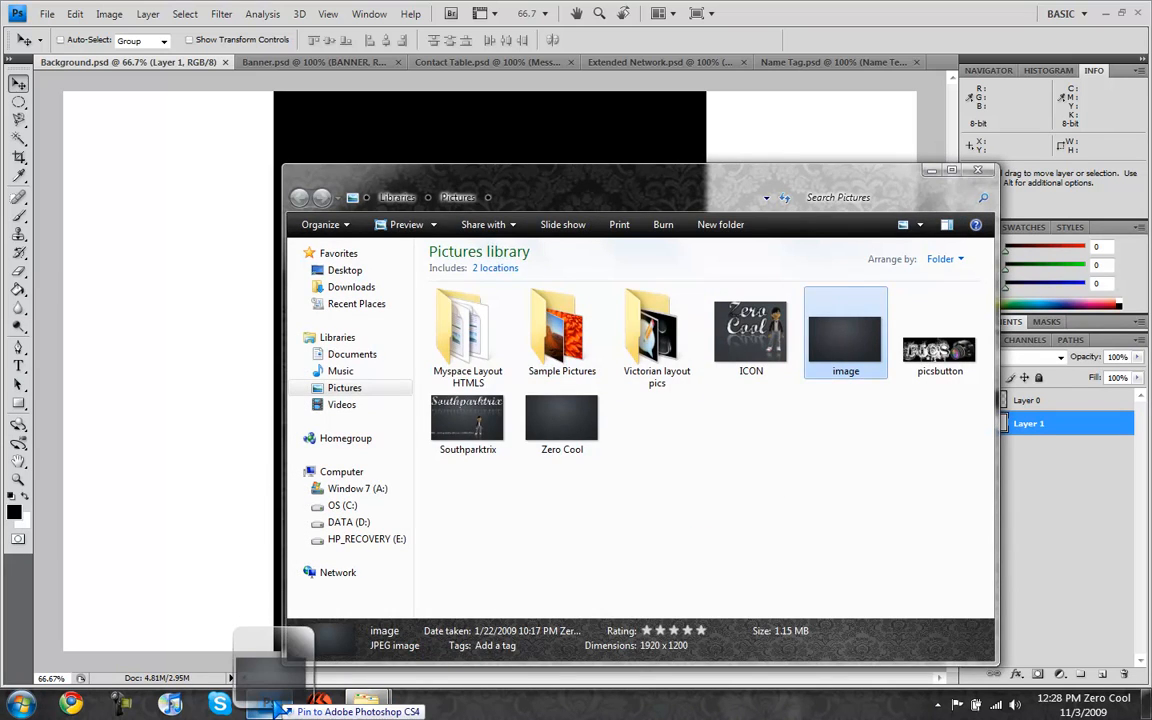
double_click(844, 330)
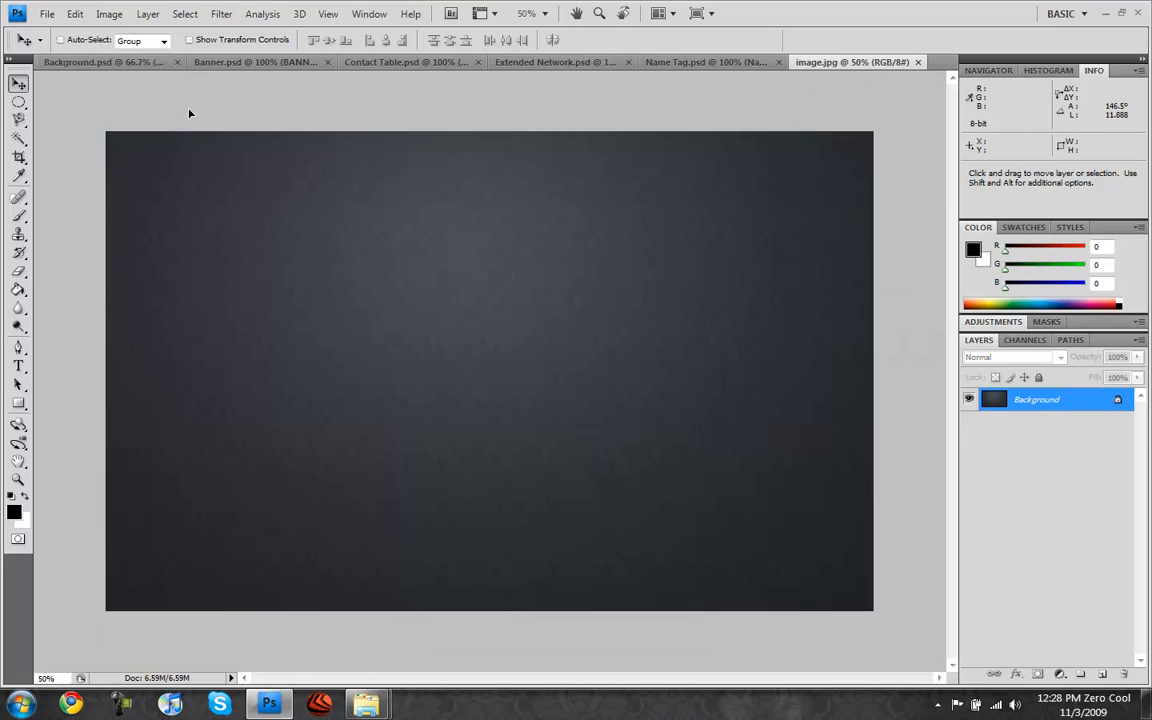
click(100, 62)
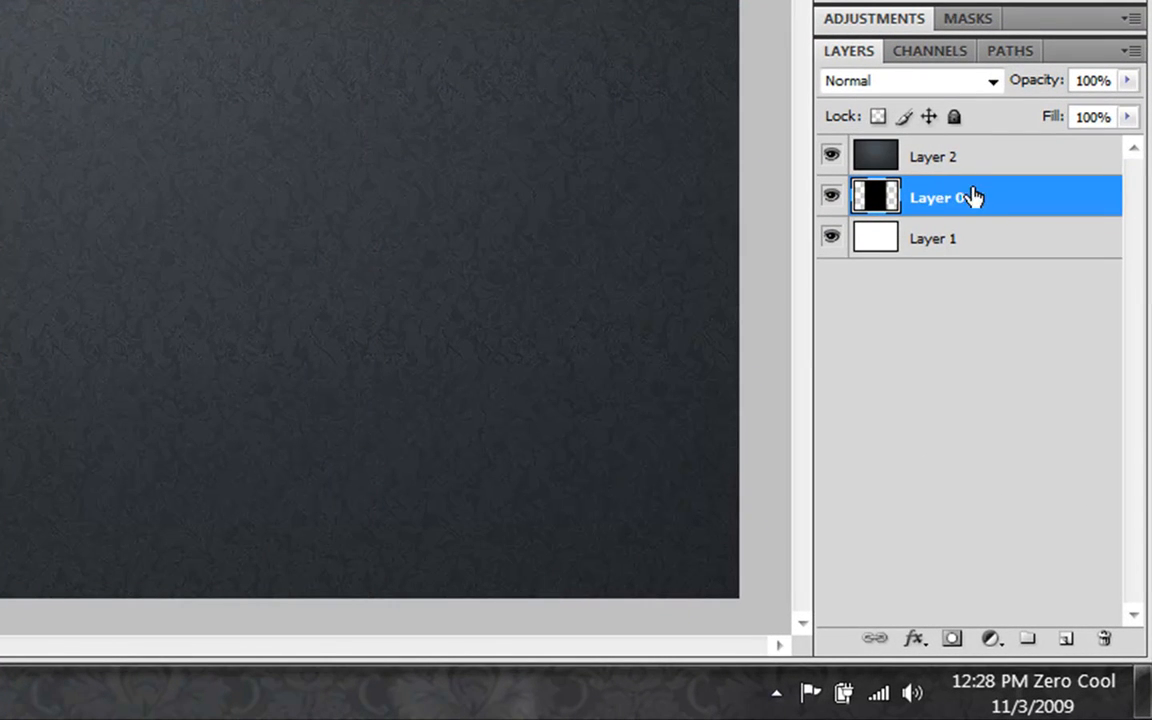
mouse_move(888, 222)
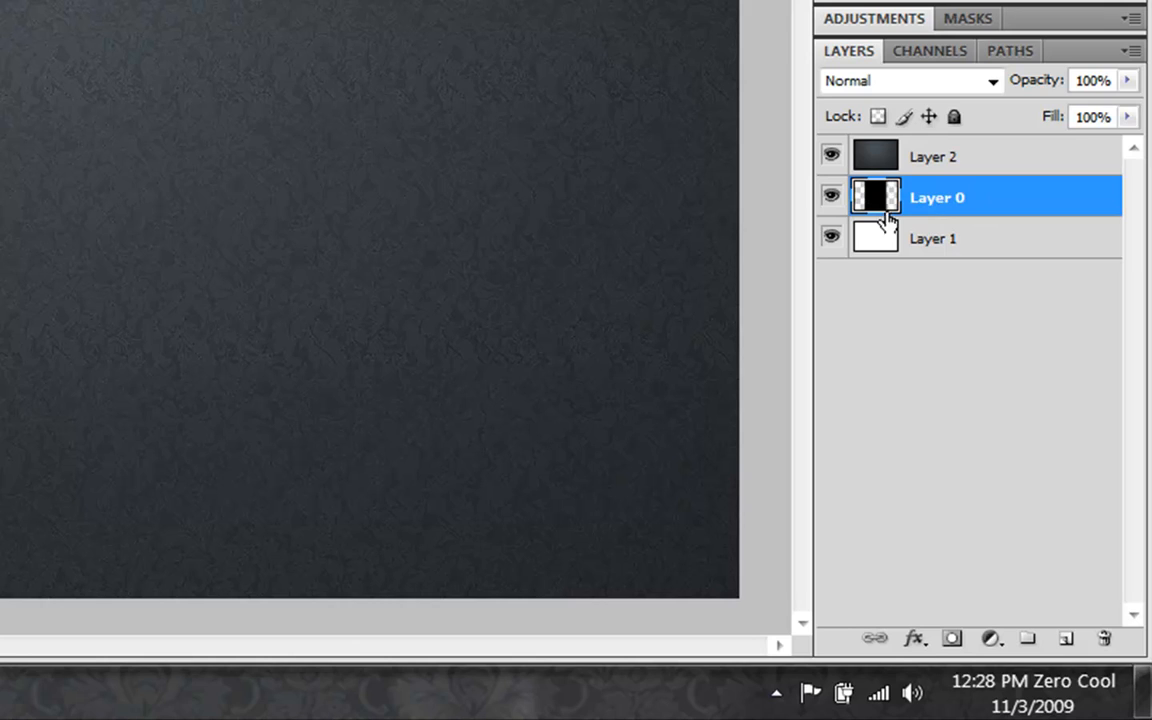
mouse_move(970, 168)
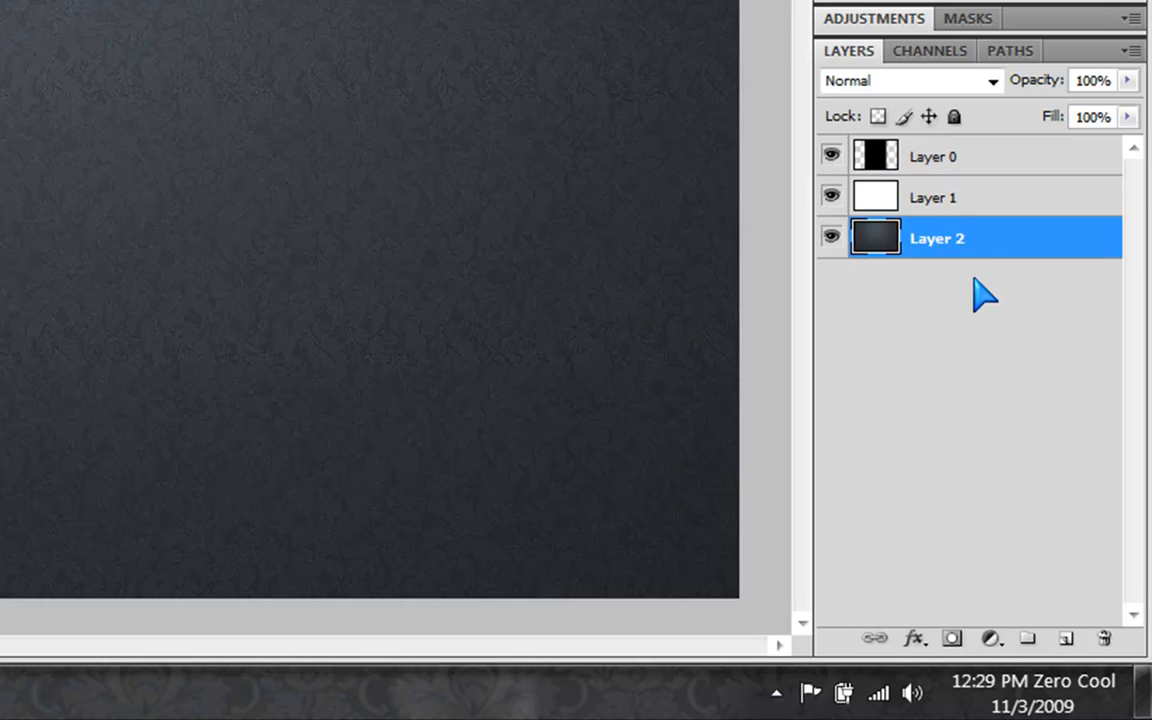
Select the white Layer 1 in the Background document for deletion.
click(936, 198)
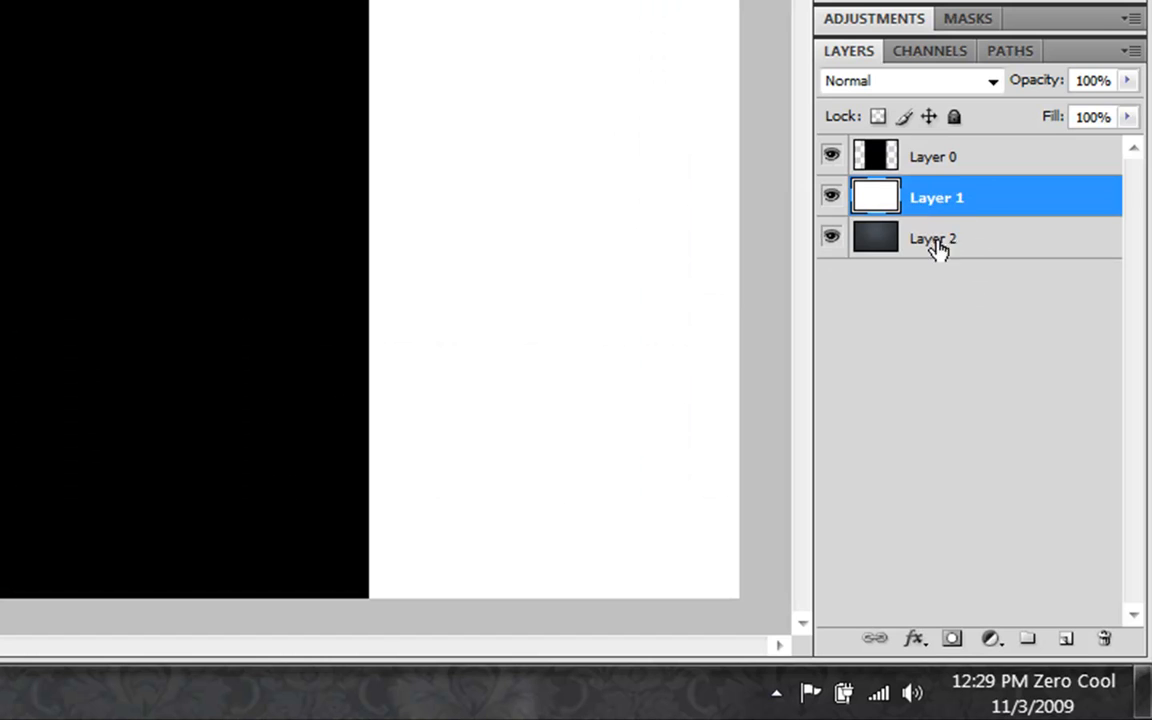
mouse_move(930, 244)
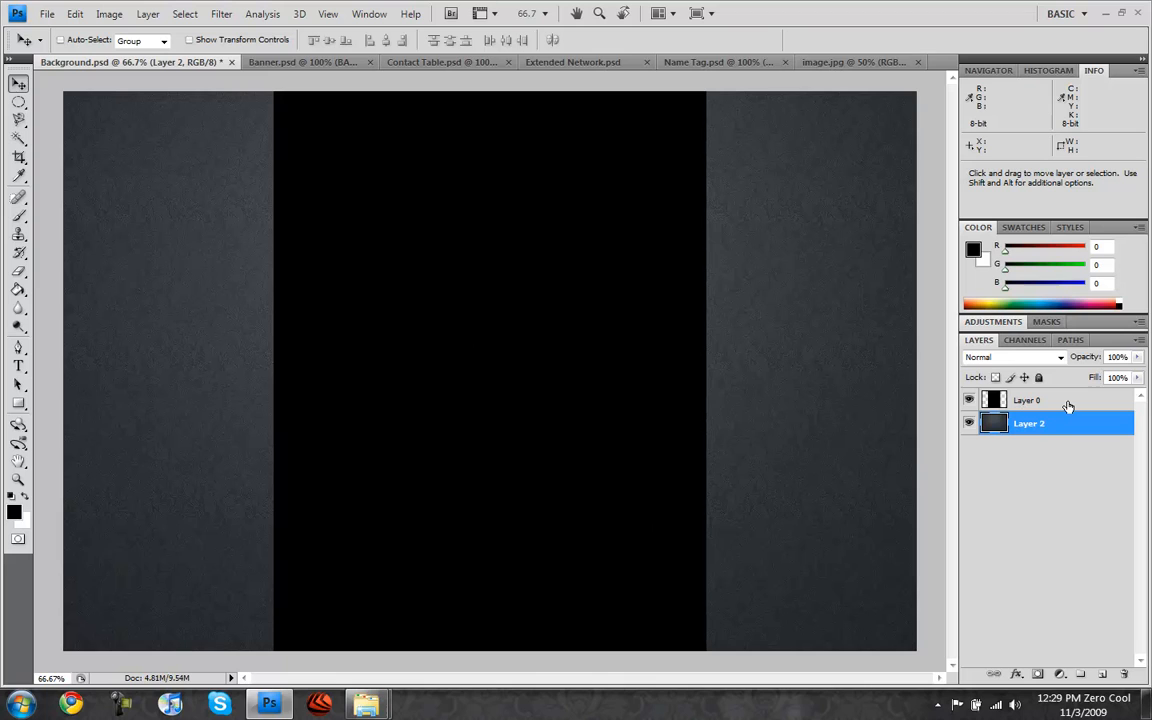
Give the black column layer a black Multiply outer glow of 90 px size.
double_click(1028, 400)
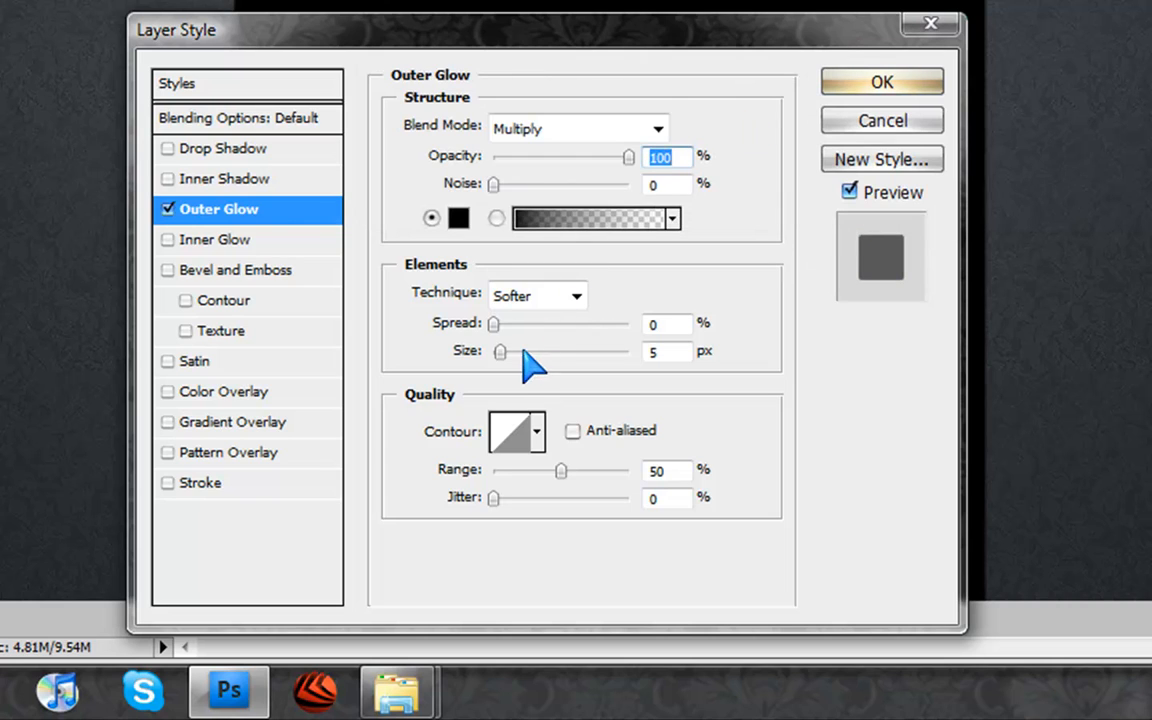
drag(500, 352, 518, 352)
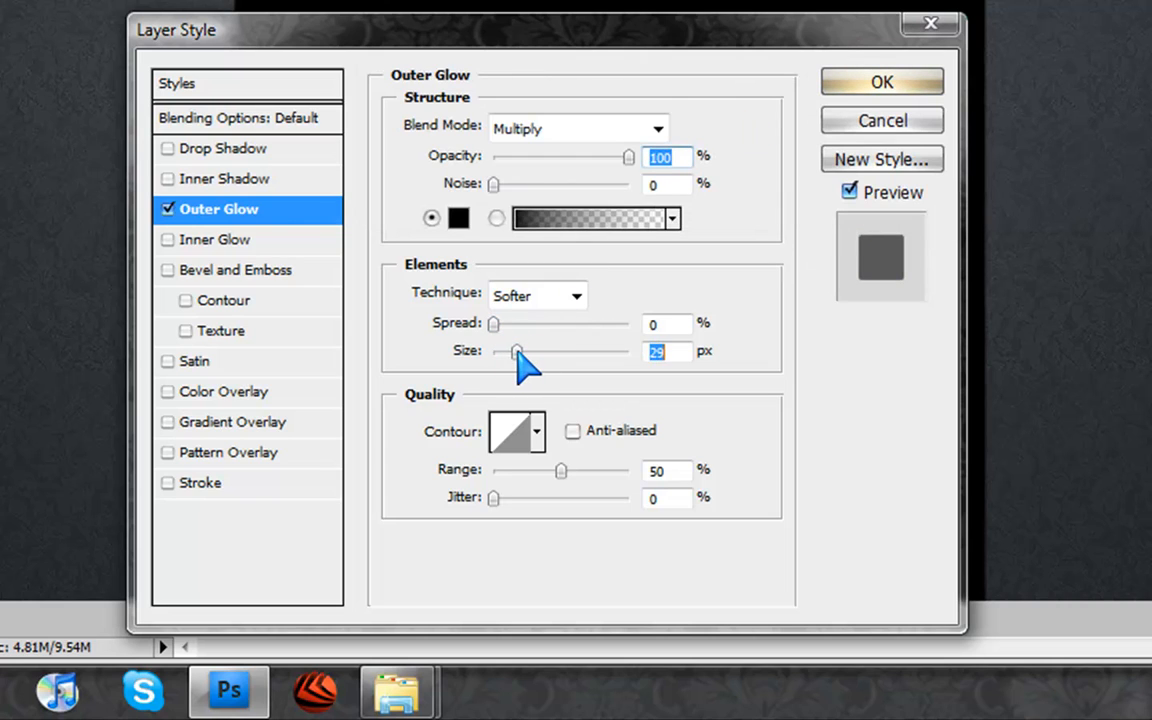
drag(516, 352, 540, 352)
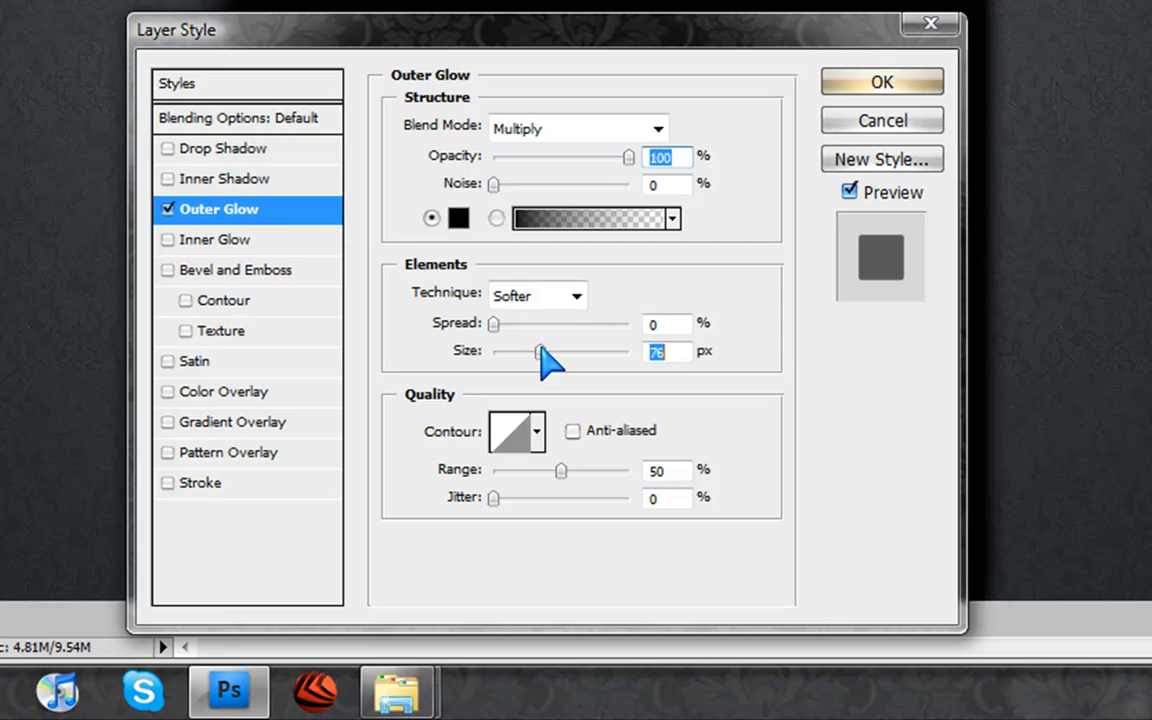
drag(538, 352, 528, 352)
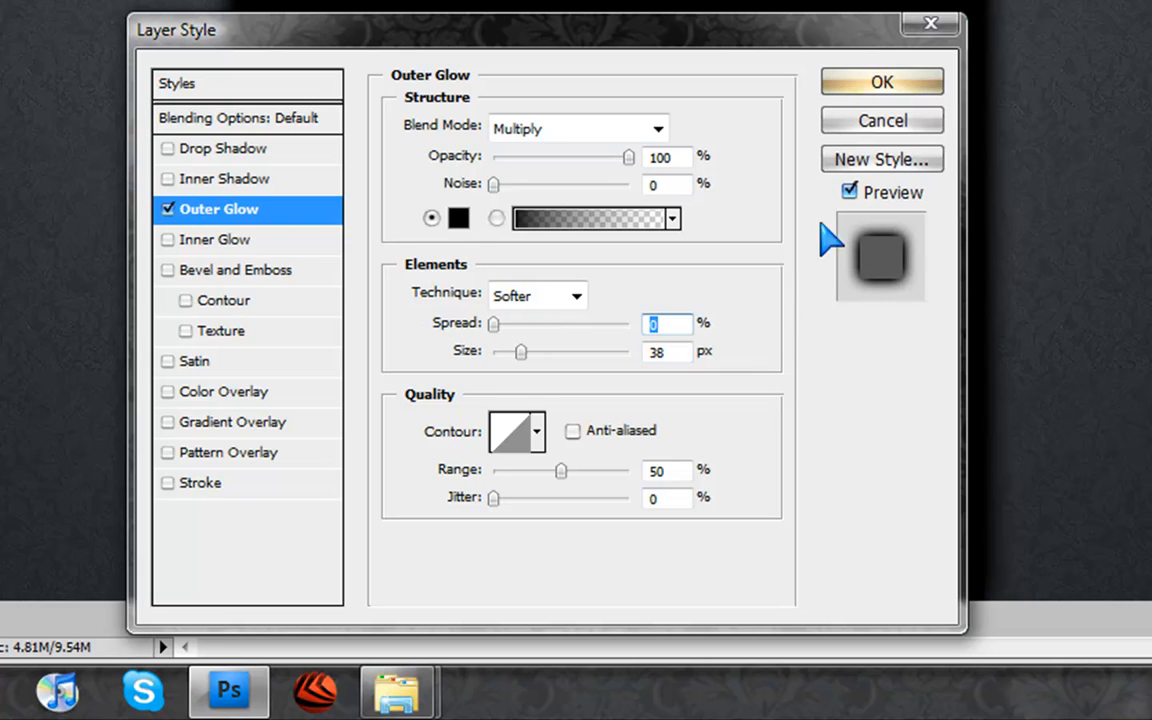
drag(512, 352, 548, 352)
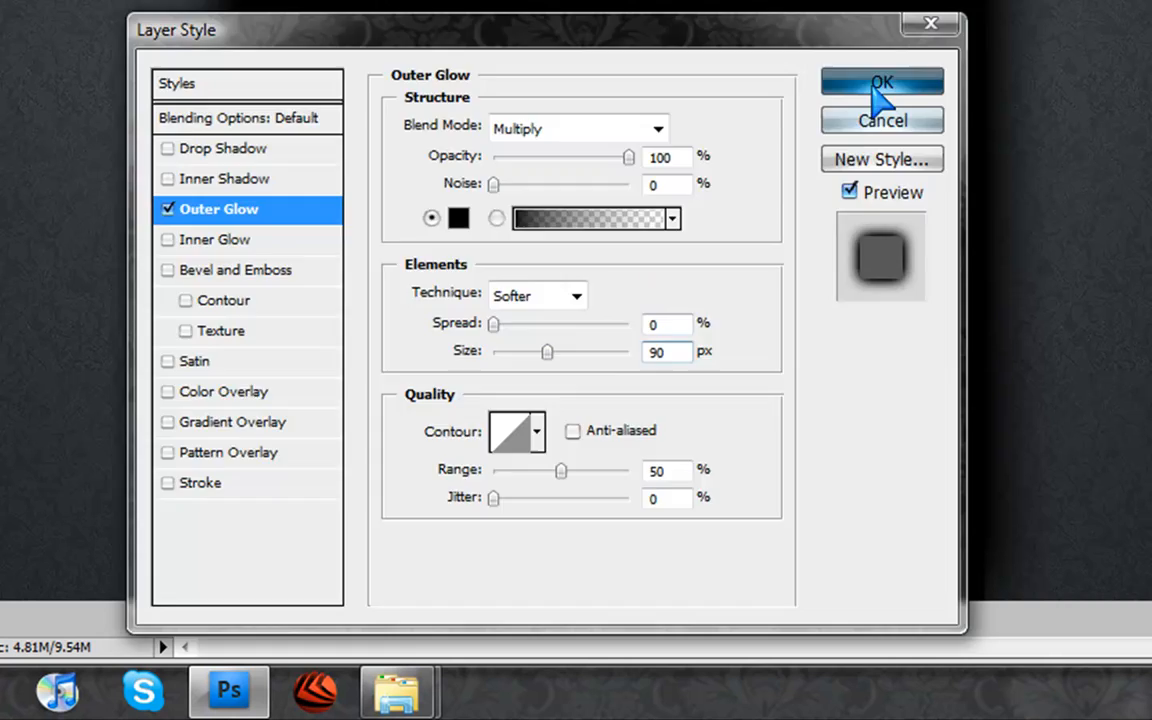
click(880, 82)
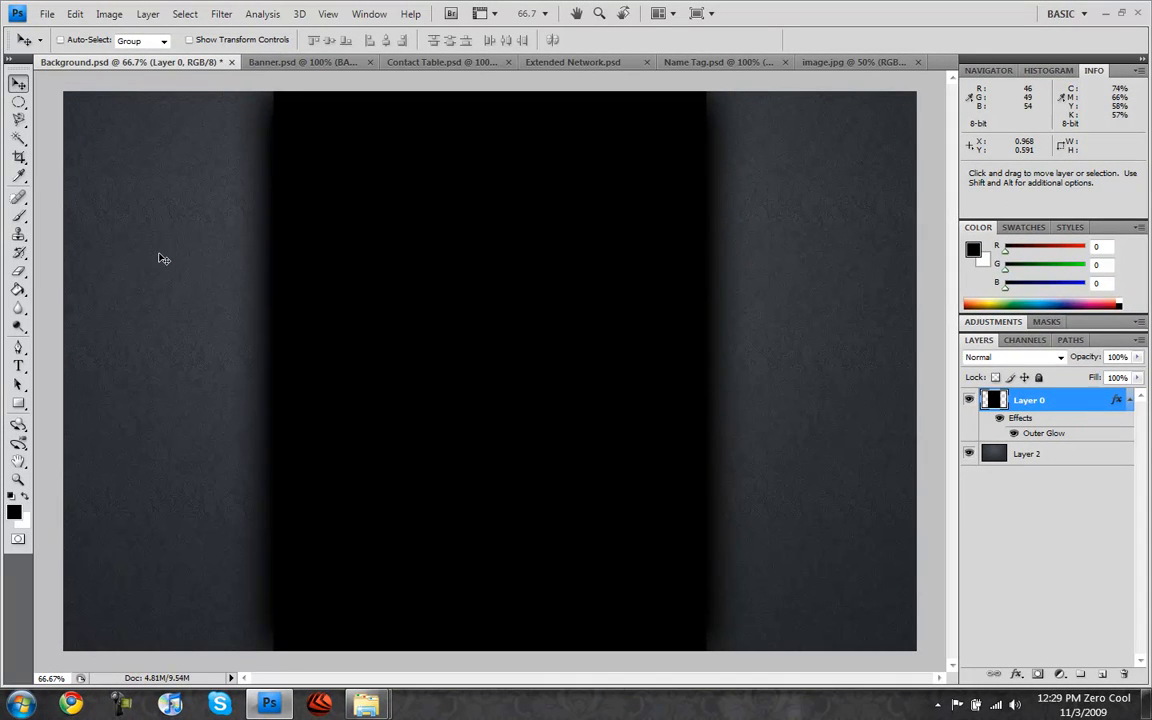
mouse_move(196, 270)
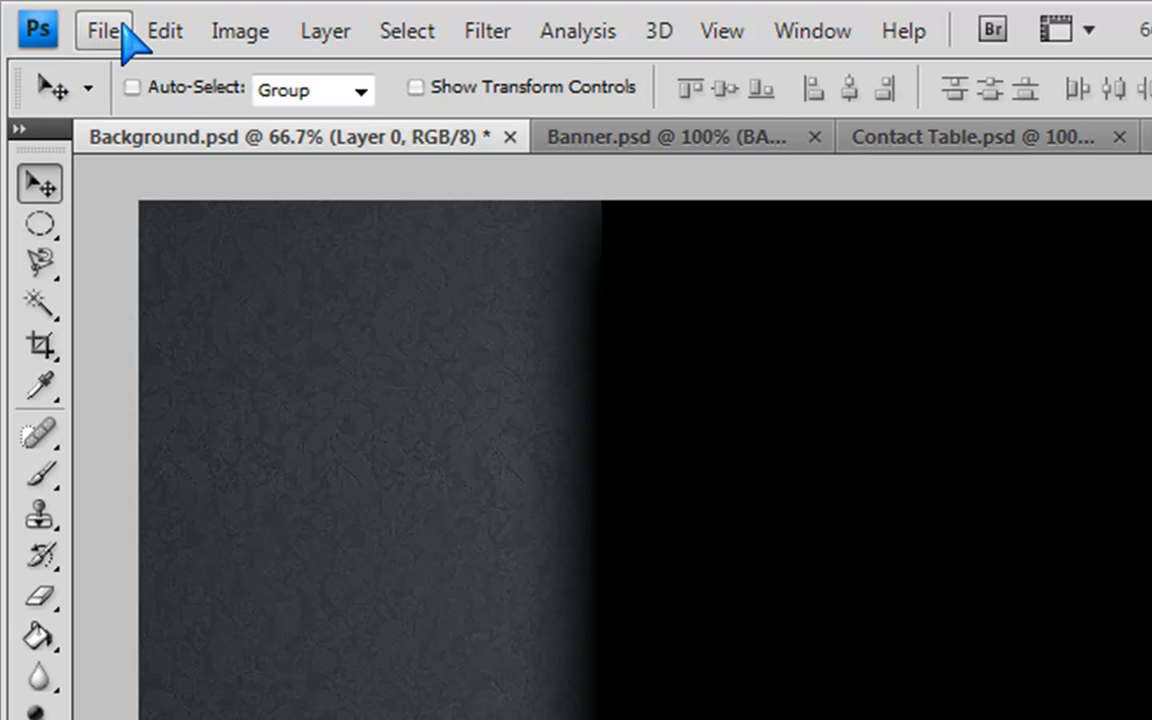
Save the glowing background as Background.jpg at maximum JPEG quality.
click(104, 30)
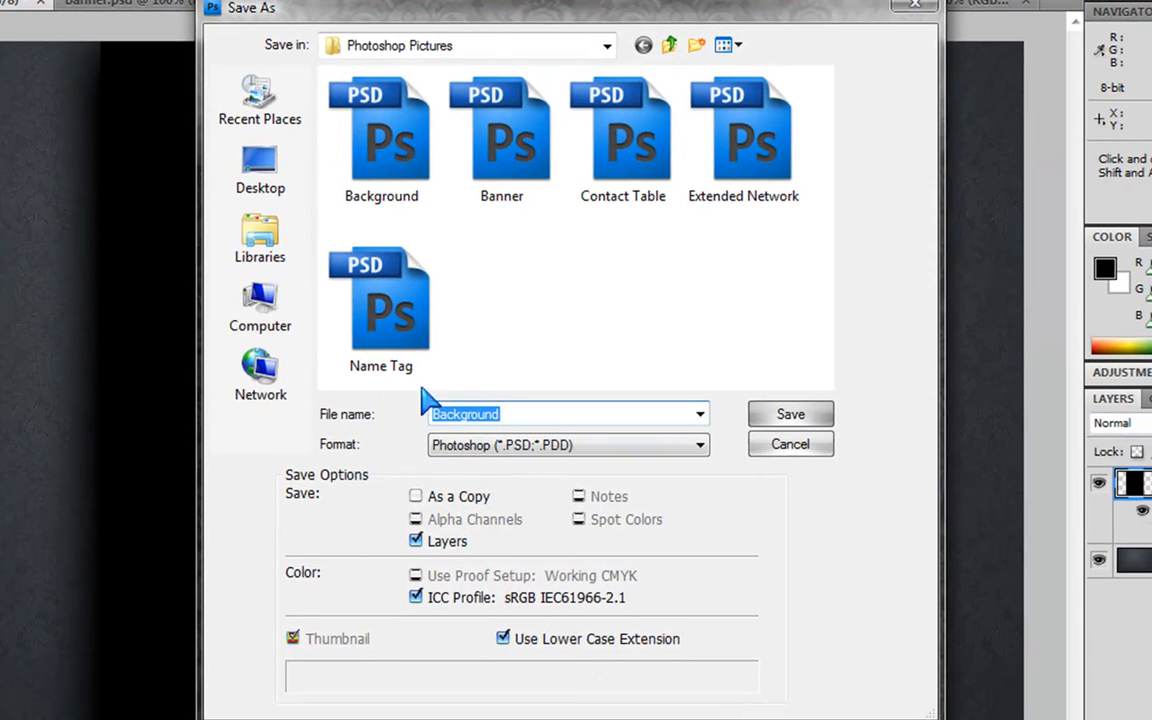
mouse_move(384, 430)
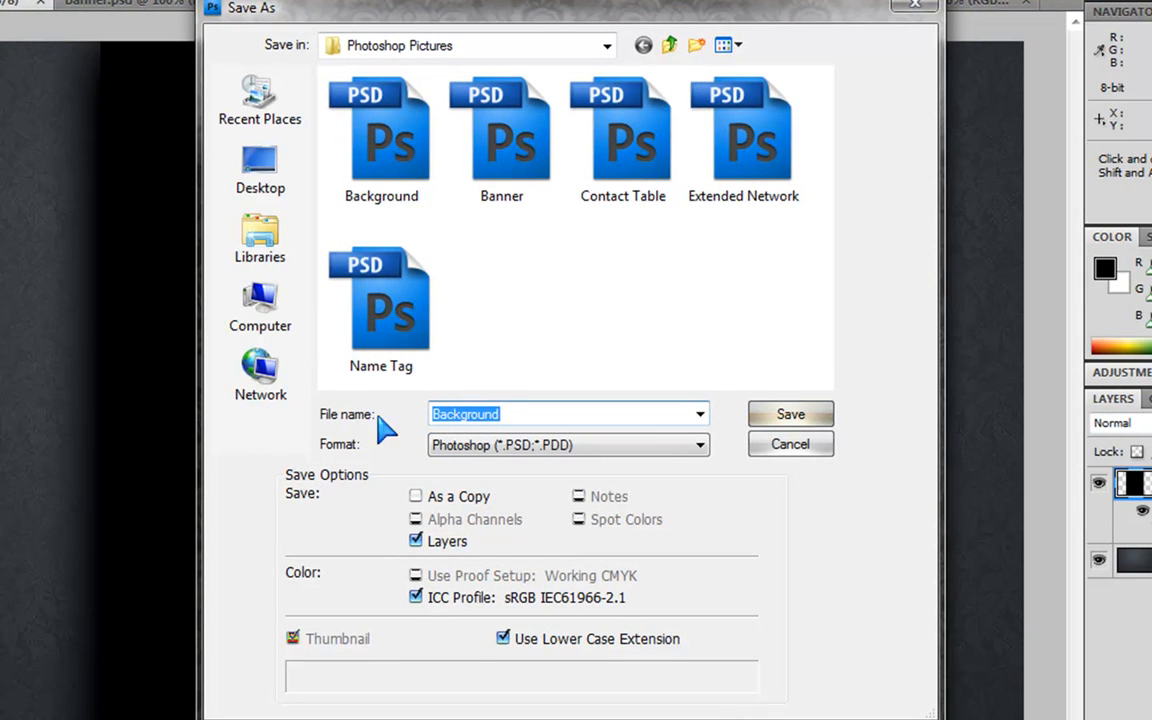
mouse_move(344, 420)
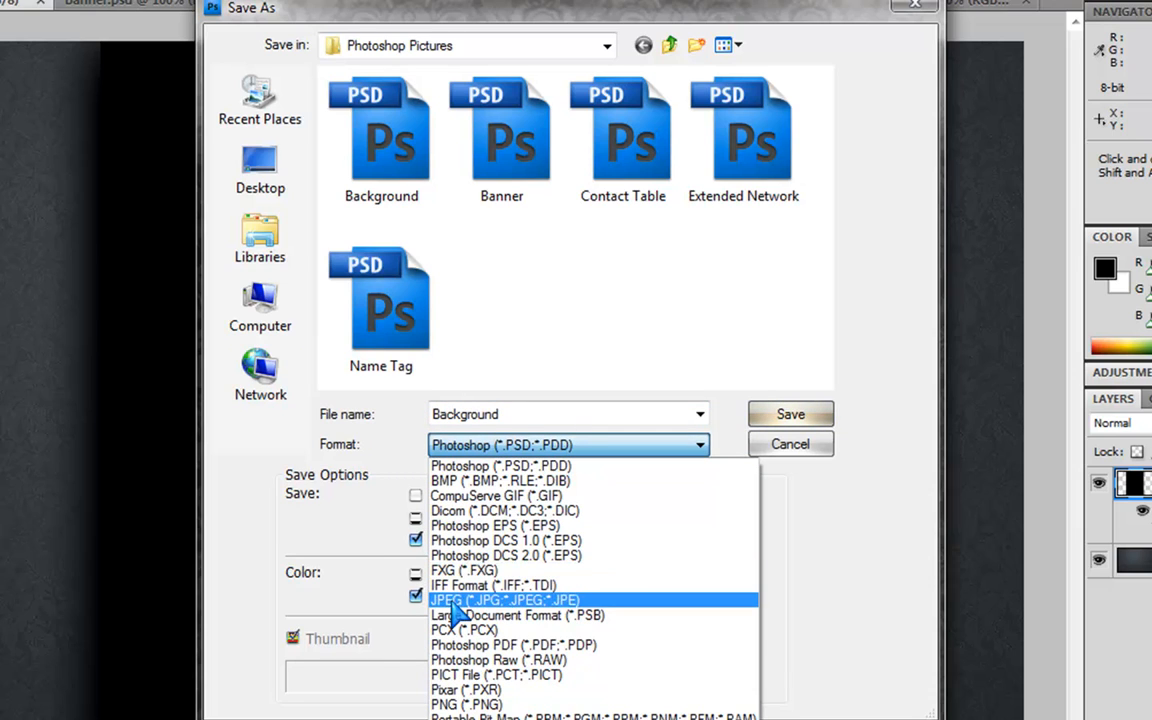
click(504, 600)
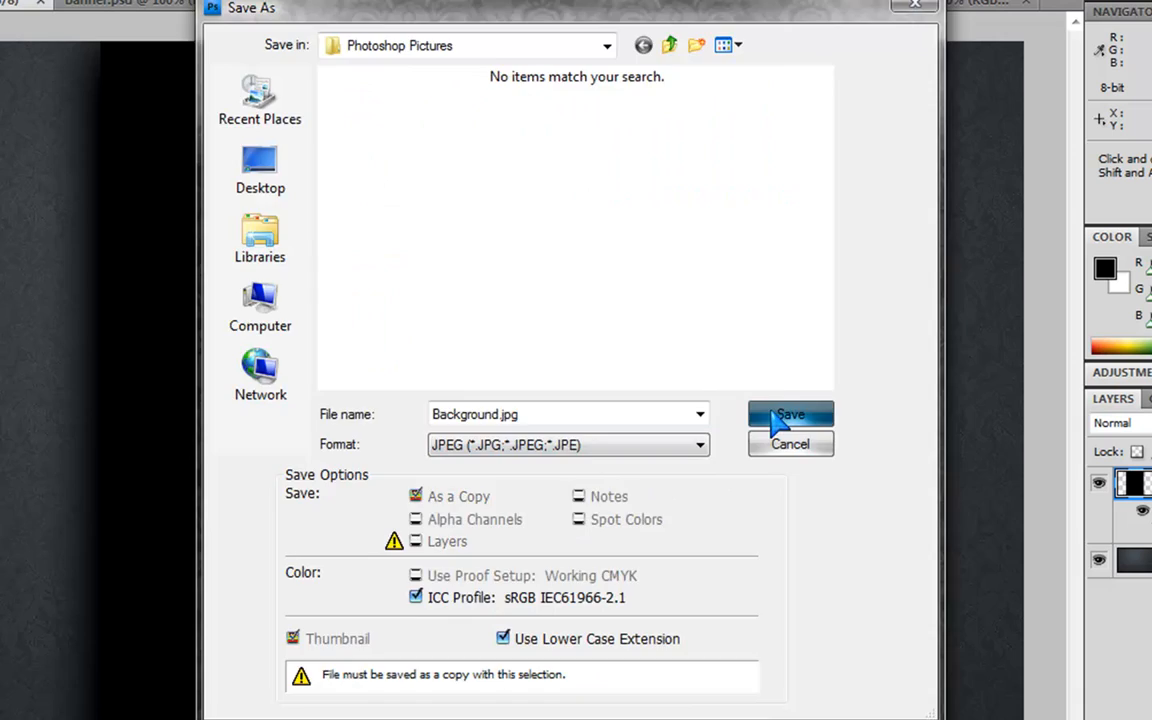
click(790, 414)
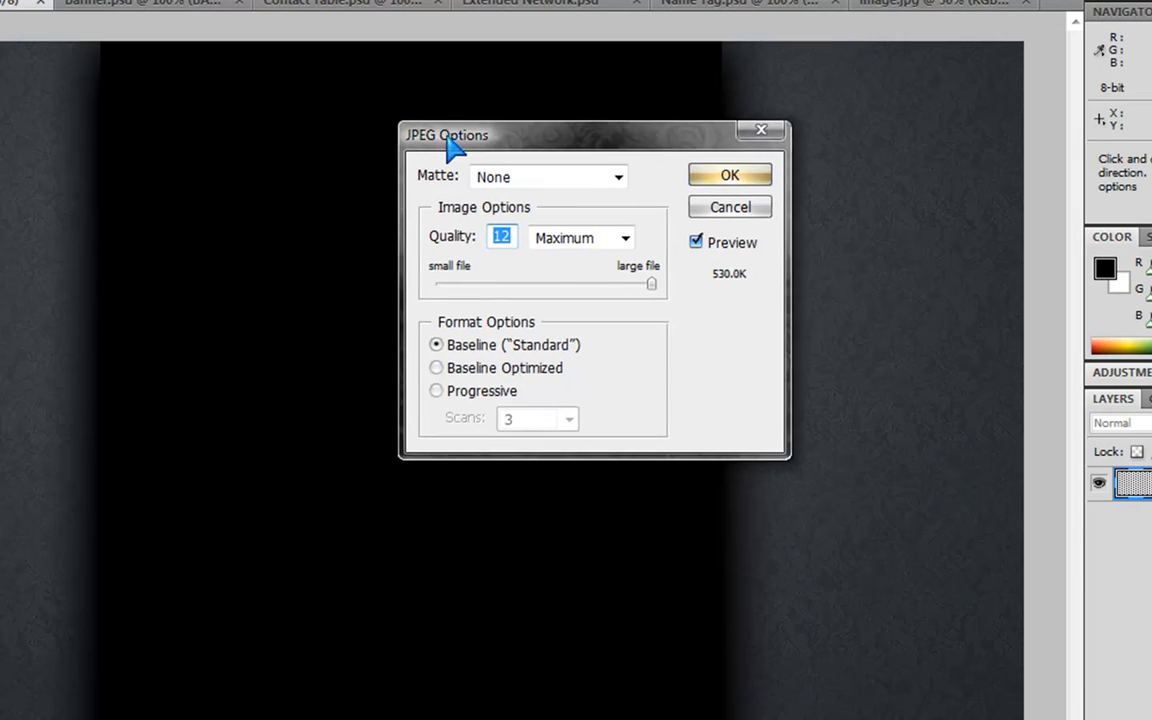
drag(446, 136, 336, 144)
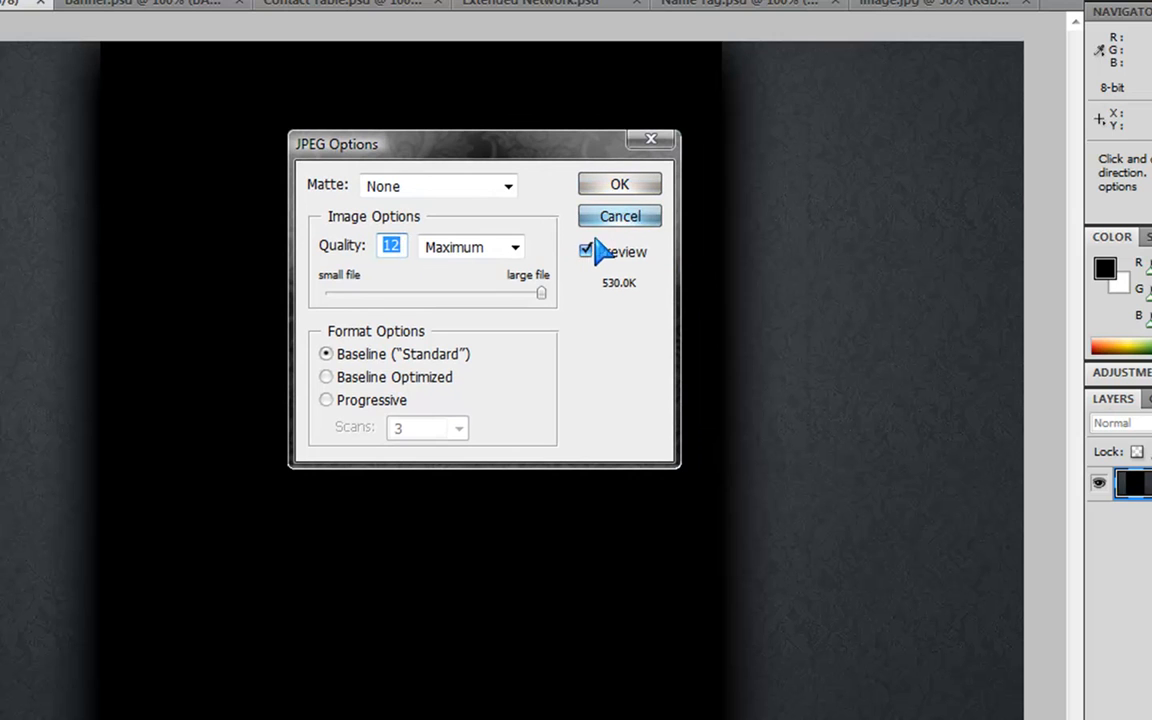
click(620, 184)
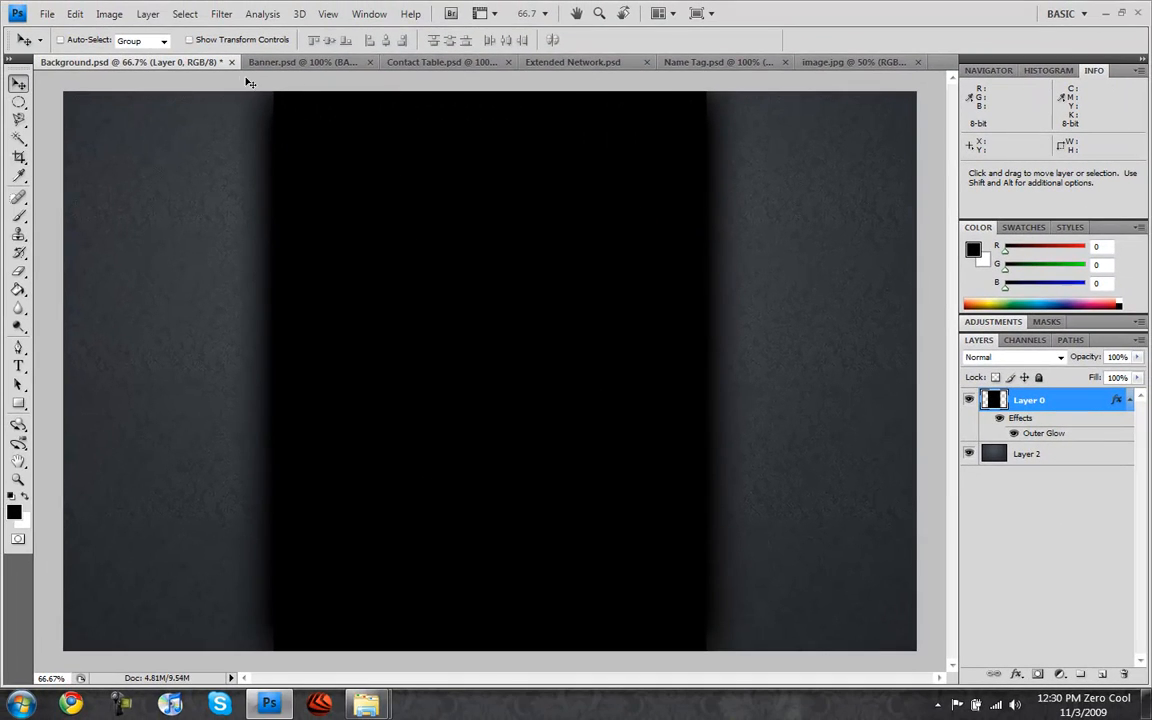
Close the Background document and copy the dark texture from image.jpg.
click(232, 62)
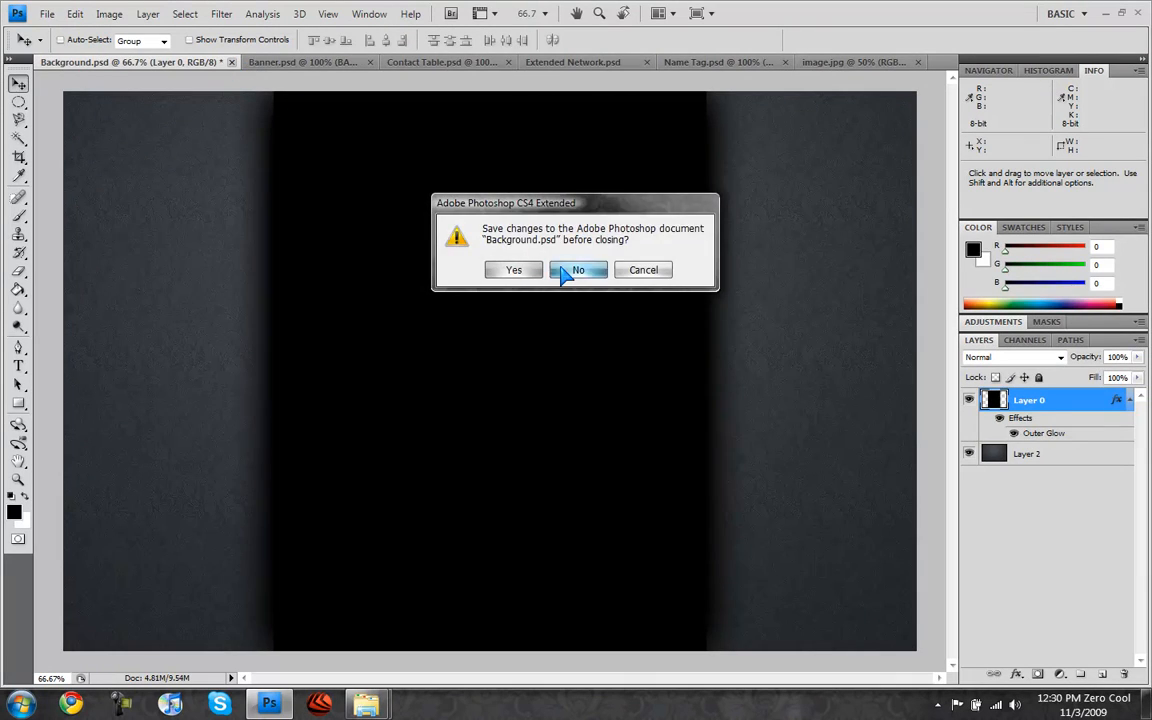
click(576, 268)
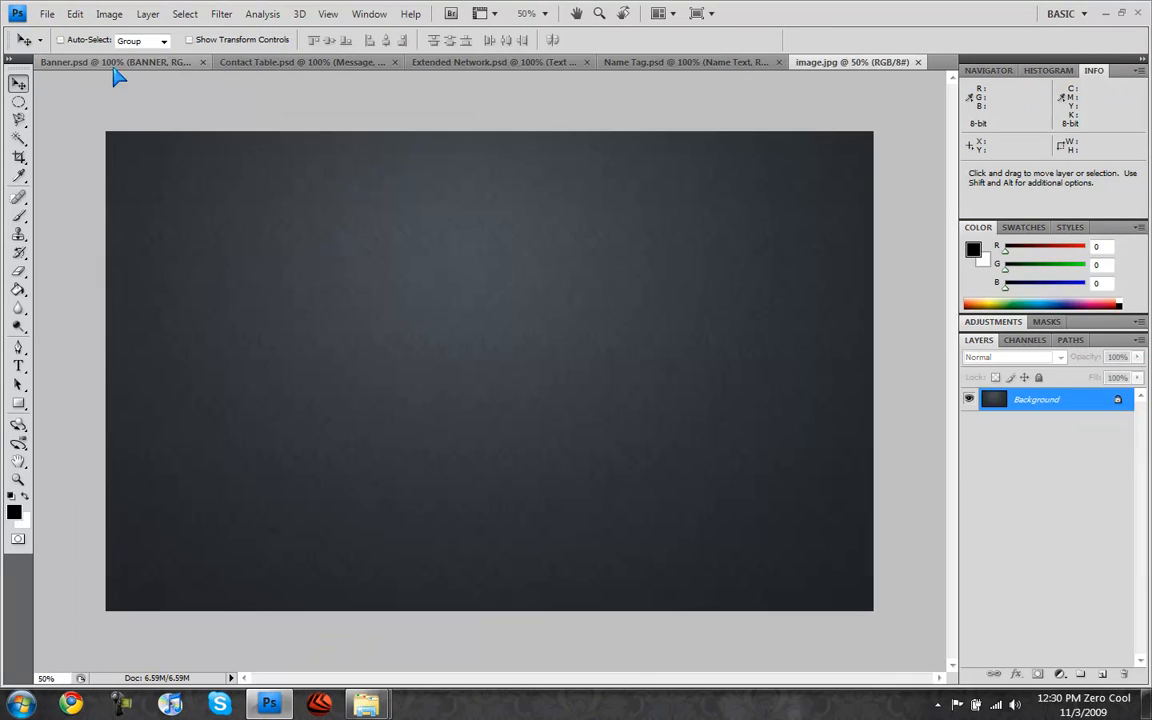
Paste the texture into Banner.psd and add the white script title 'Southparktrix' across its top.
click(116, 60)
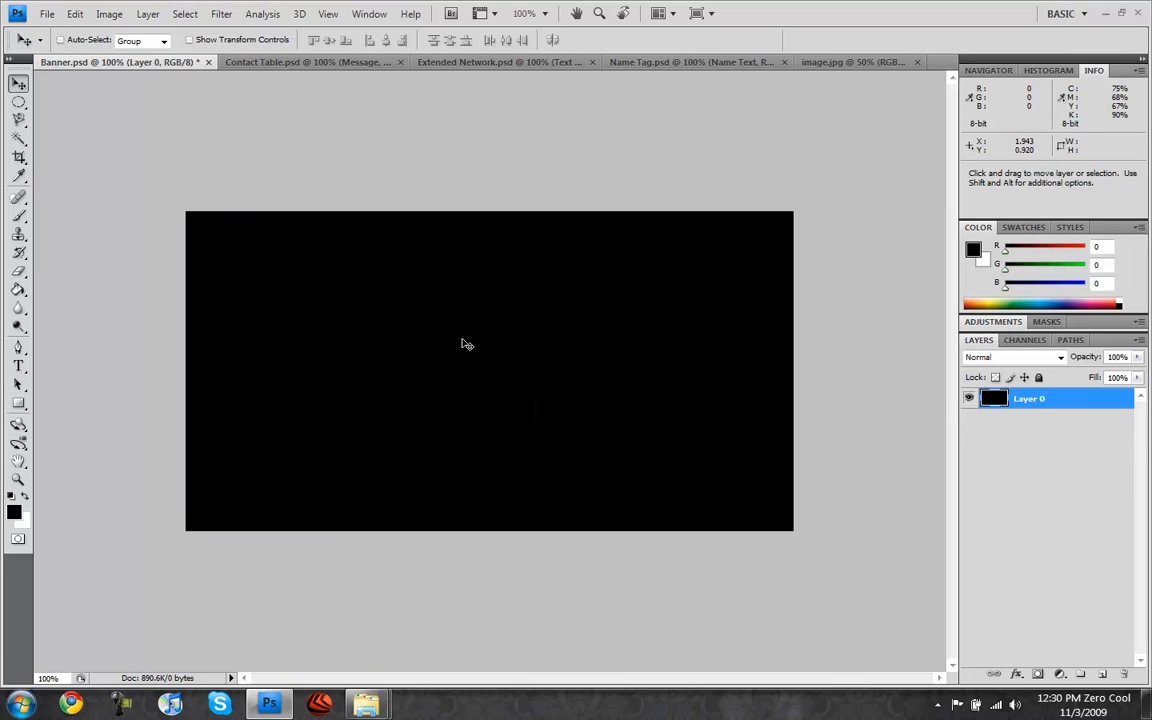
mouse_move(800, 352)
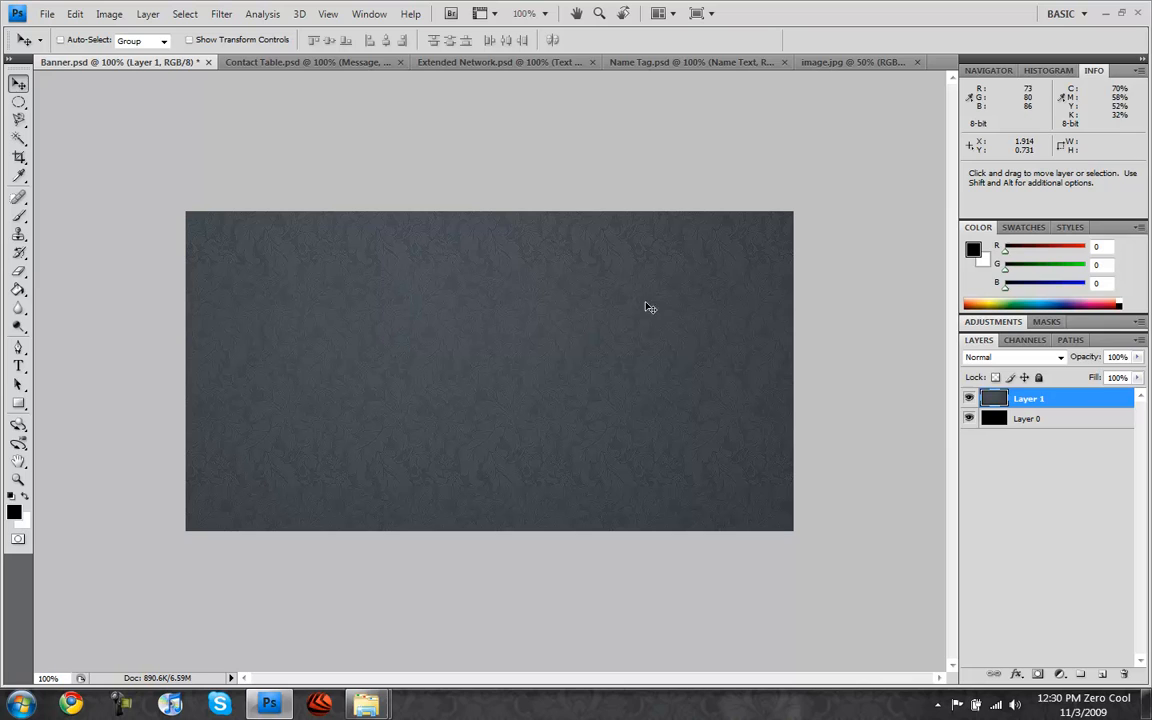
click(18, 364)
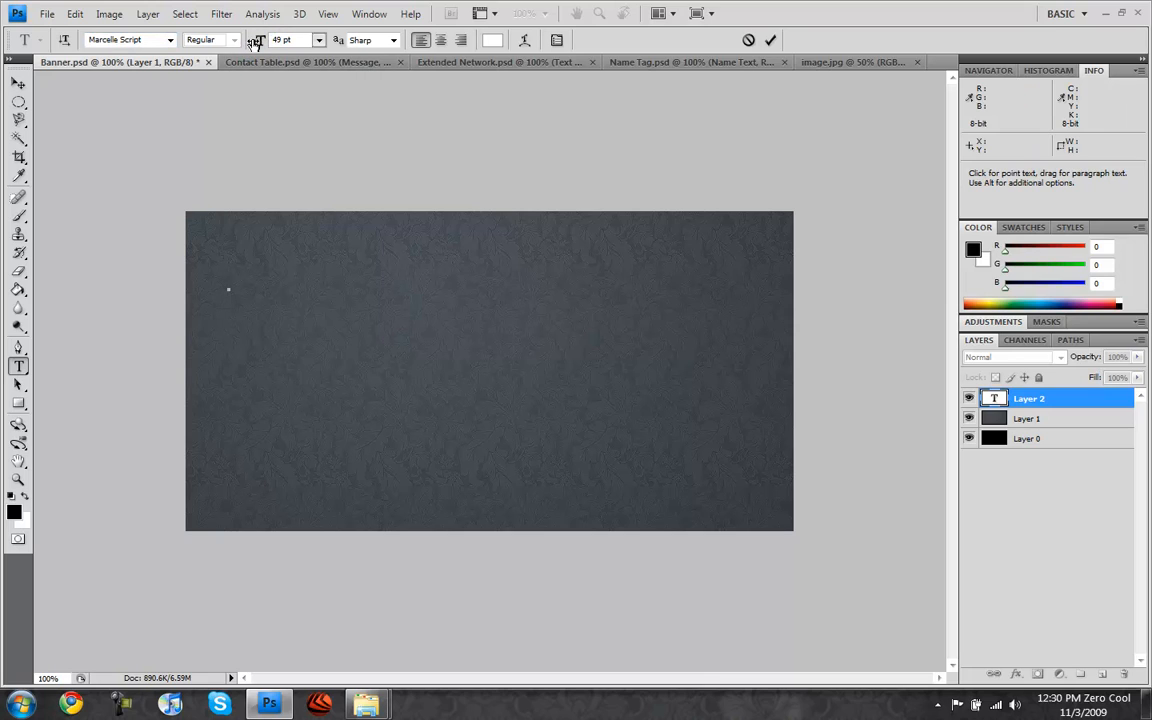
text(Soth)
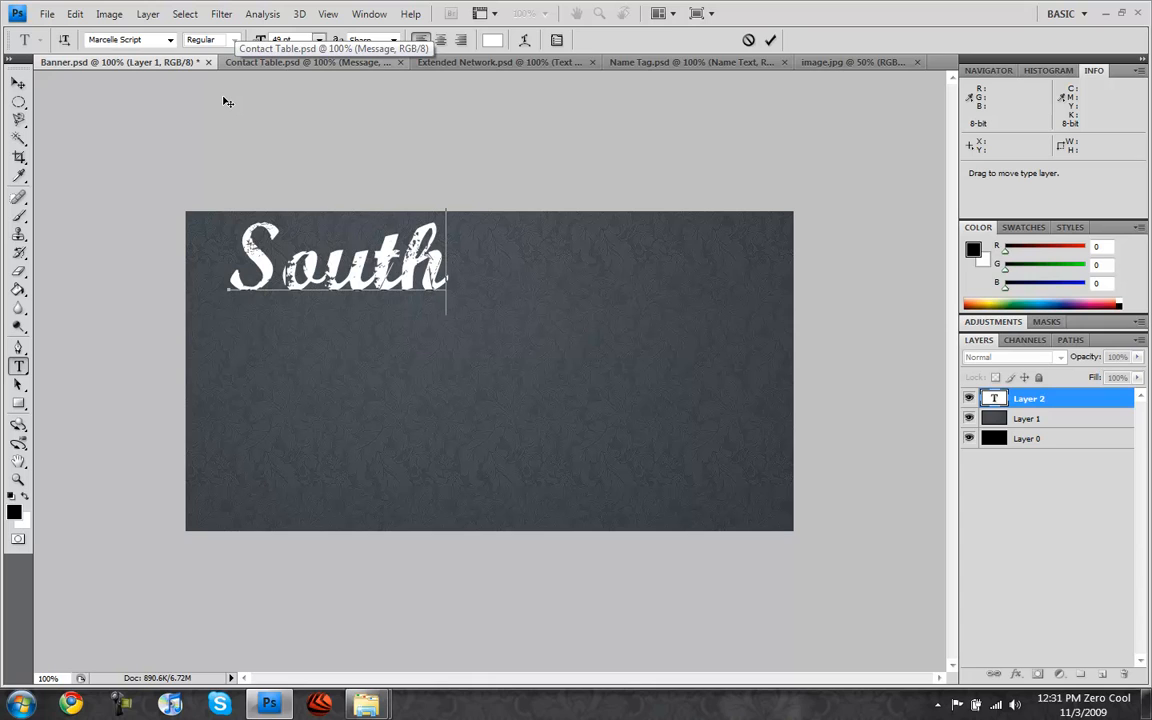
text(parktrix)
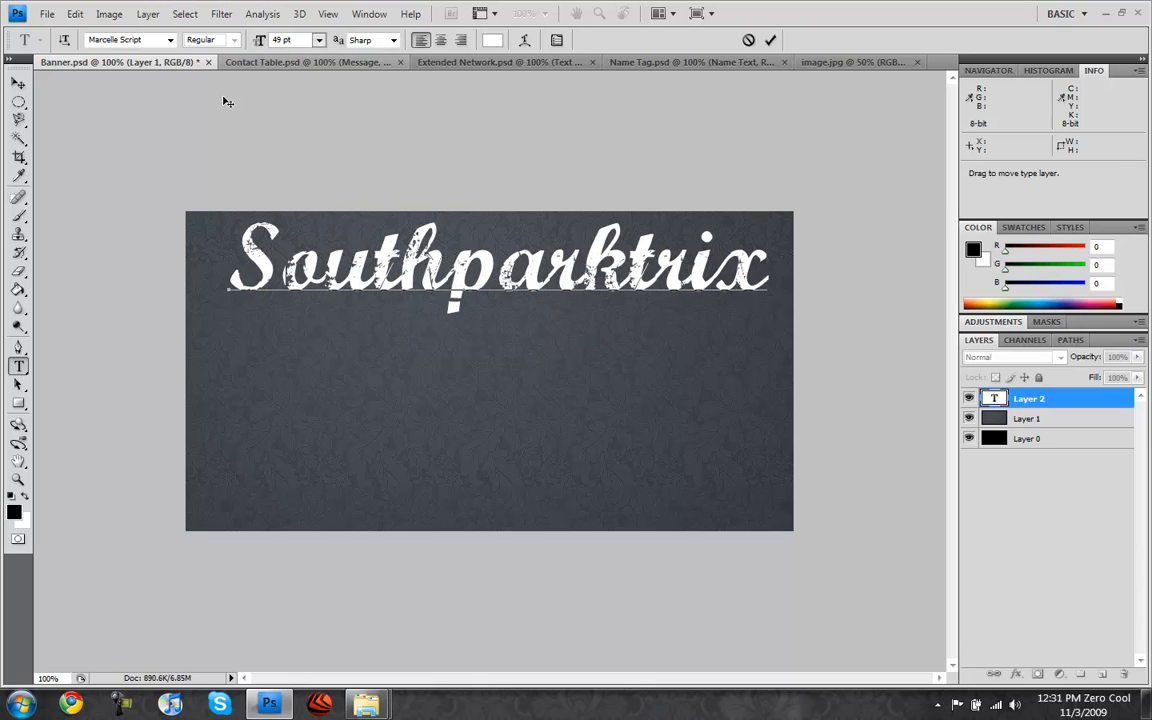
mouse_move(638, 404)
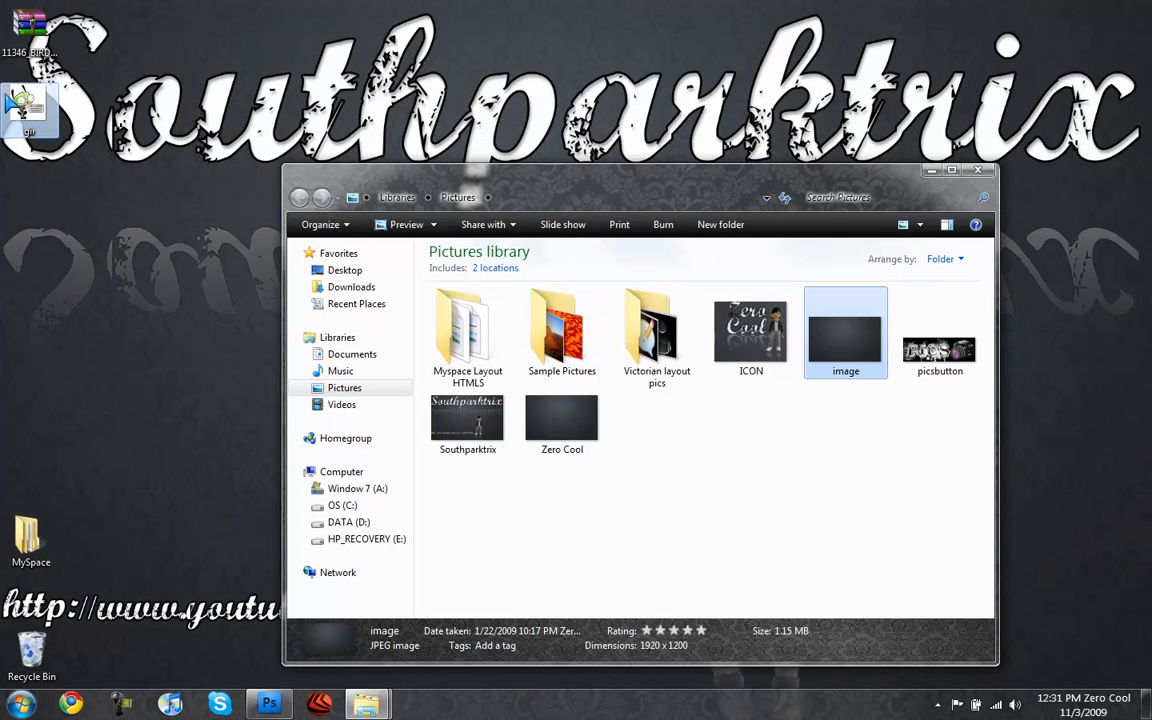
Commit the Southparktrix title before placing the cartoon character on the banner.
click(268, 704)
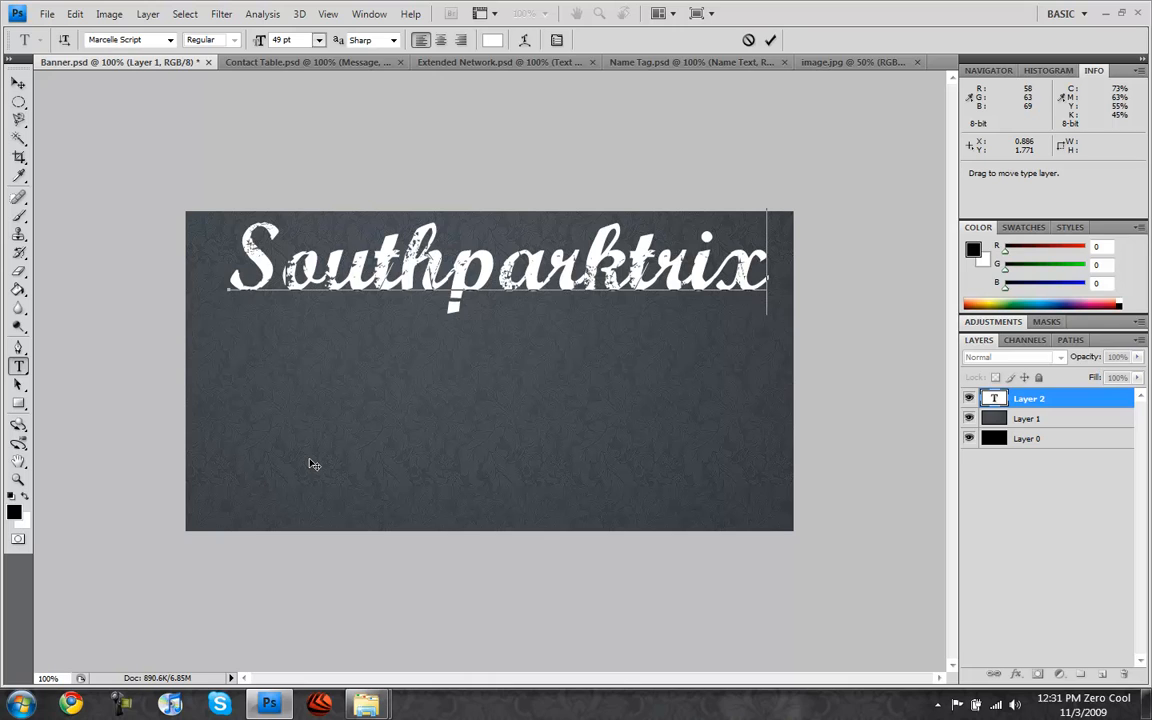
mouse_move(366, 458)
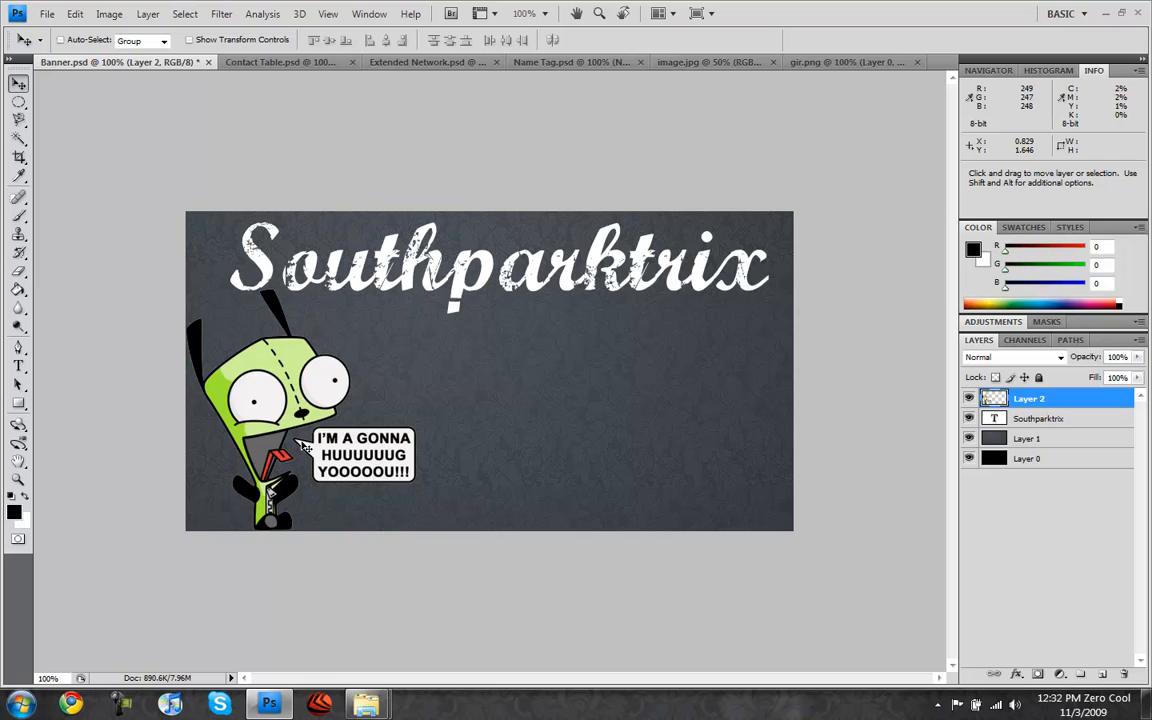
mouse_move(678, 332)
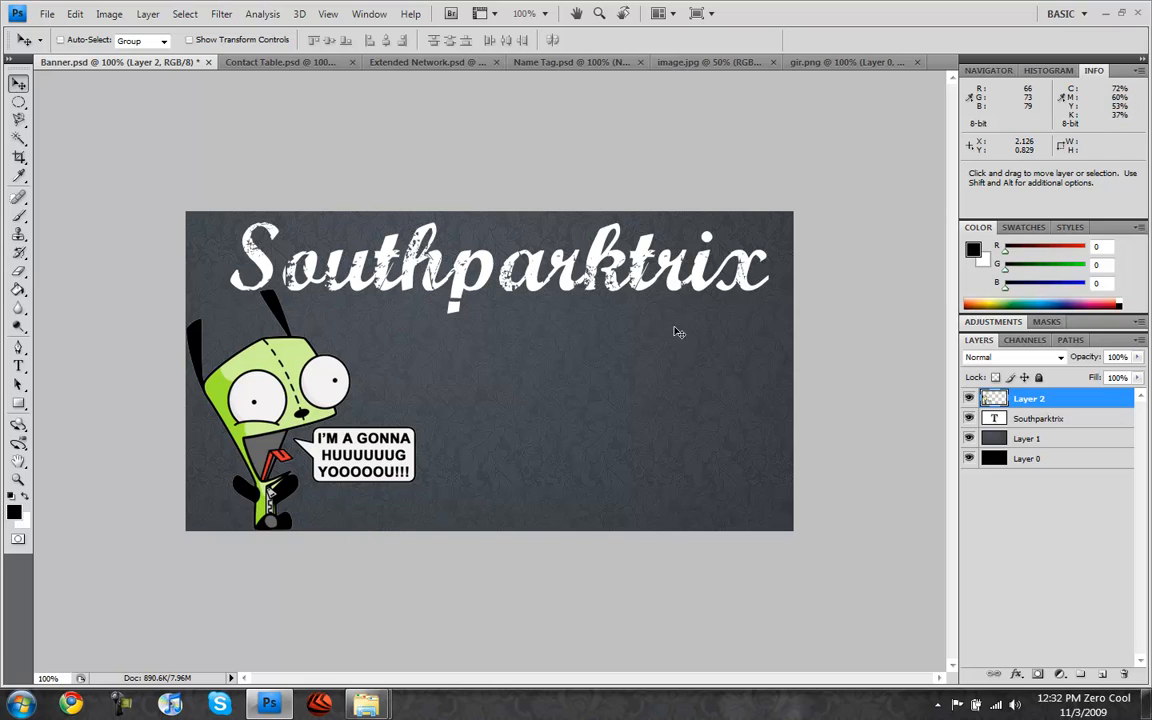
mouse_move(480, 344)
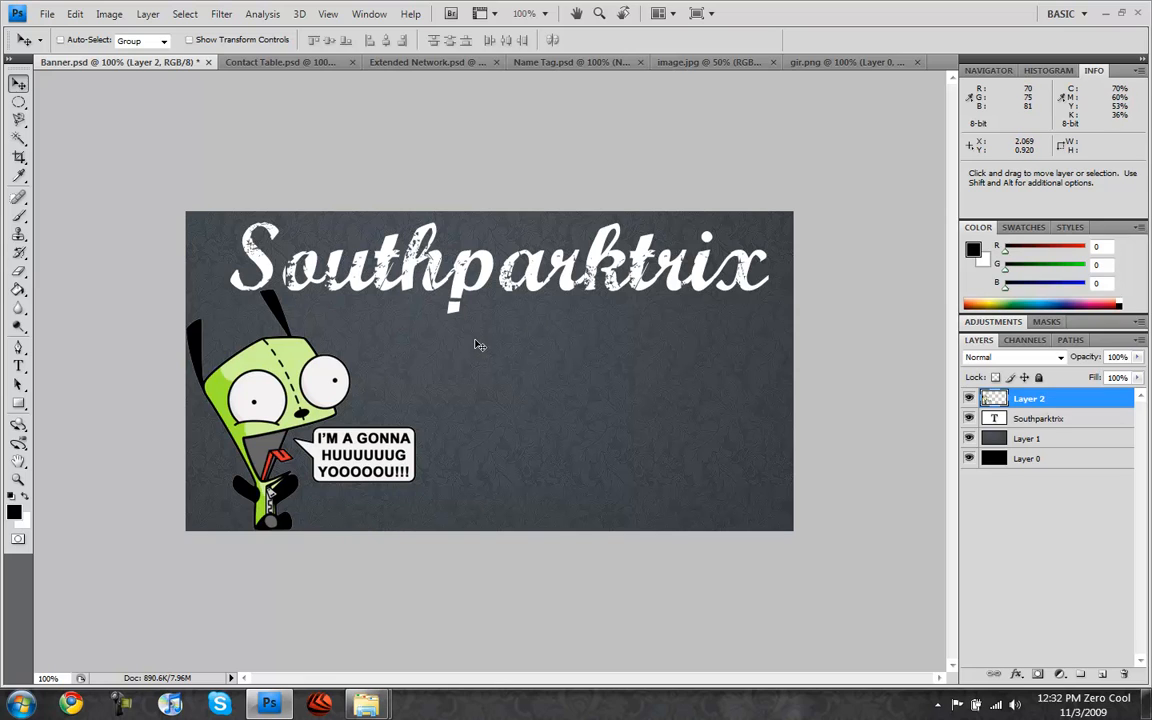
mouse_move(496, 348)
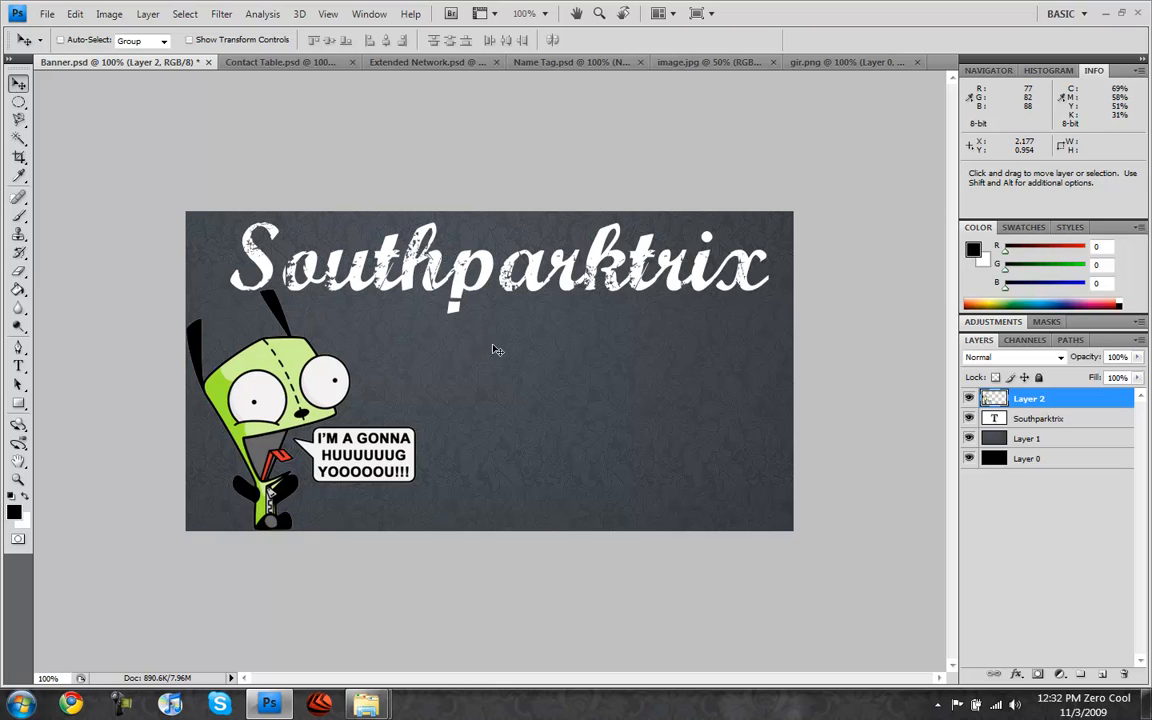
mouse_move(400, 264)
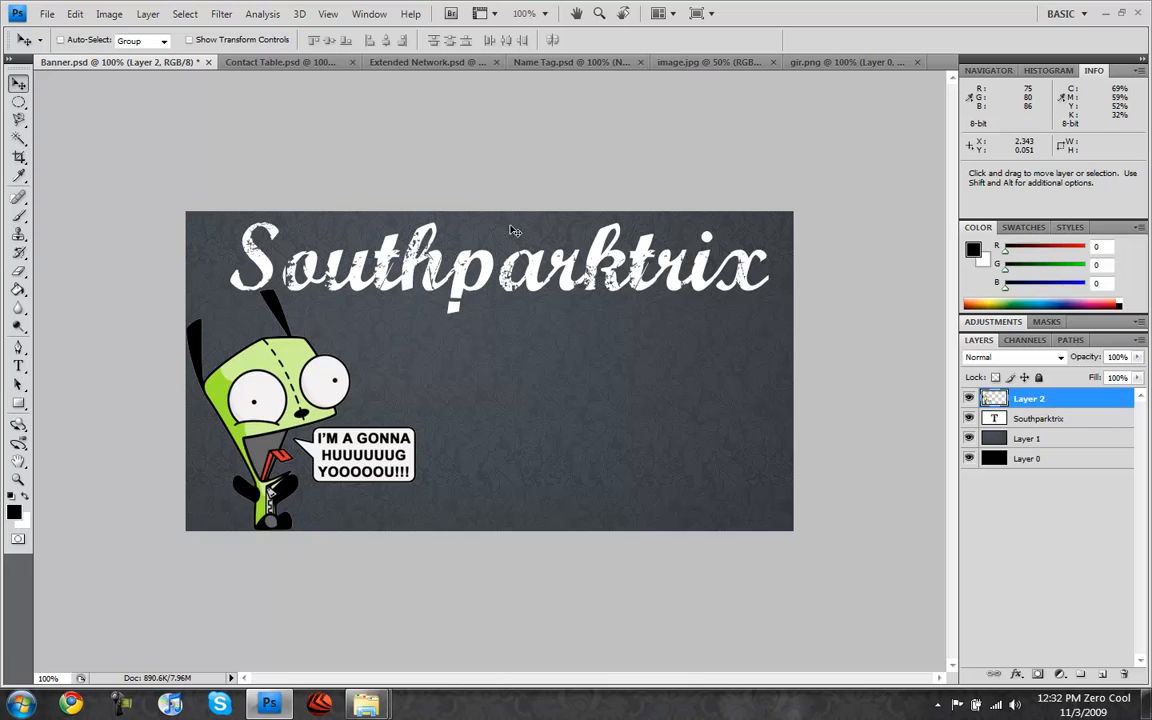
mouse_move(290, 280)
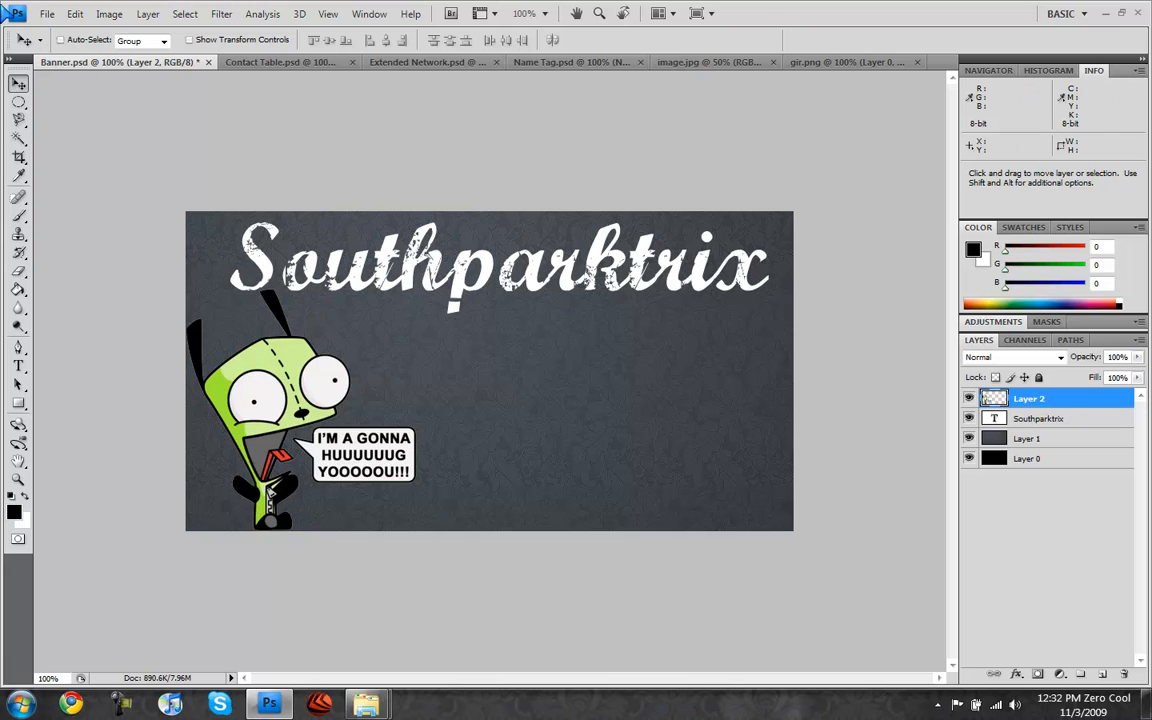
Save the banner as a maximum-quality JPEG and close the document.
click(46, 12)
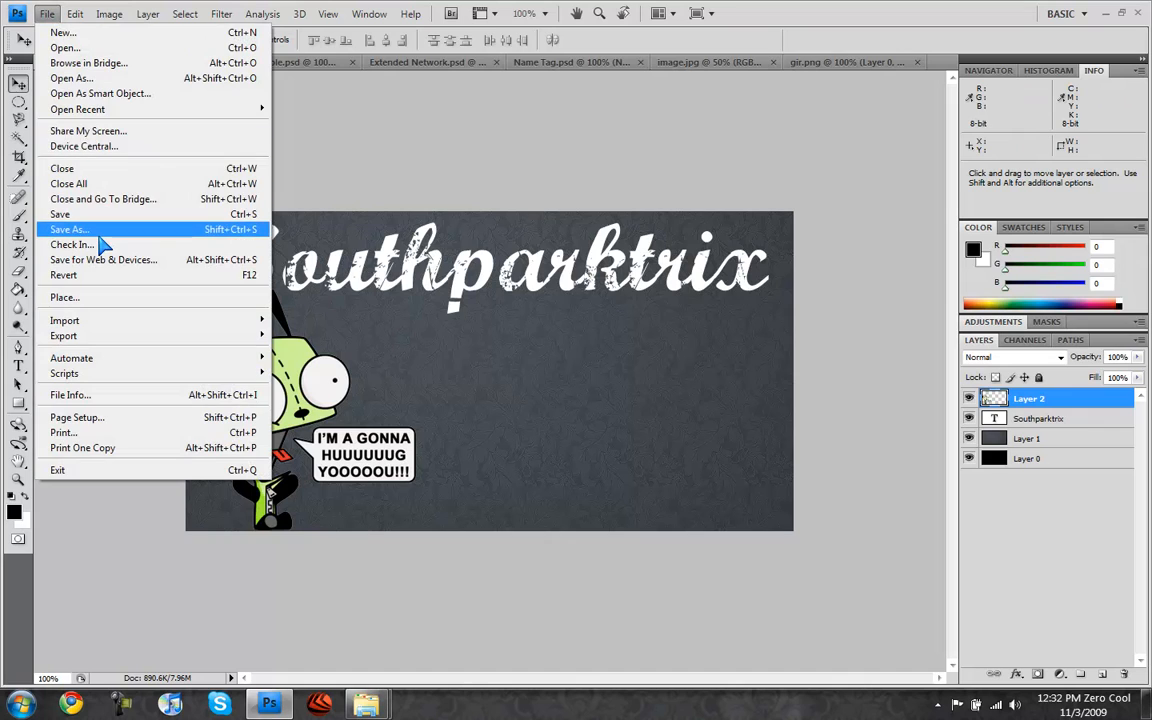
click(68, 228)
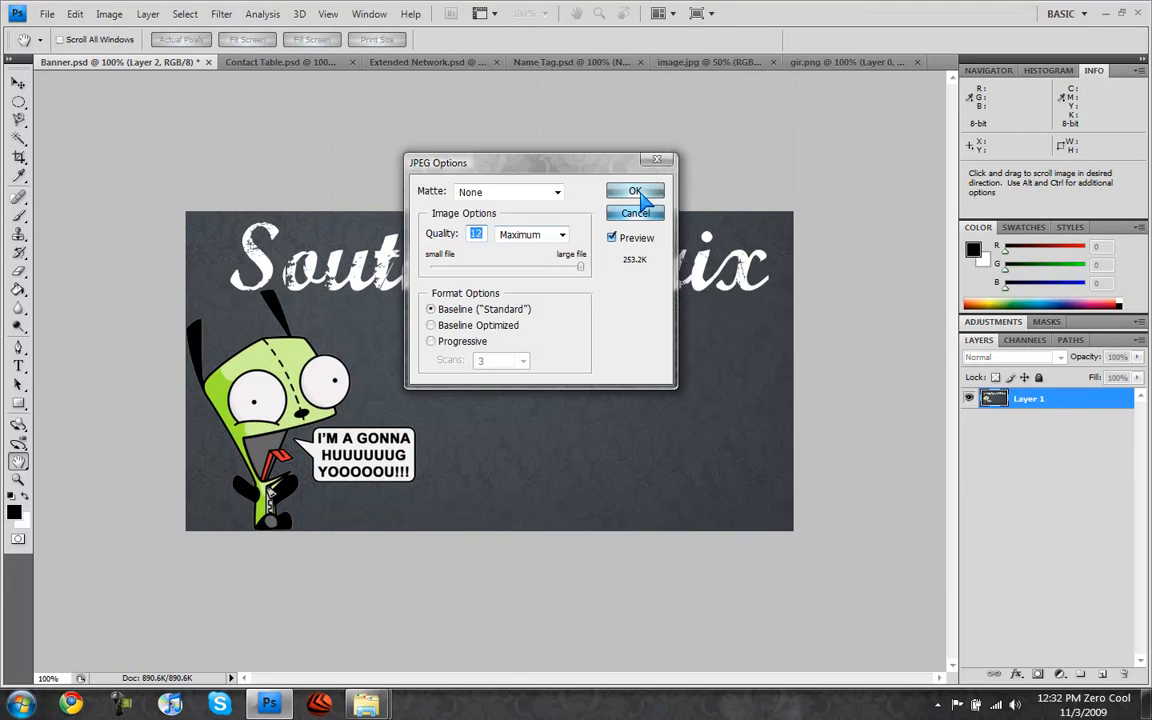
click(636, 192)
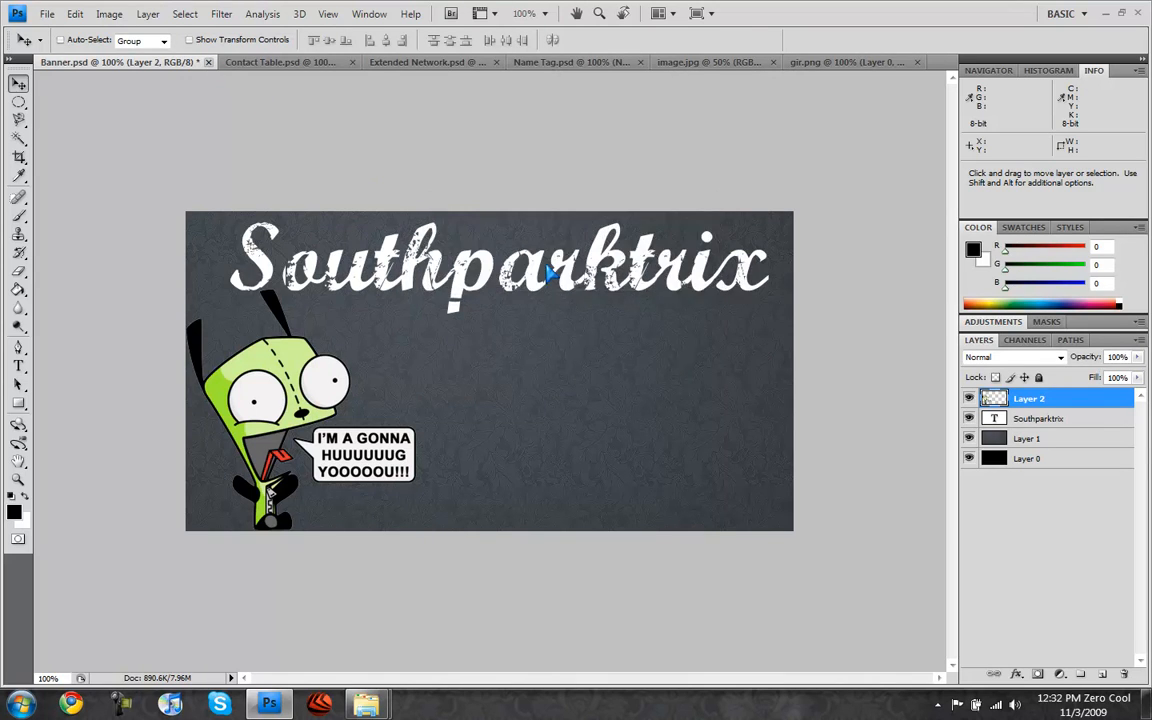
click(208, 60)
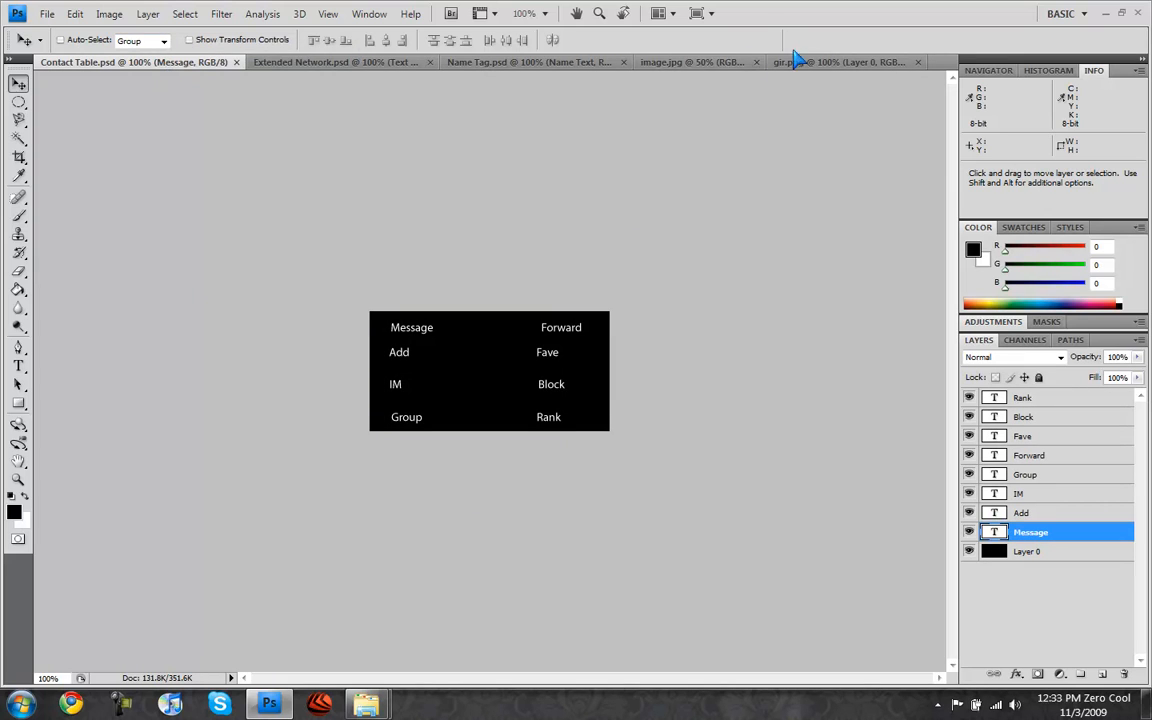
Paste the dark texture into Contact Table.psd and move it beneath the white link labels.
click(690, 60)
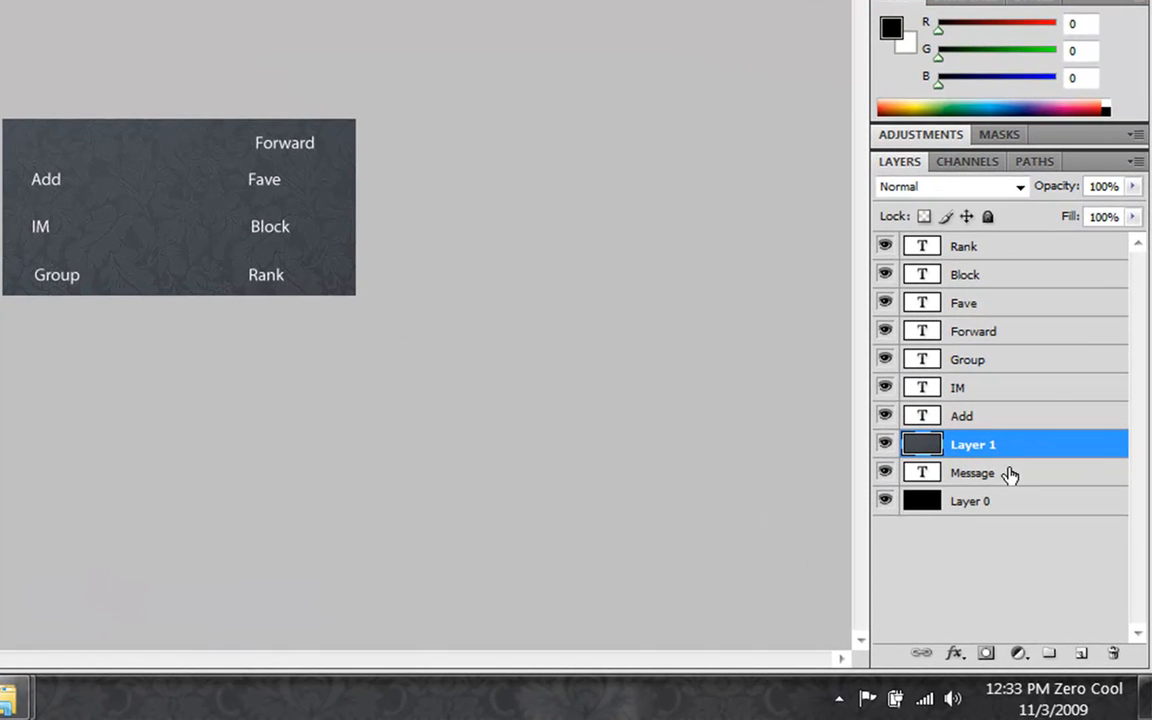
mouse_move(1018, 456)
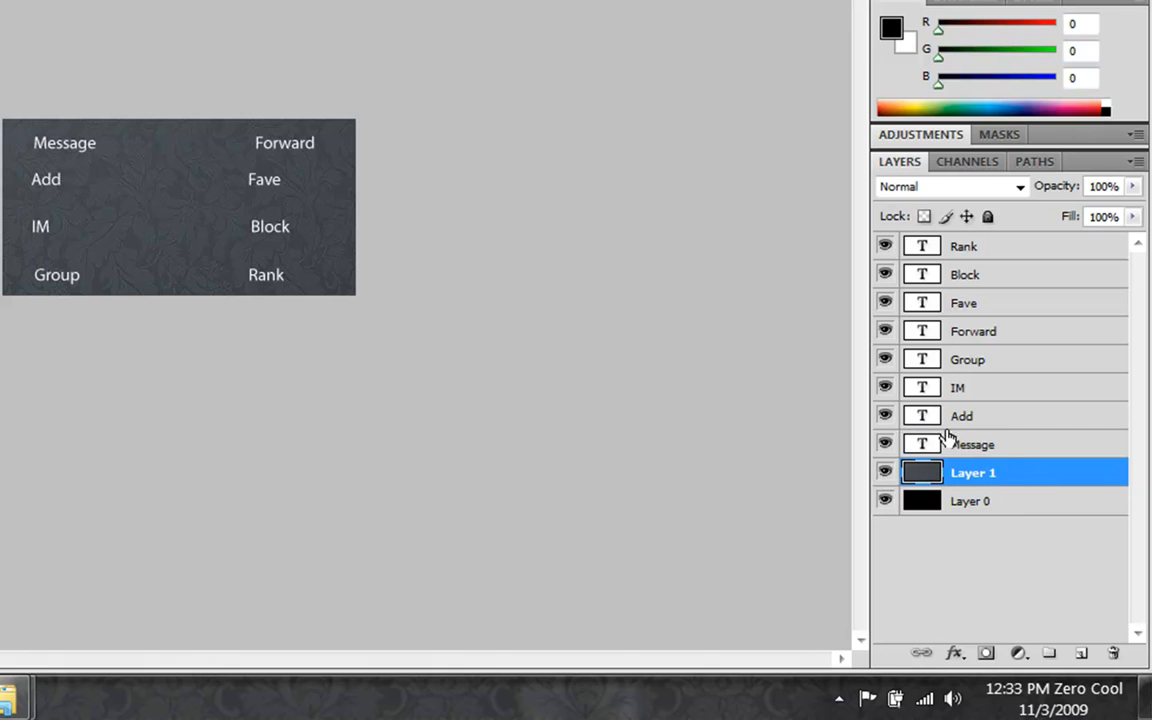
click(968, 500)
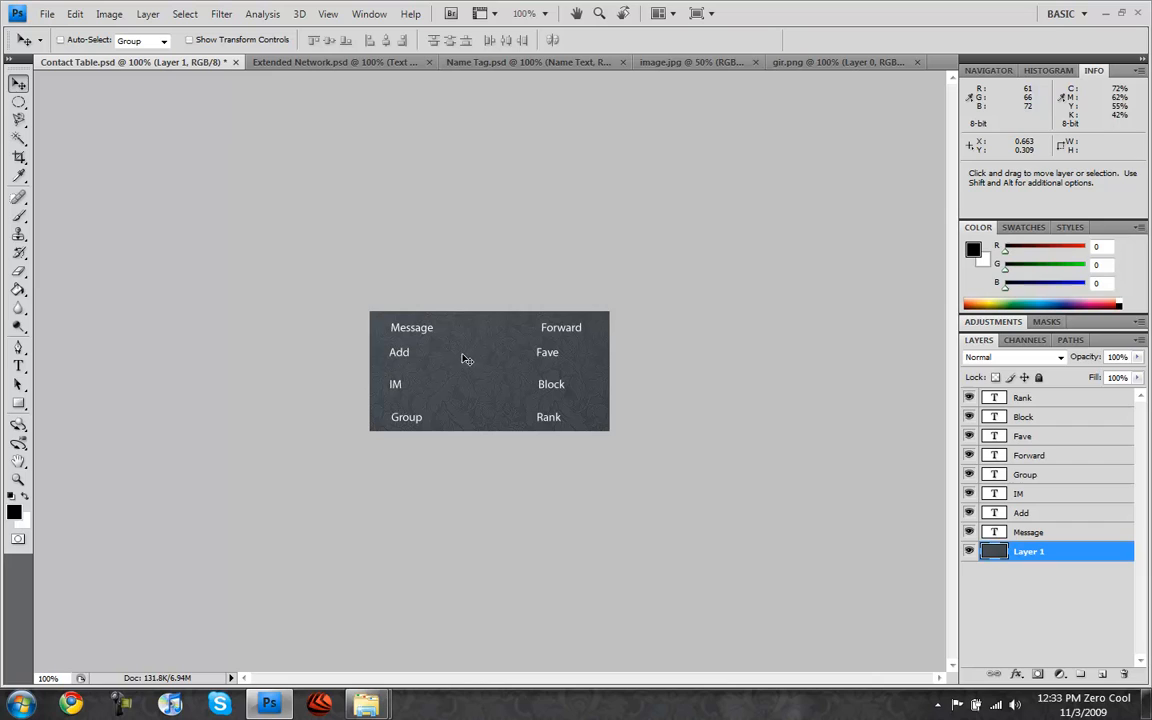
mouse_move(432, 336)
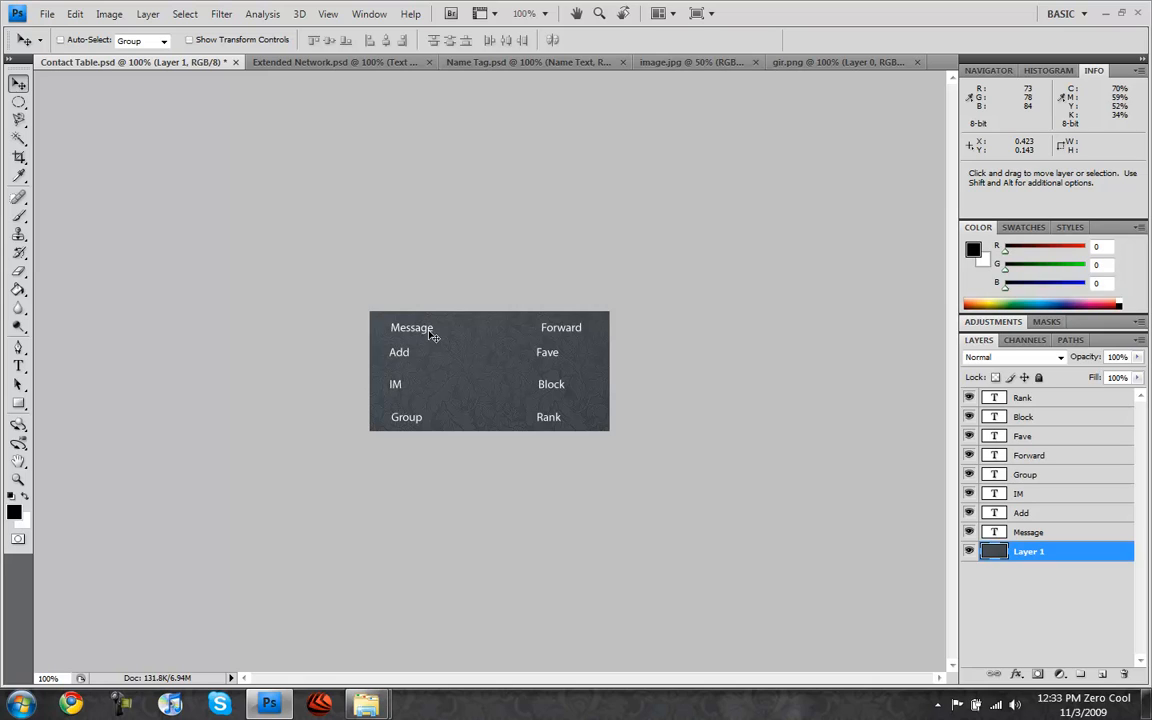
mouse_move(304, 340)
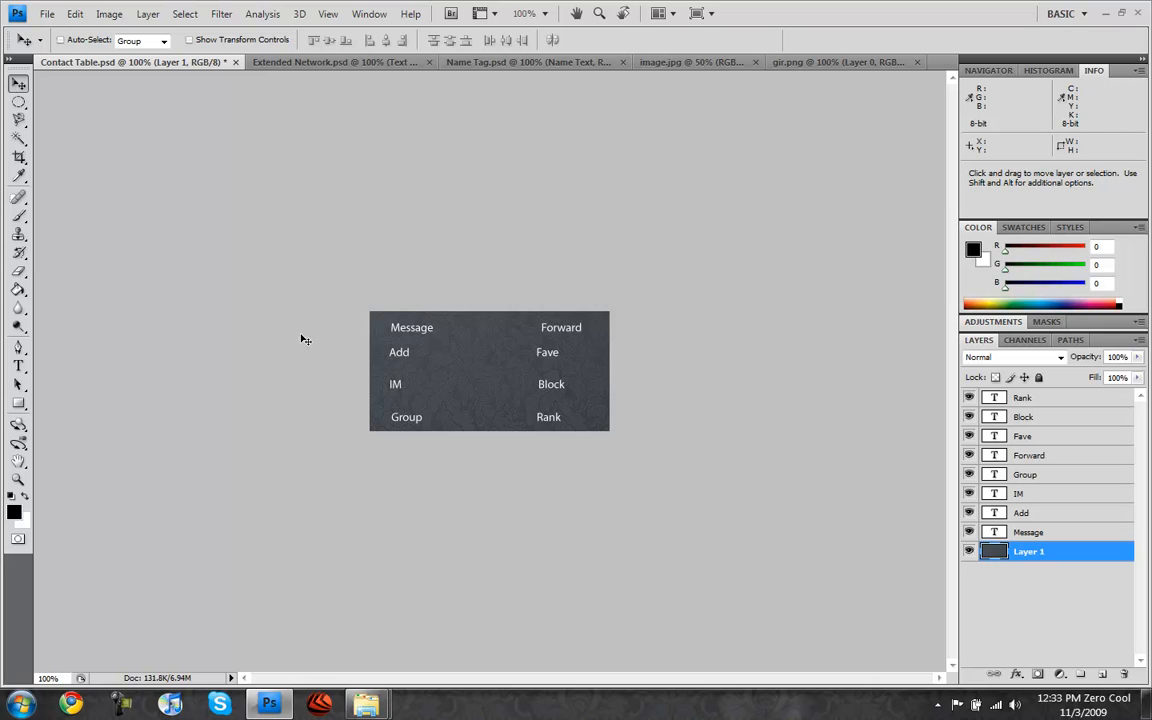
mouse_move(408, 378)
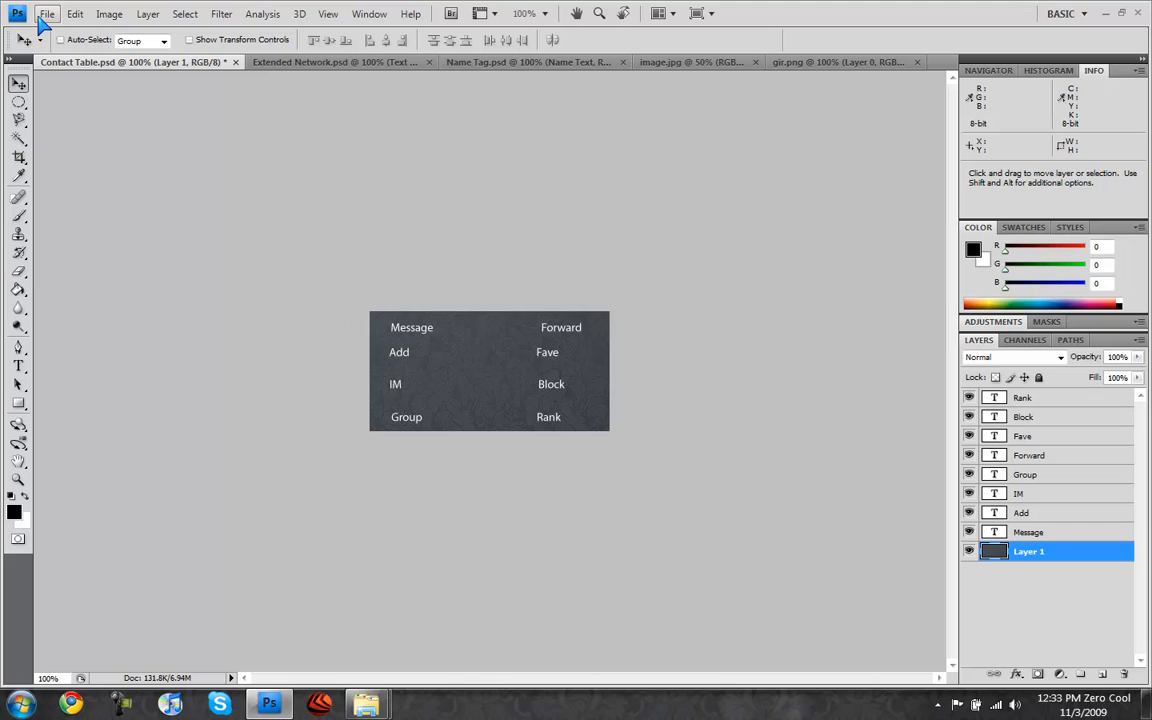
Save the contact table as Contact Table.jpg at Maximum JPEG quality.
click(46, 12)
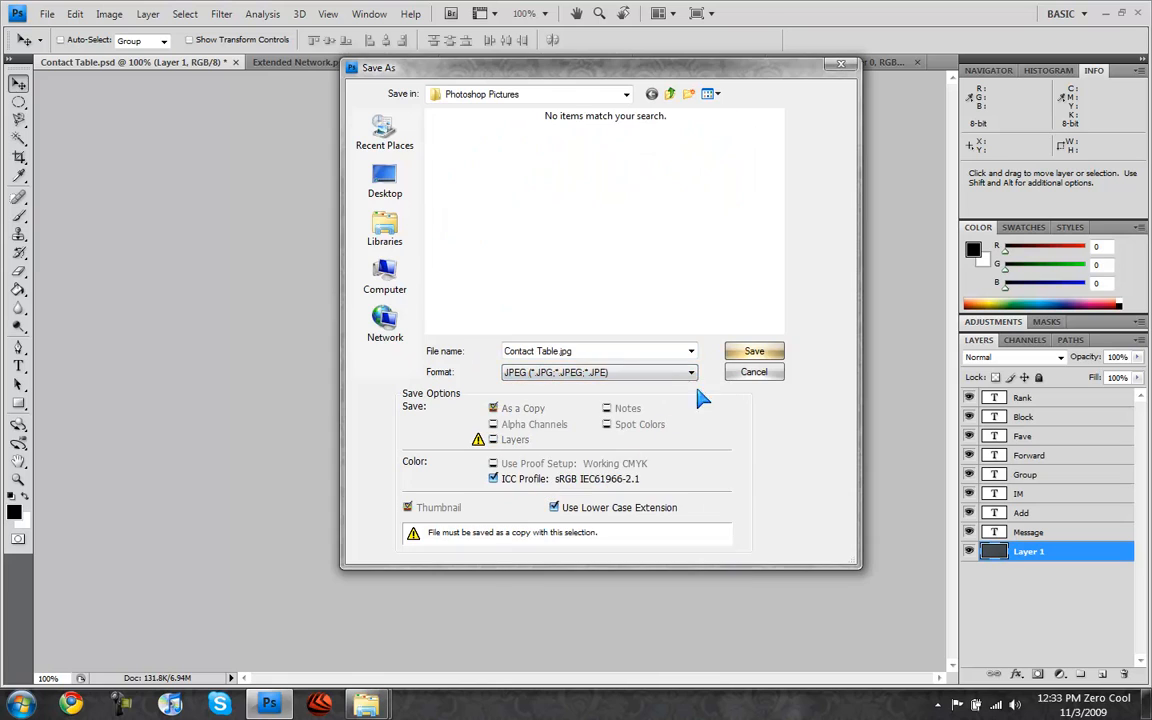
click(752, 352)
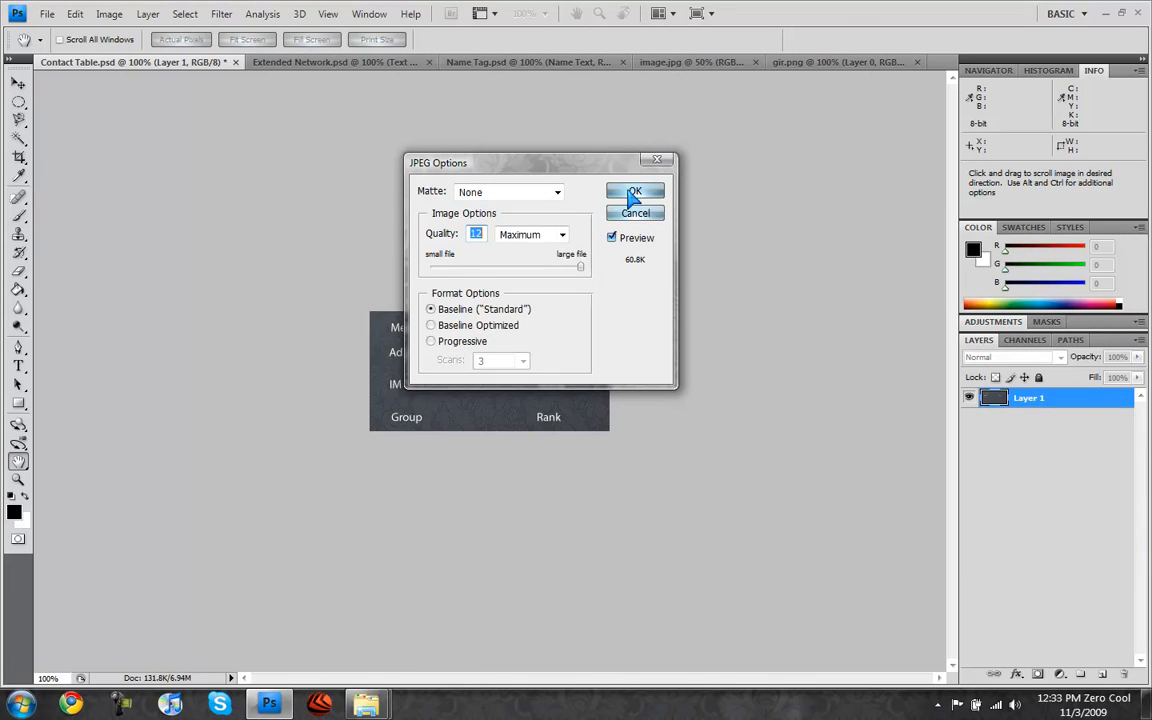
click(634, 192)
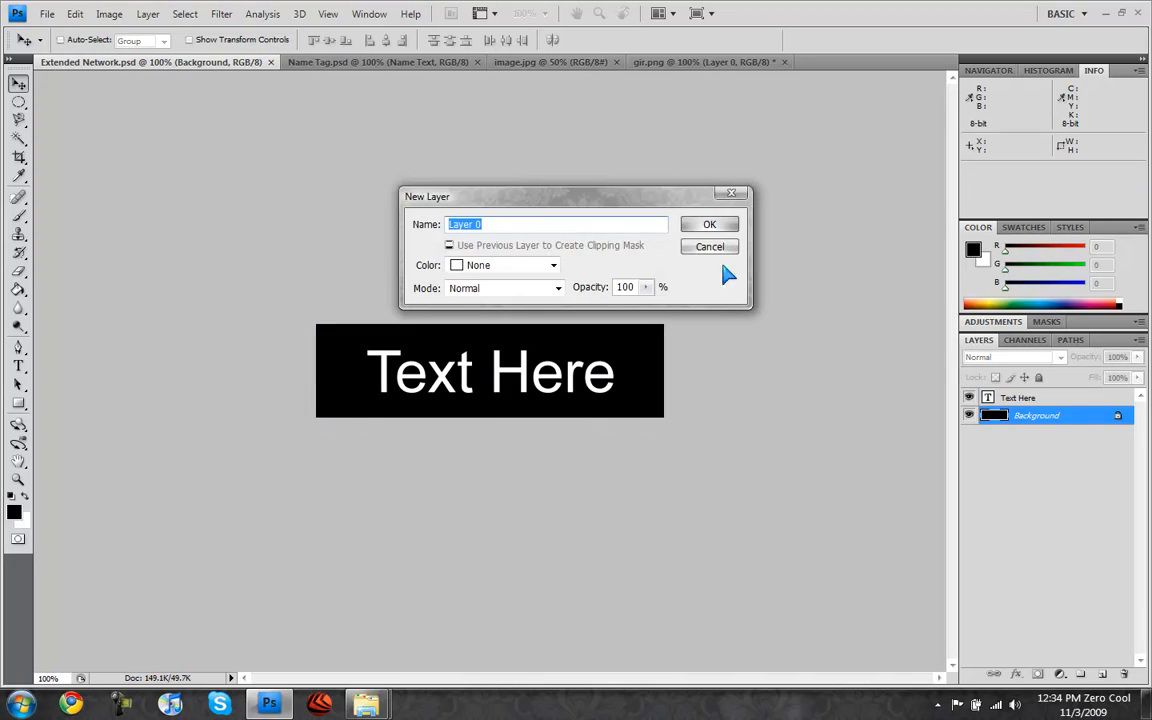
Resize Extended Network.psd into a larger plain black square without the 'Text Here' placeholder.
click(708, 224)
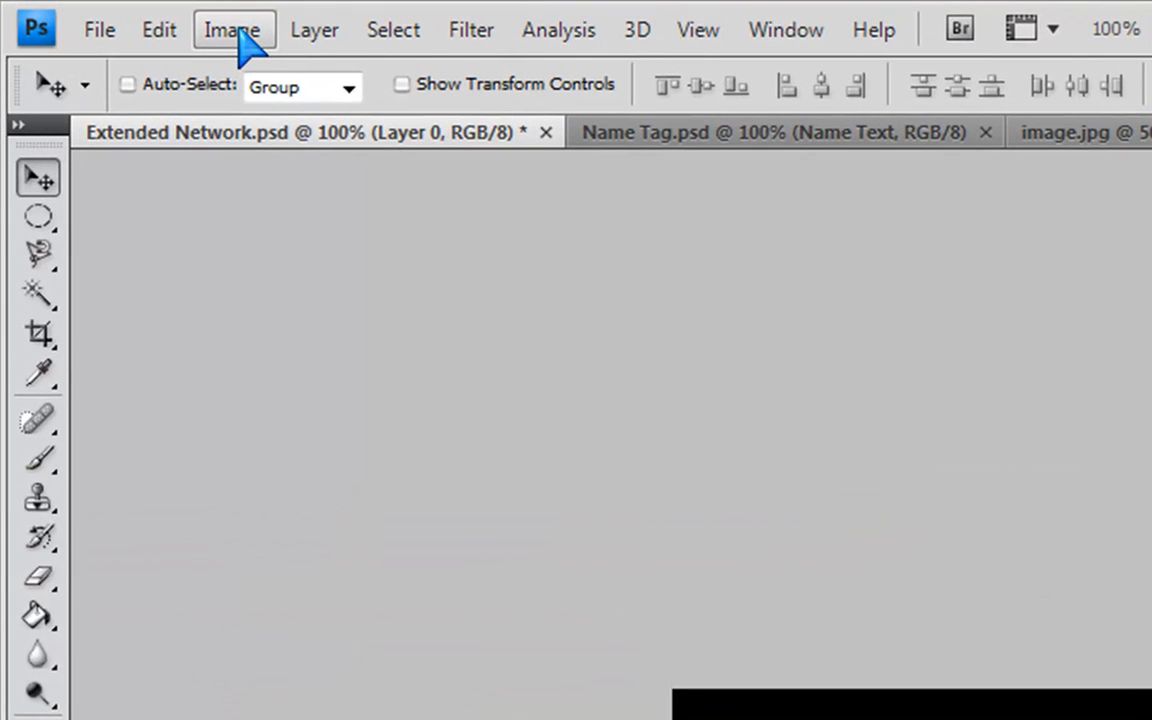
click(232, 30)
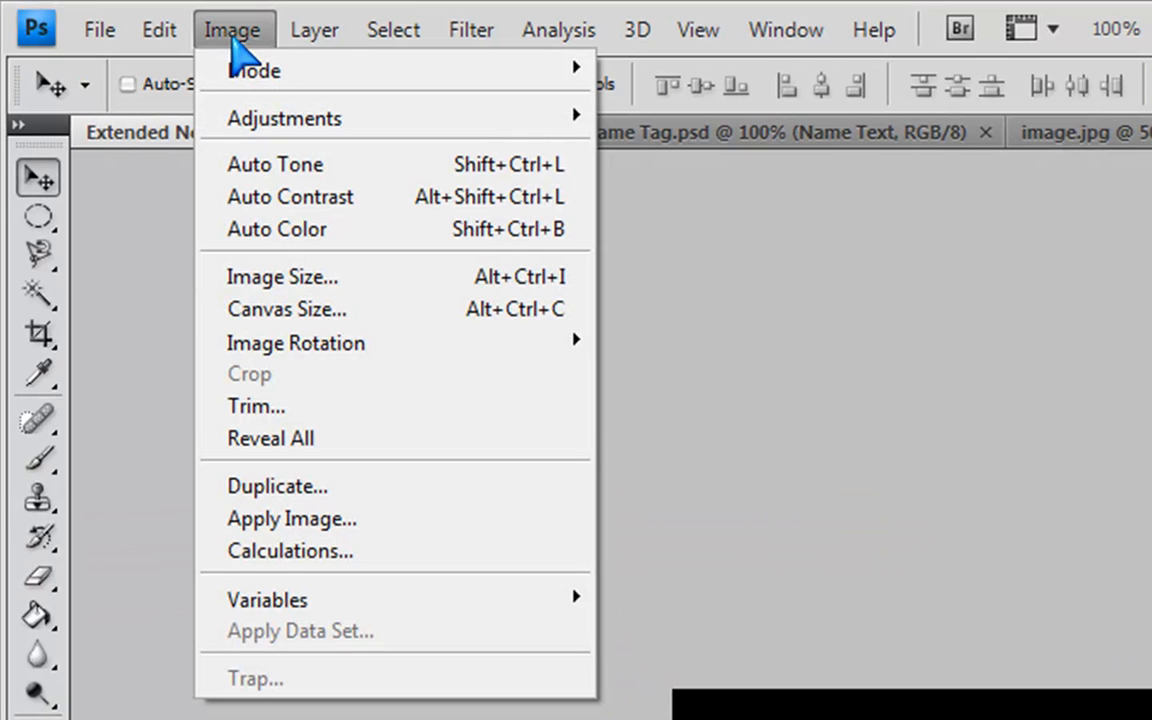
mouse_move(210, 56)
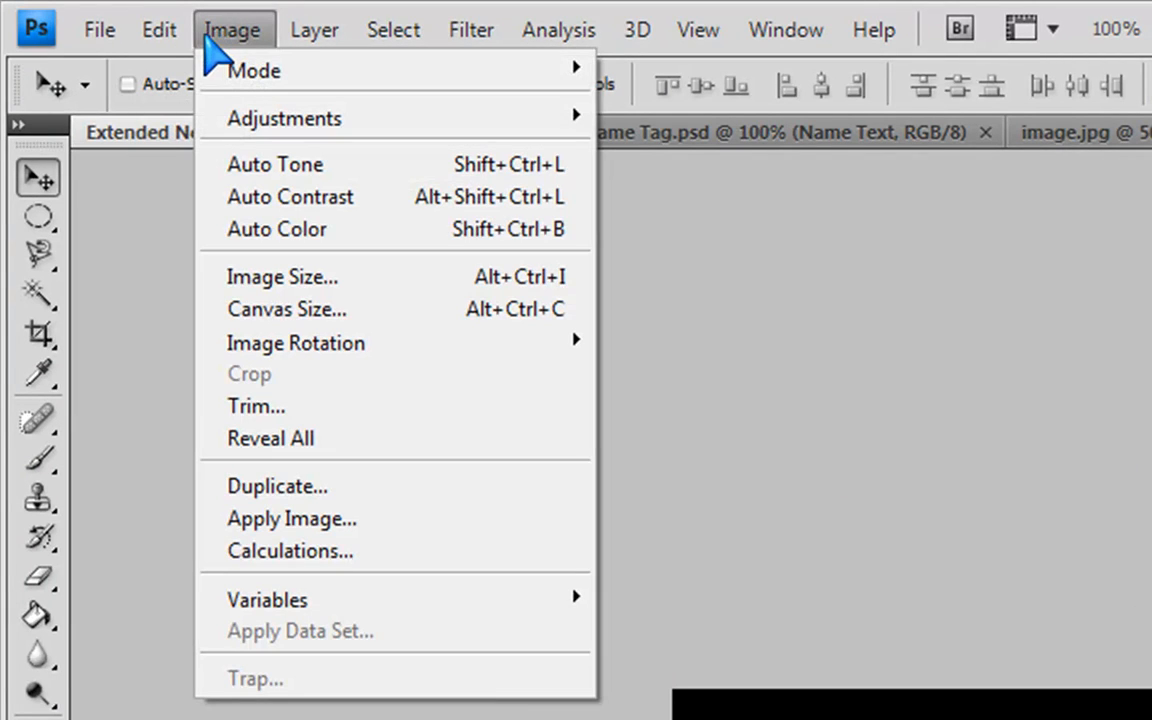
click(284, 276)
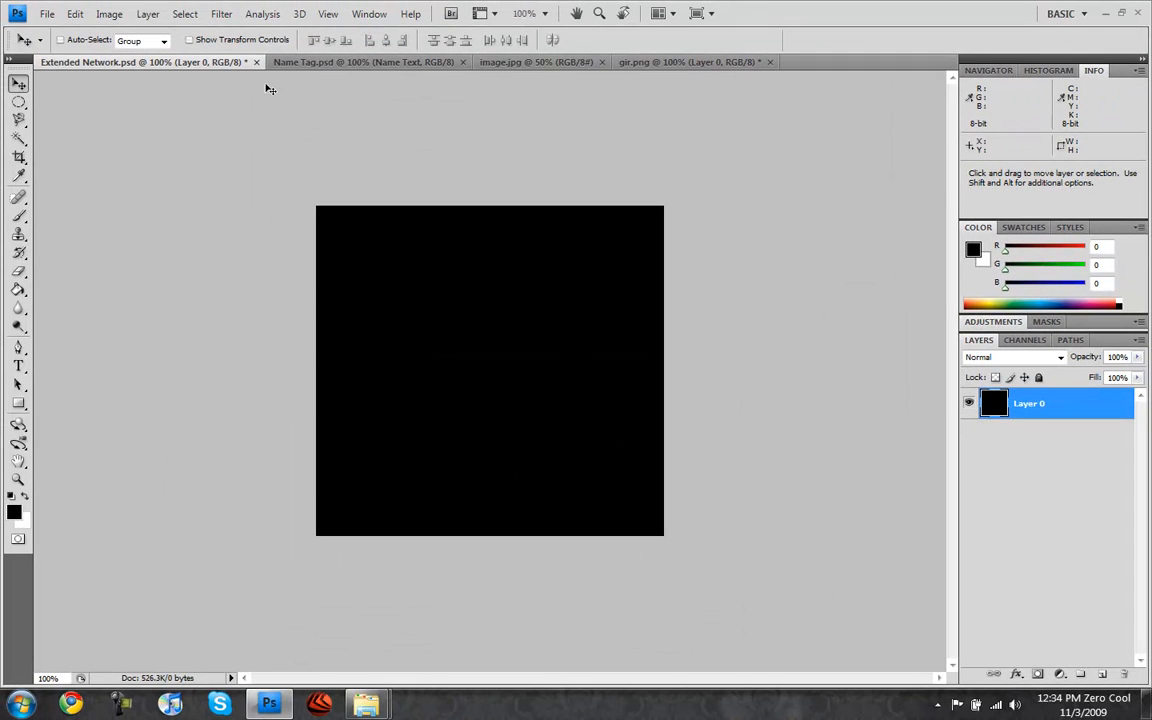
Paste the texture over the square and add Marcelle Script words 'Bitch' at top and 'Destroy' at bottom.
click(536, 60)
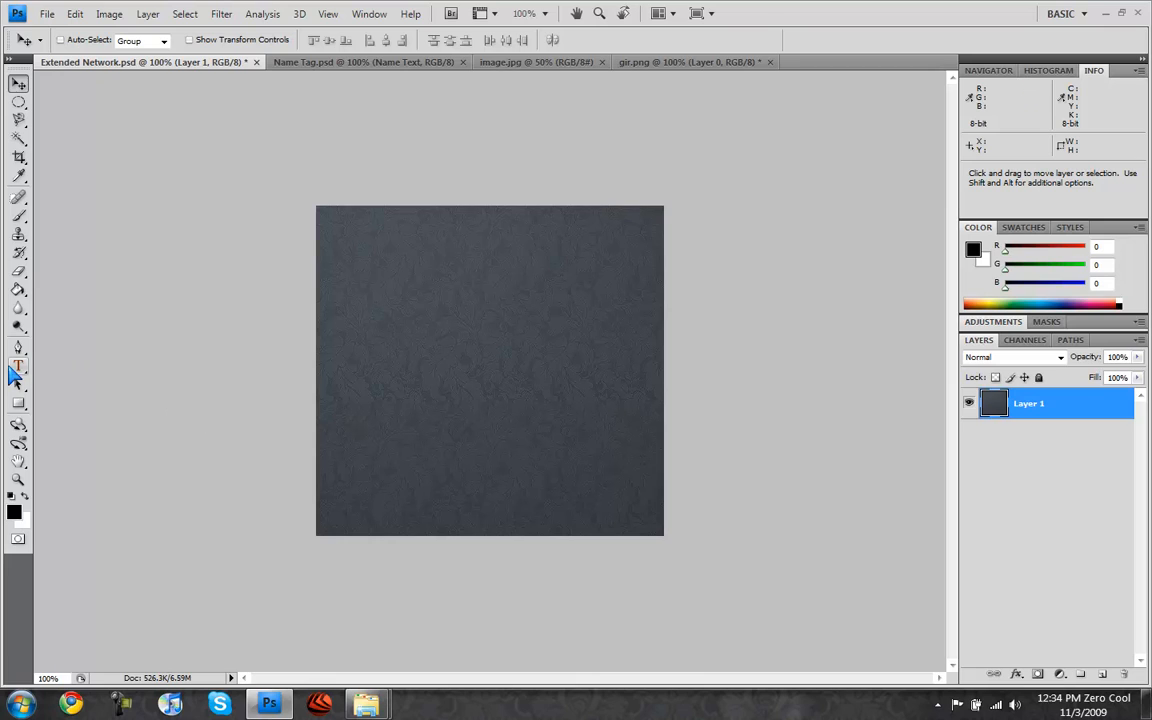
click(348, 288)
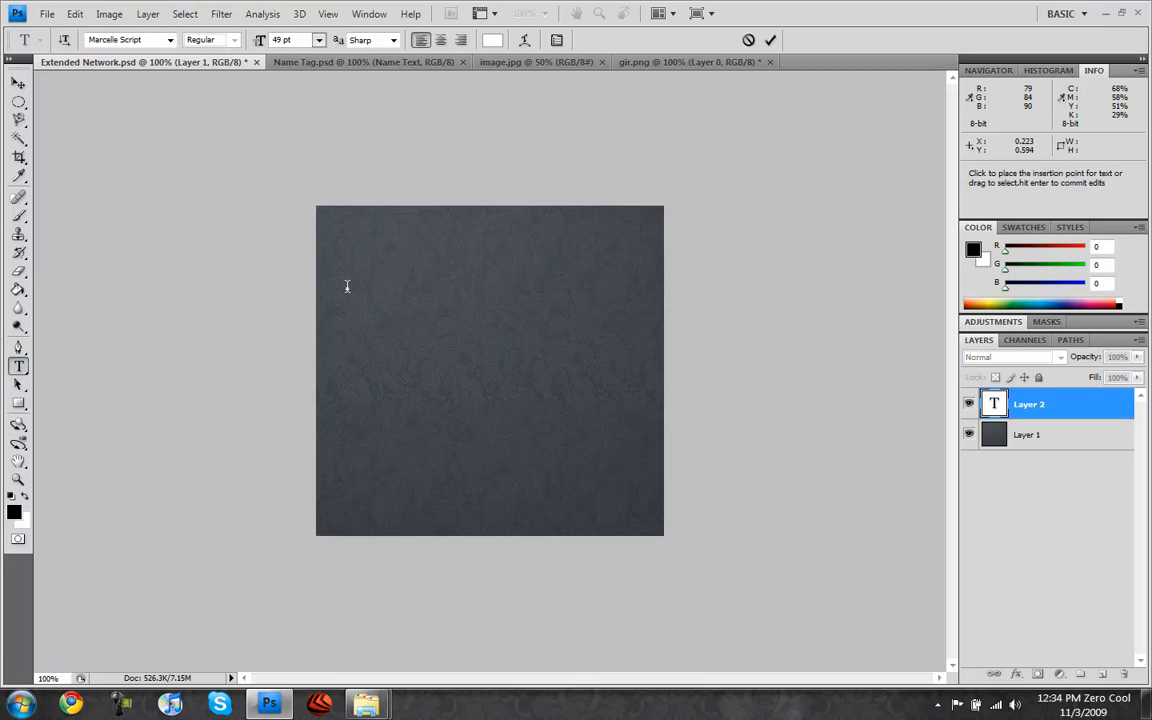
text(Bitch)
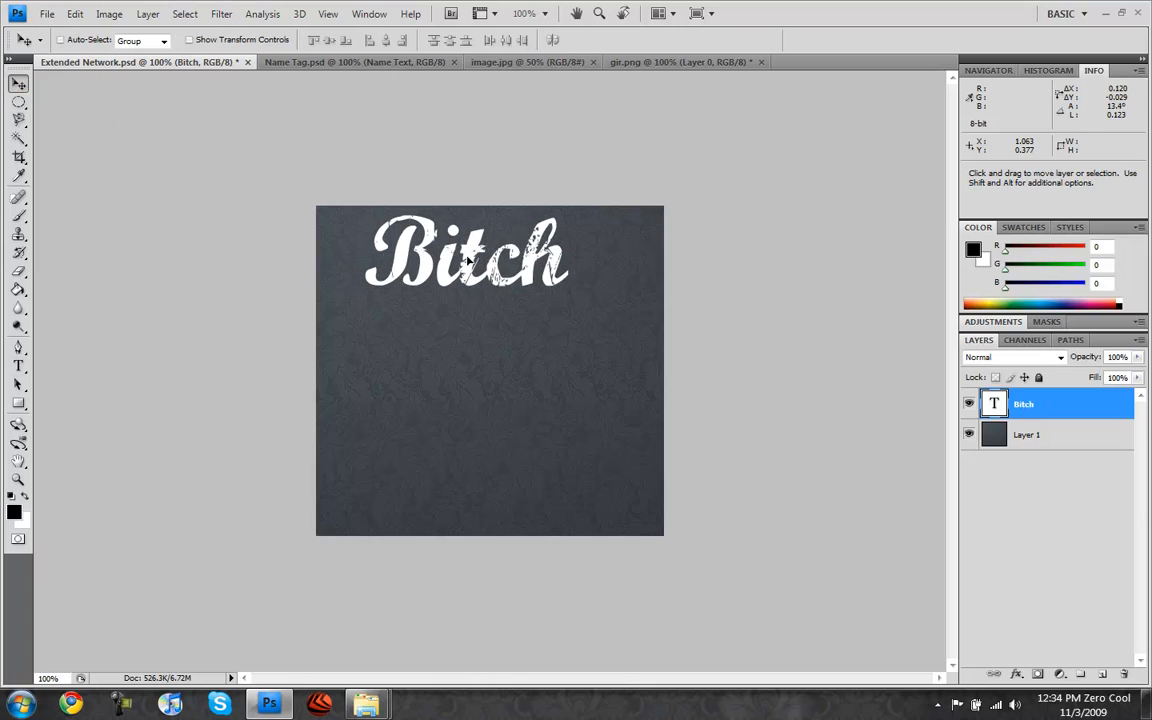
click(18, 366)
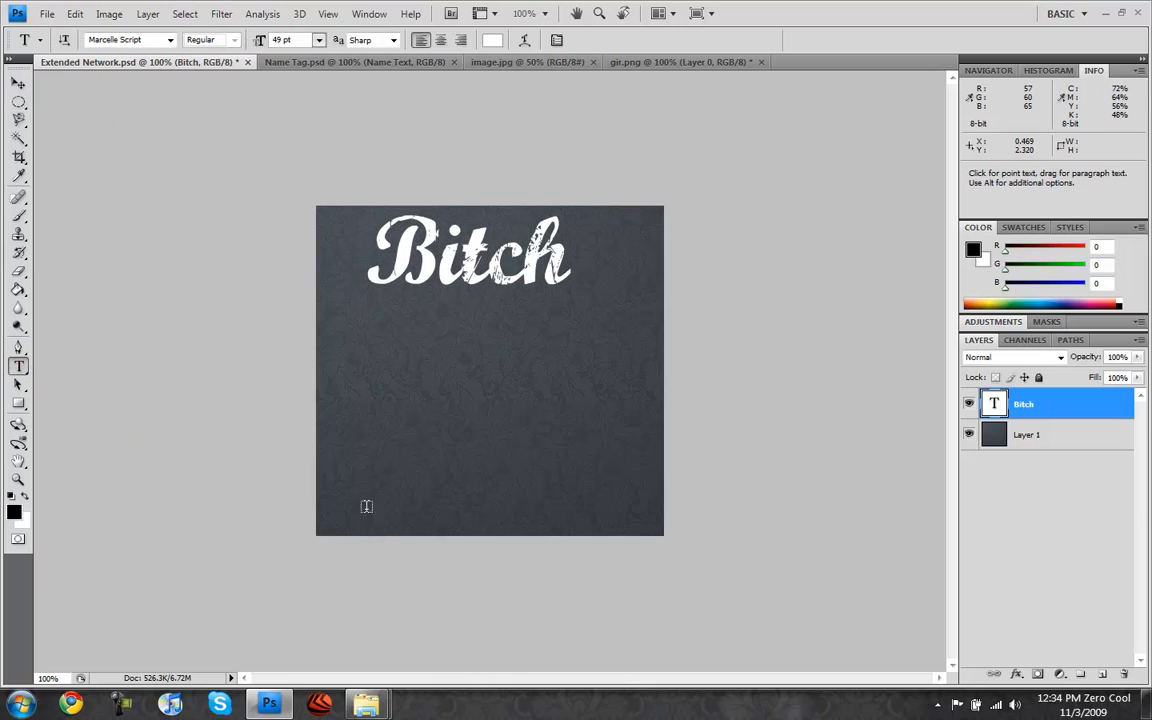
text(Destroy)
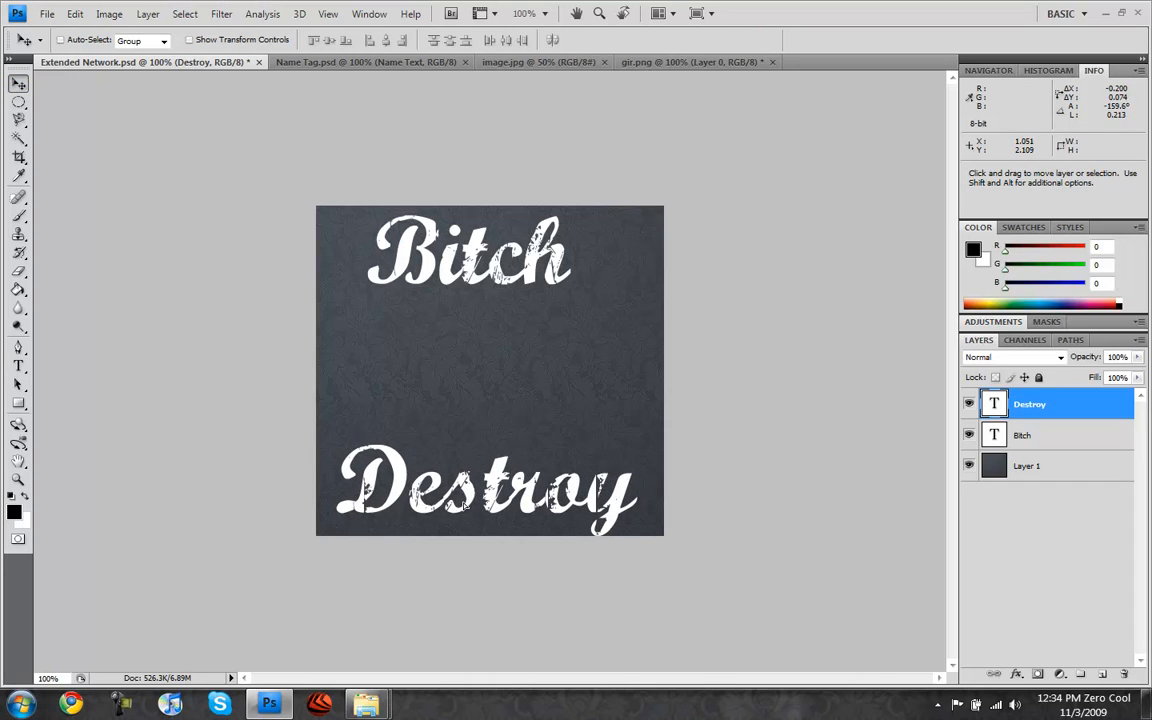
mouse_move(520, 324)
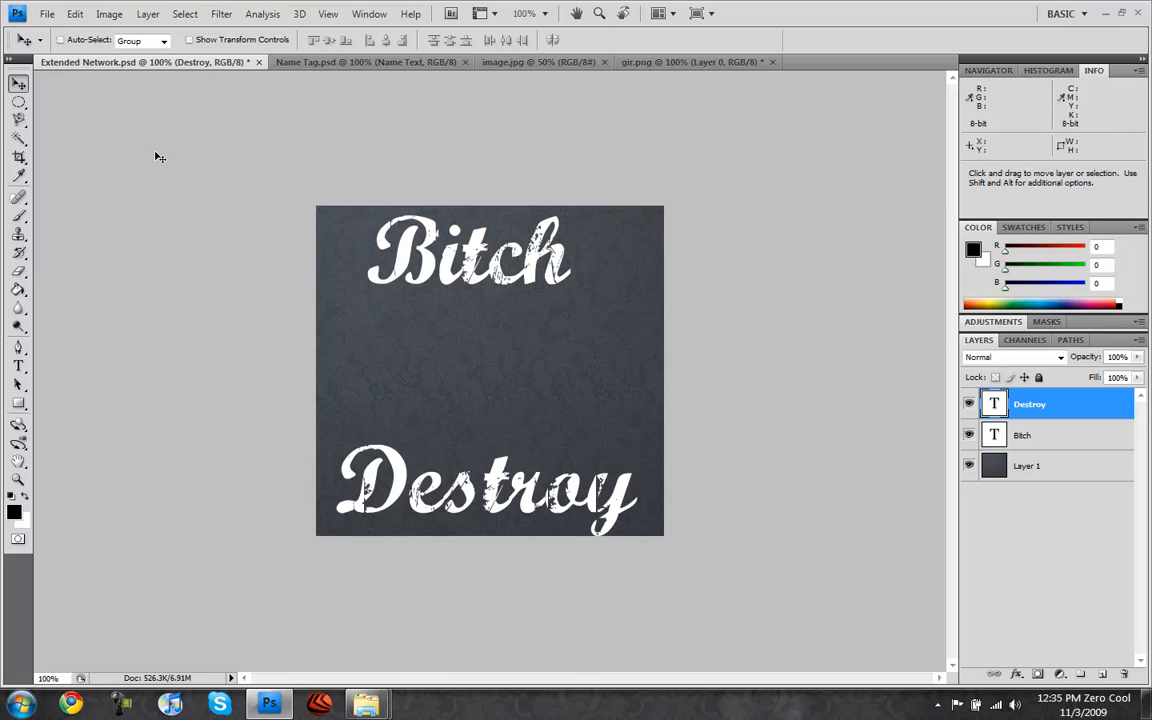
mouse_move(430, 254)
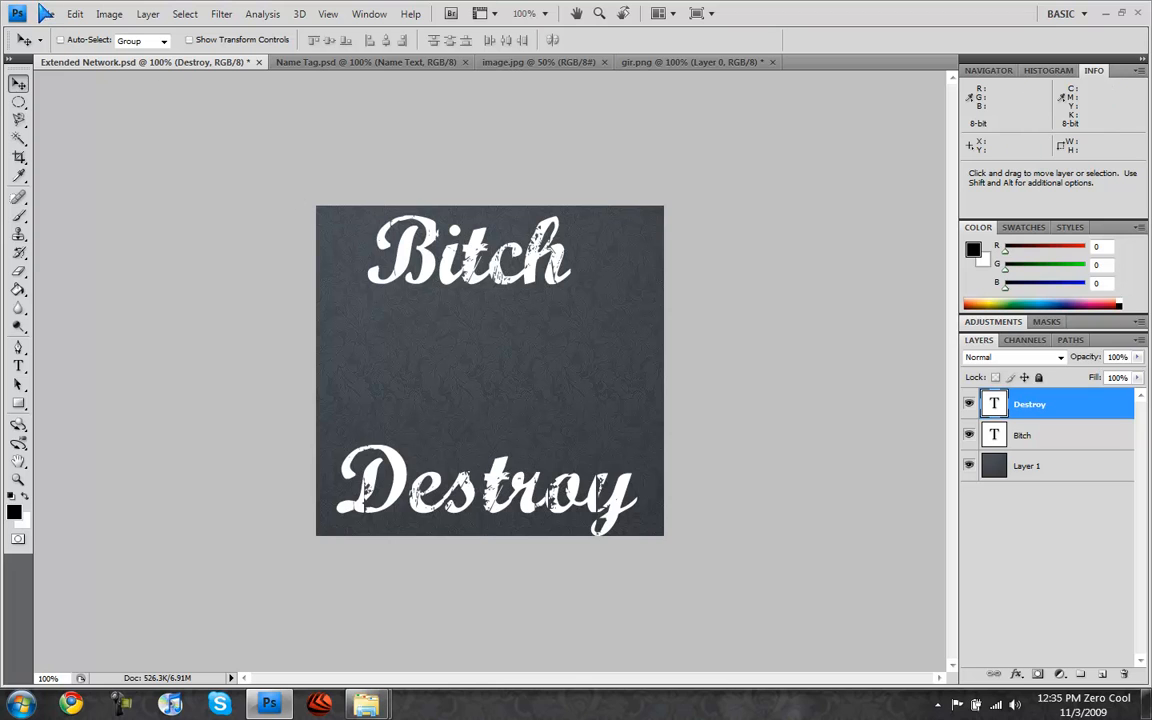
Save the image as Extended Network.jpg and close the document.
click(48, 12)
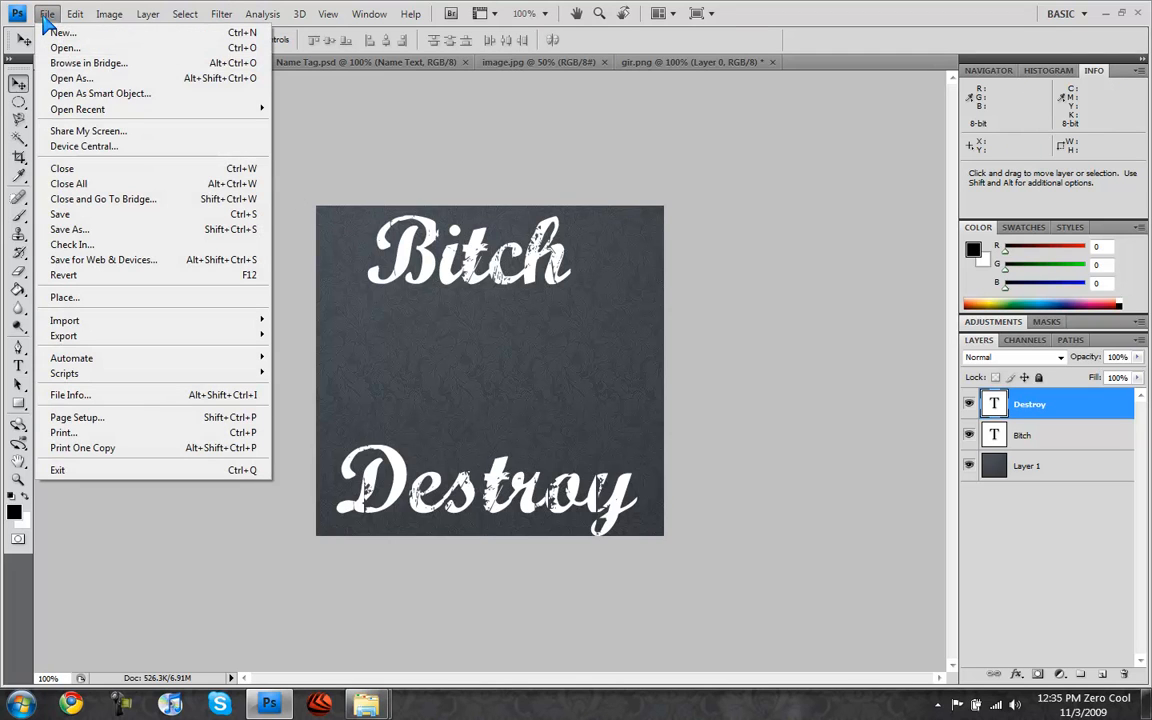
click(68, 228)
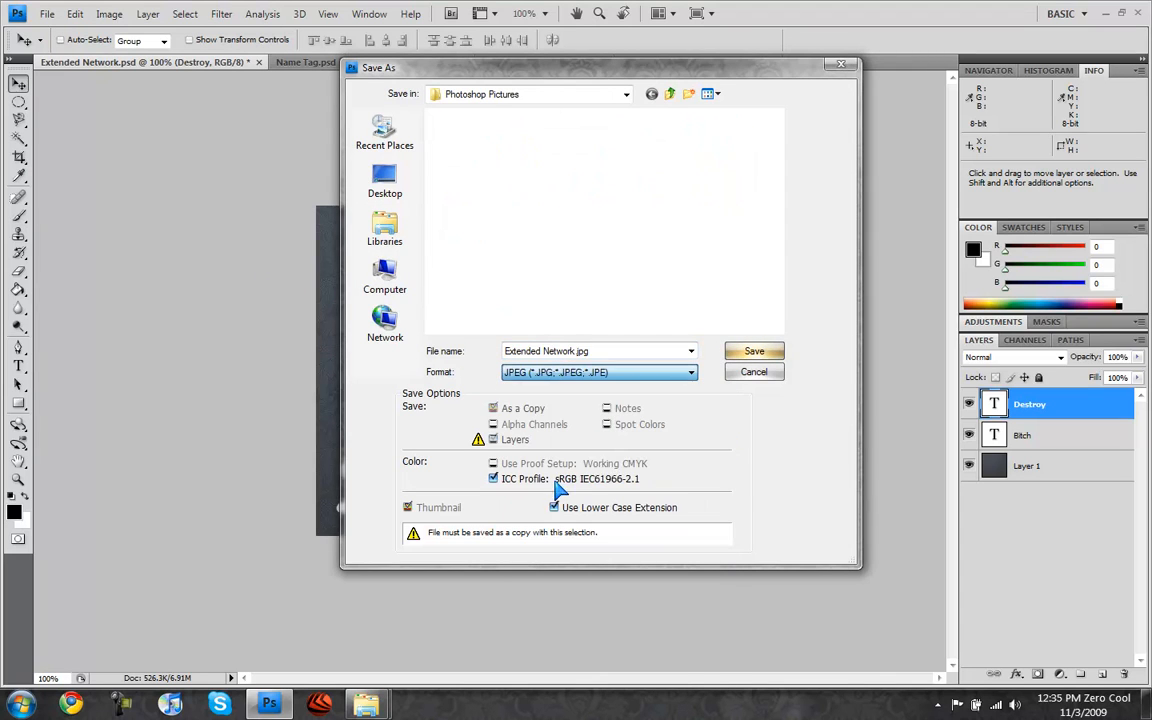
click(754, 352)
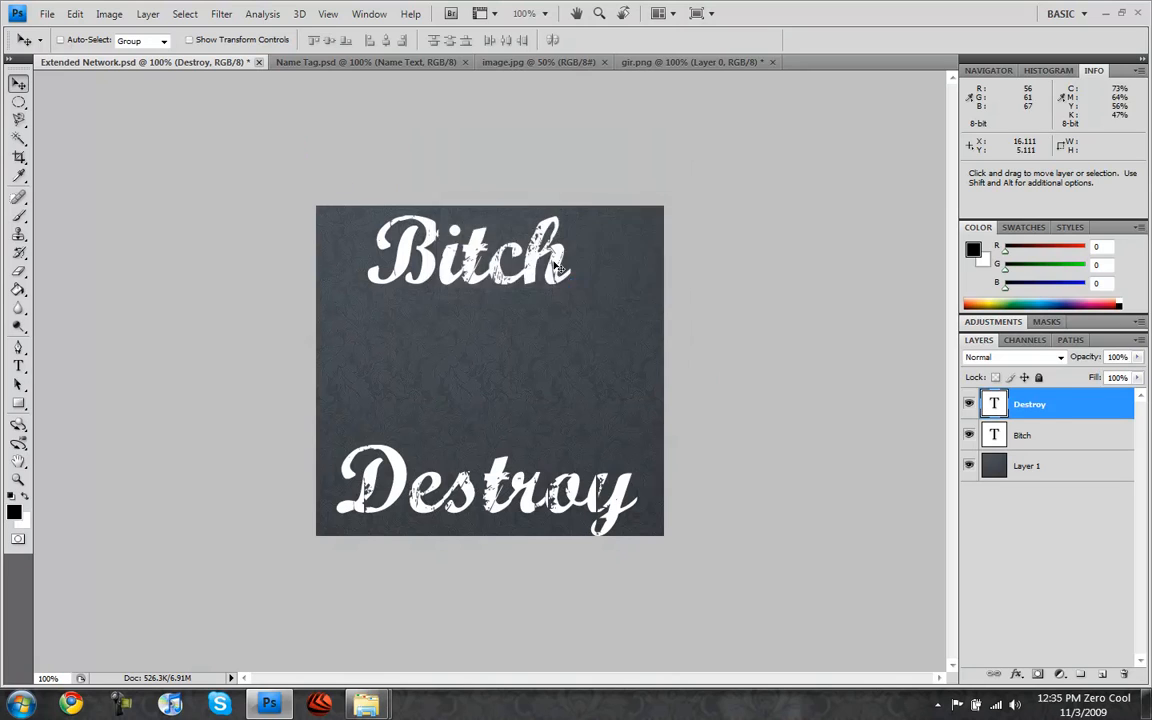
click(260, 60)
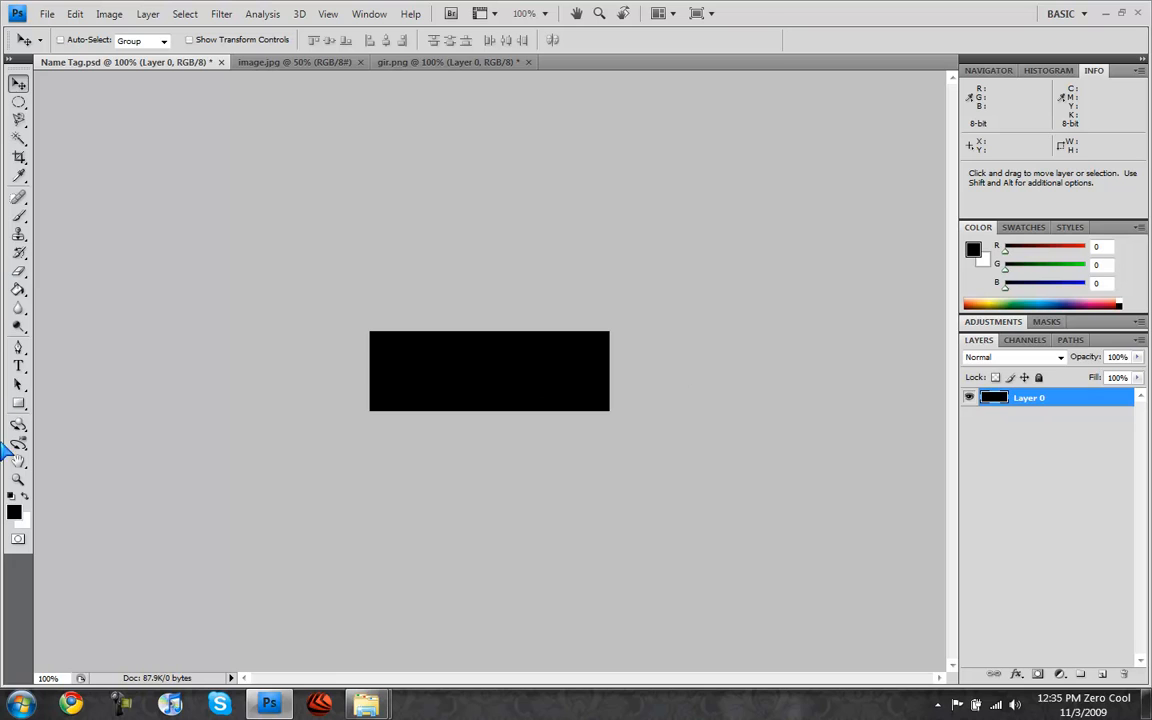
Write 'Zero' in white script on the name tag and paste the texture layer behind it.
click(390, 376)
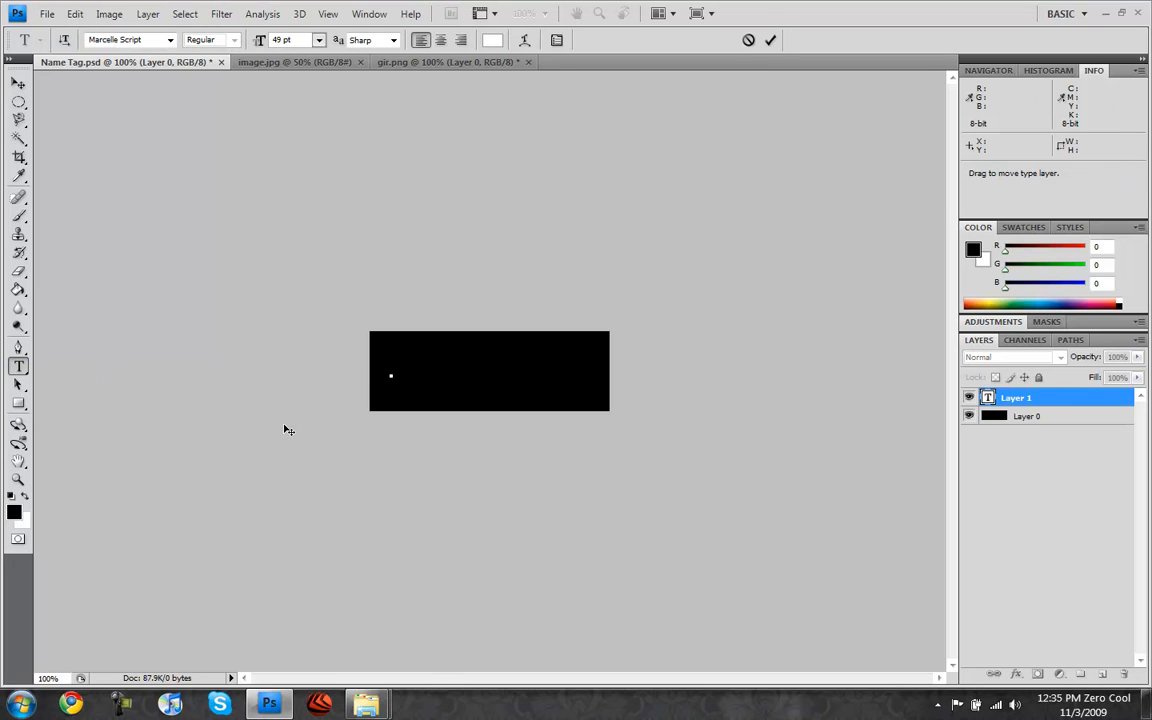
text(Zero)
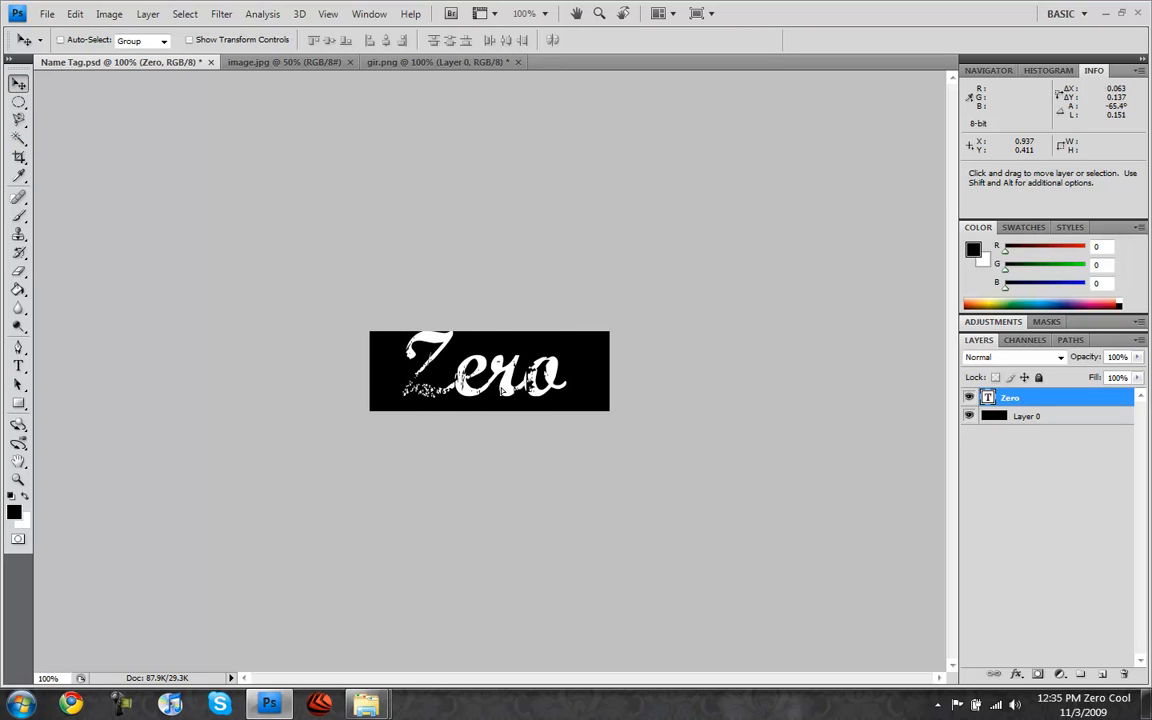
click(284, 62)
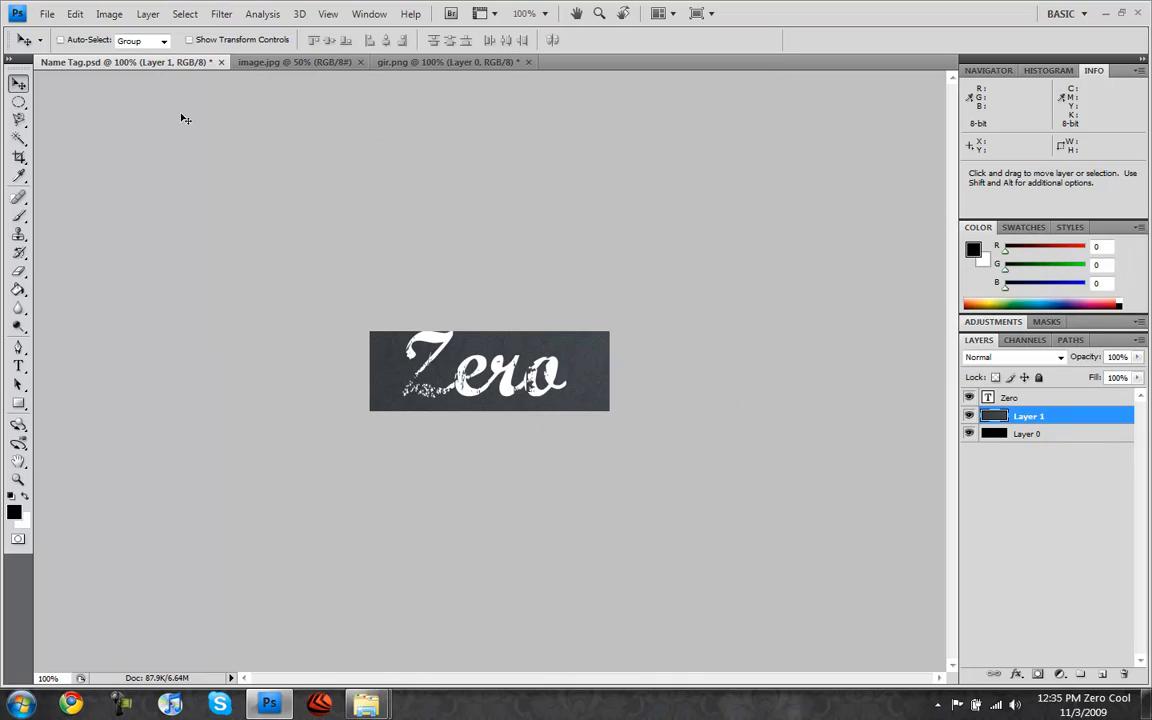
mouse_move(1128, 392)
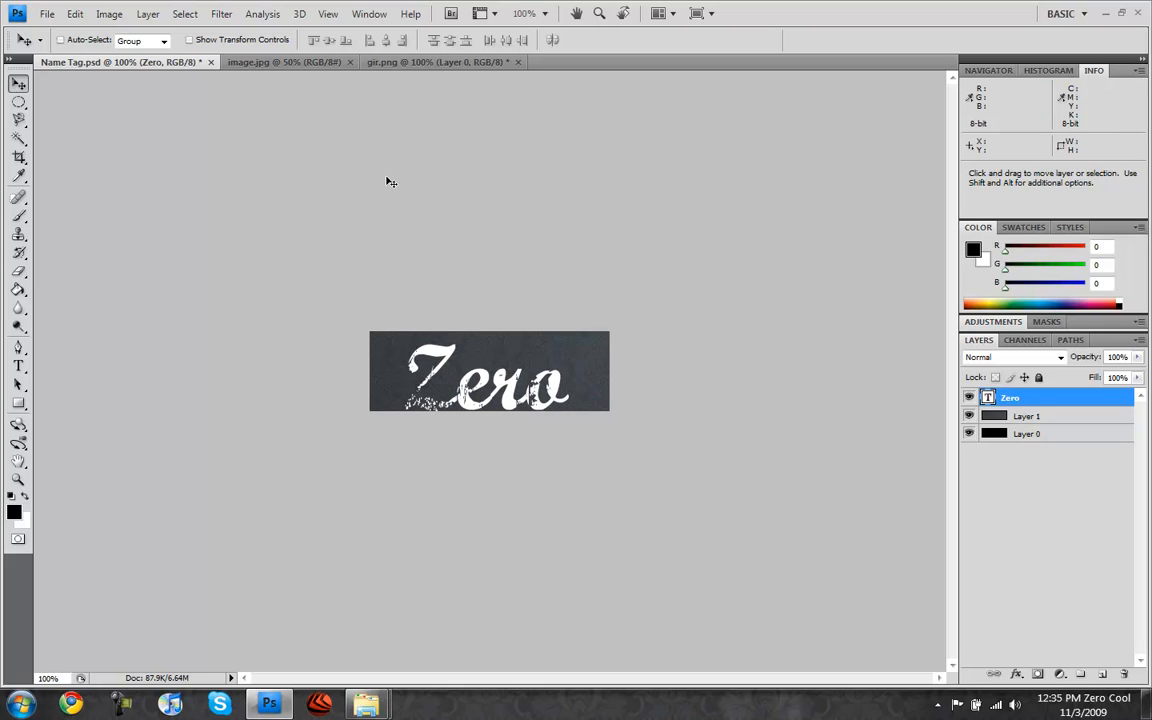
mouse_move(480, 400)
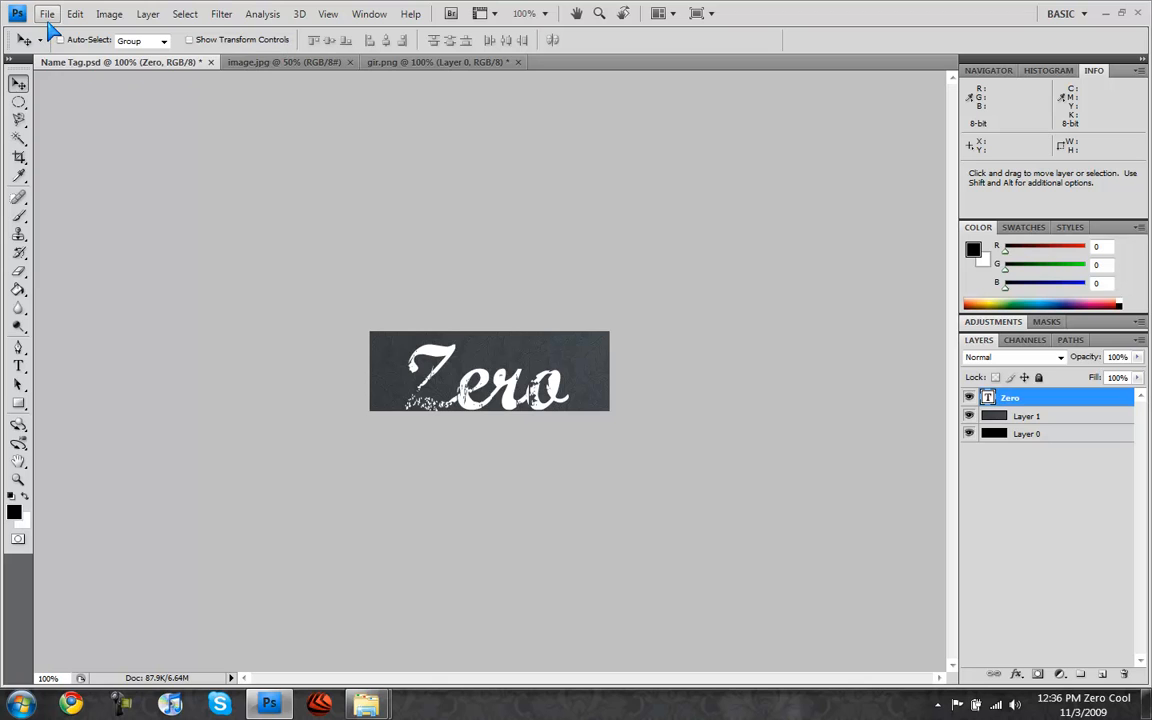
Save the name tag as a Maximum-quality JPEG.
click(46, 12)
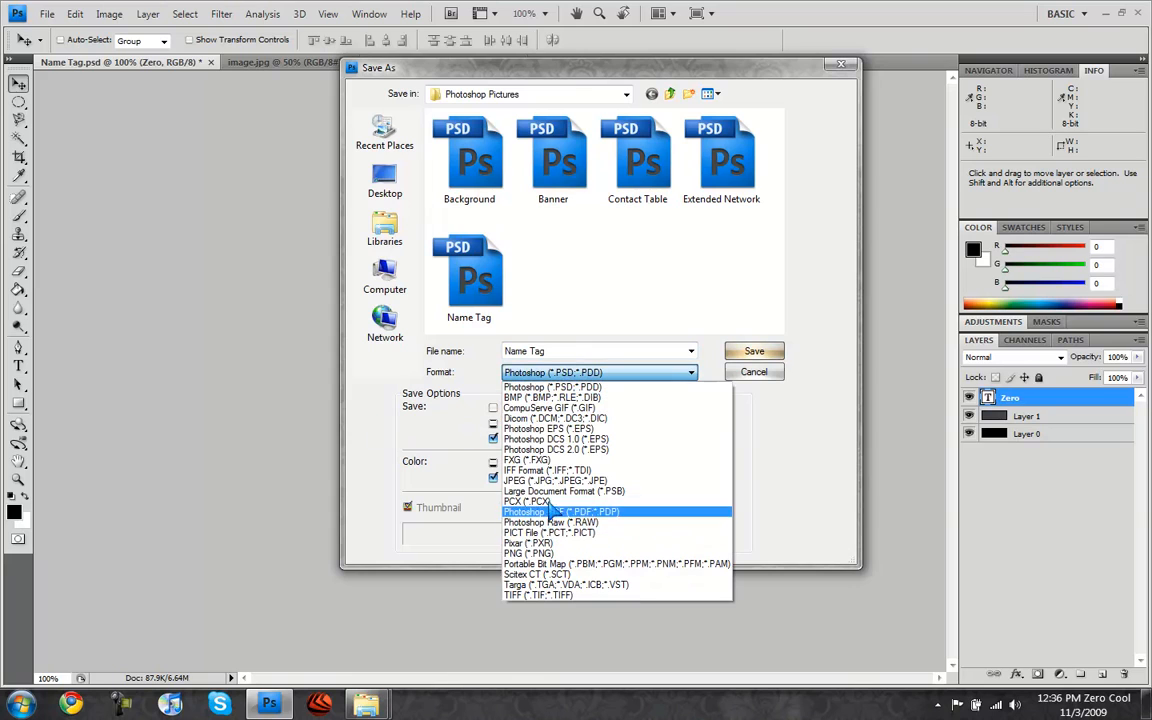
click(546, 480)
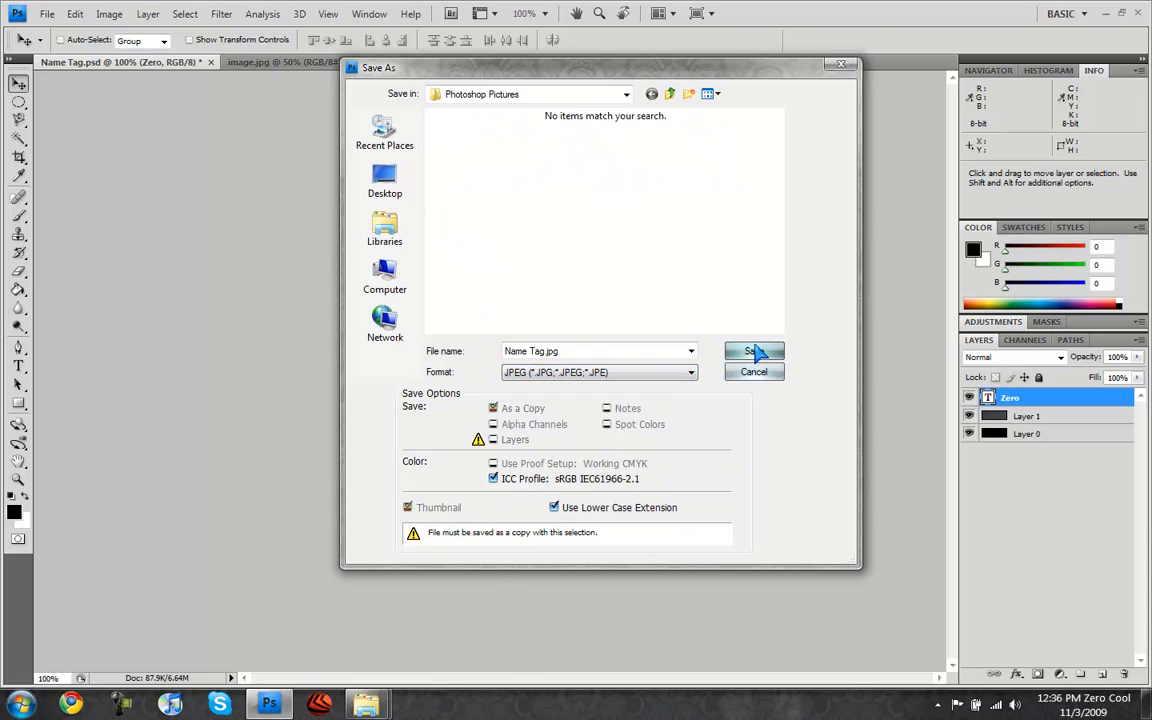
click(752, 352)
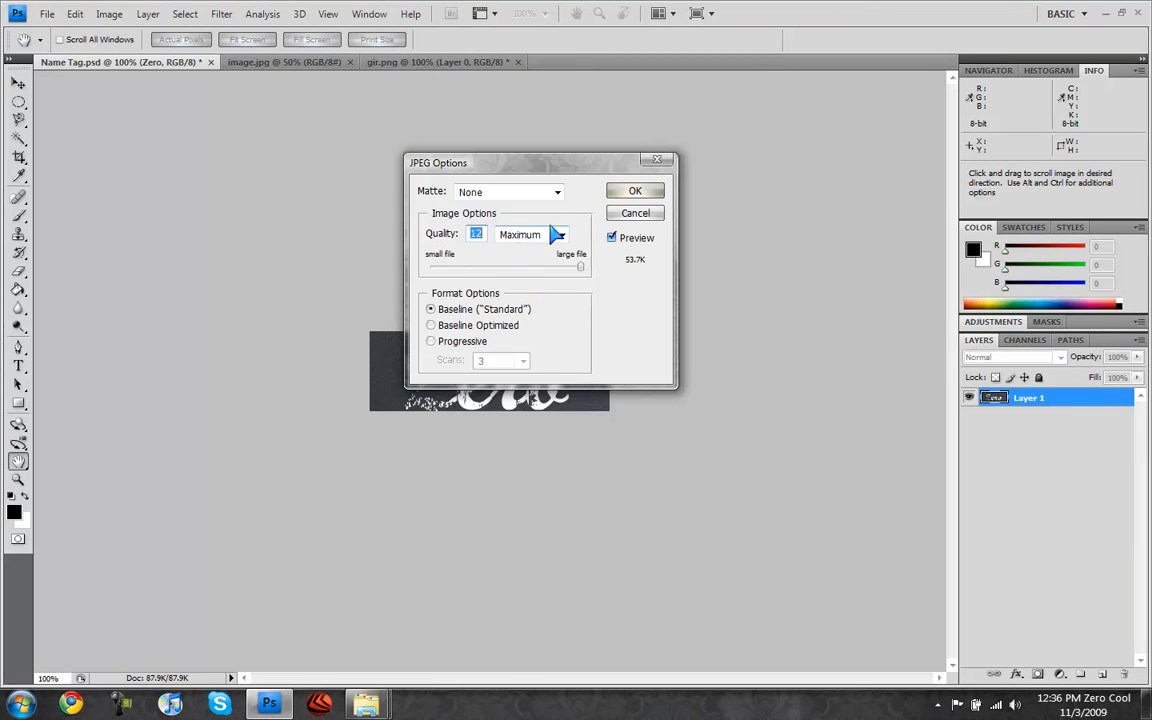
click(634, 192)
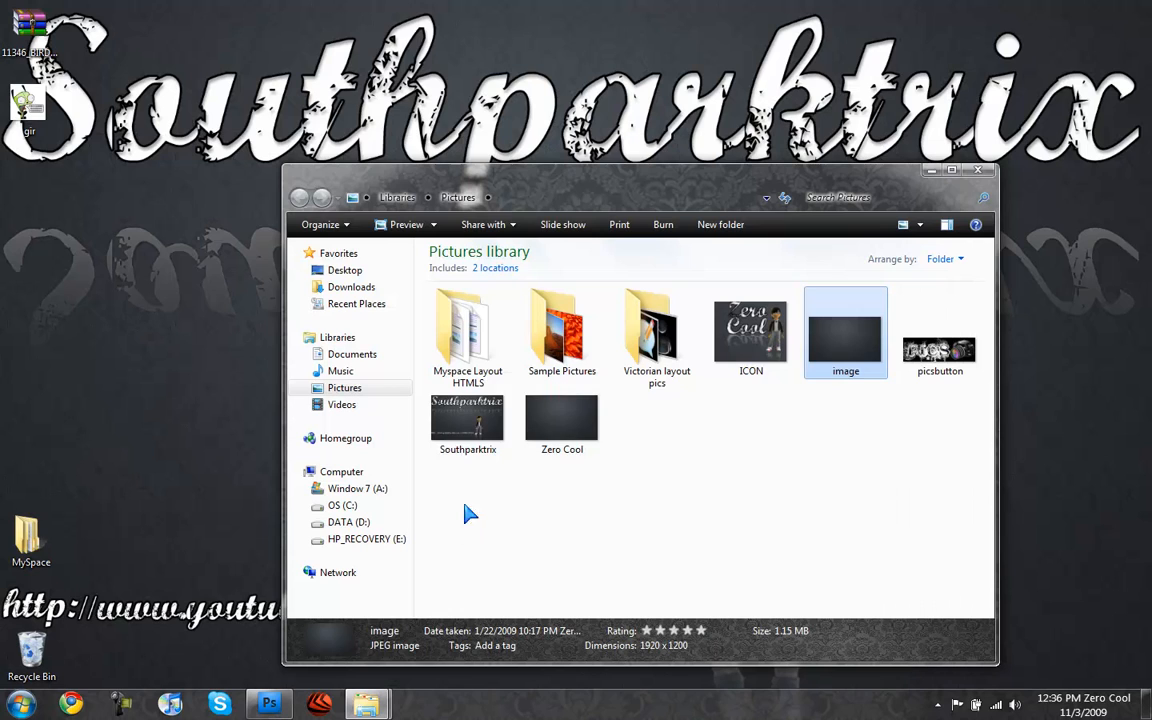
Open the Victorian layout pics folder and select the Pics Button image among the nine saved layouts.
click(656, 330)
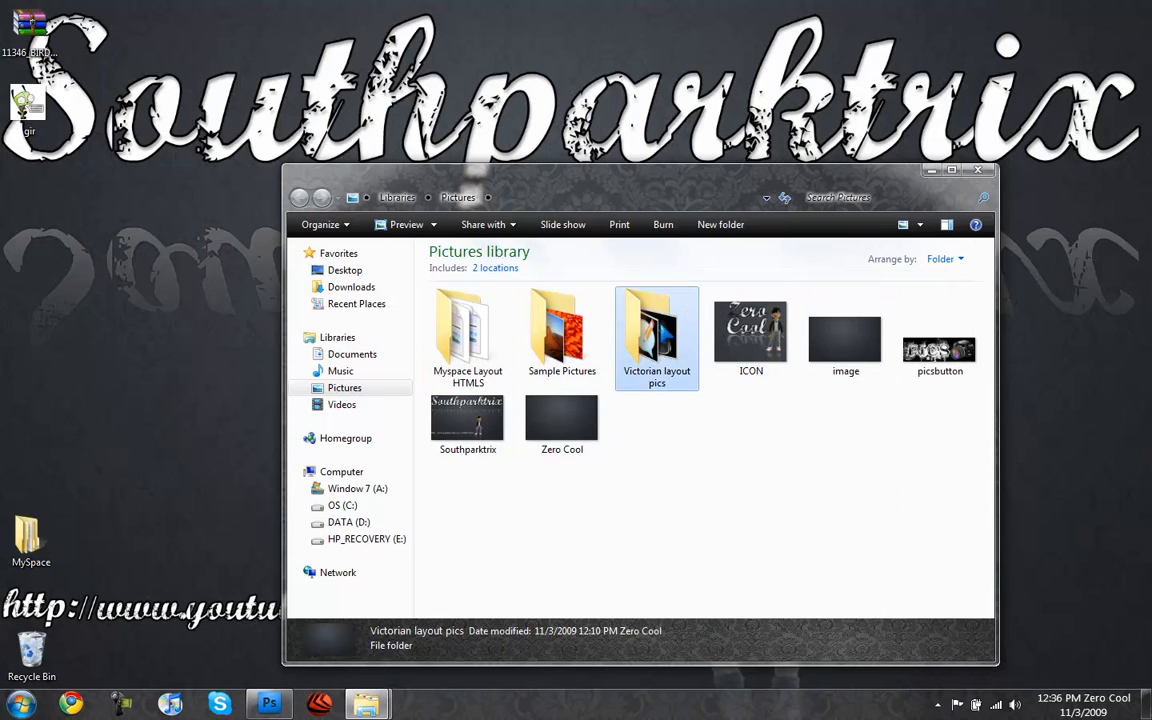
double_click(656, 330)
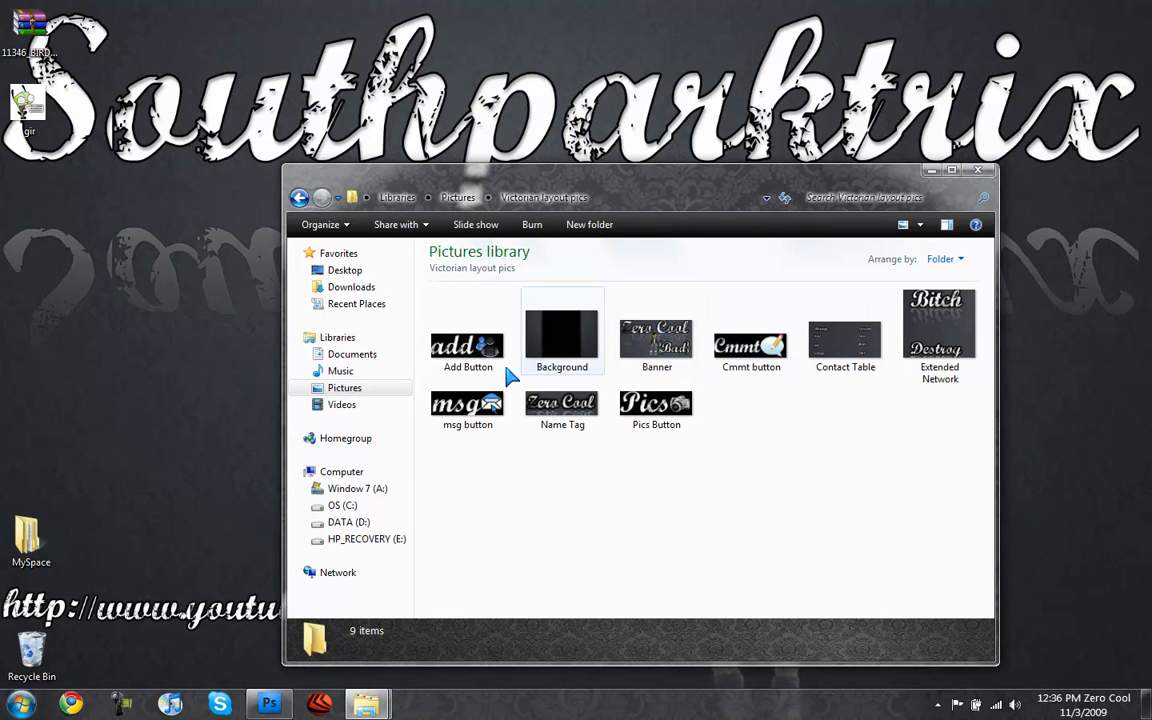
click(656, 404)
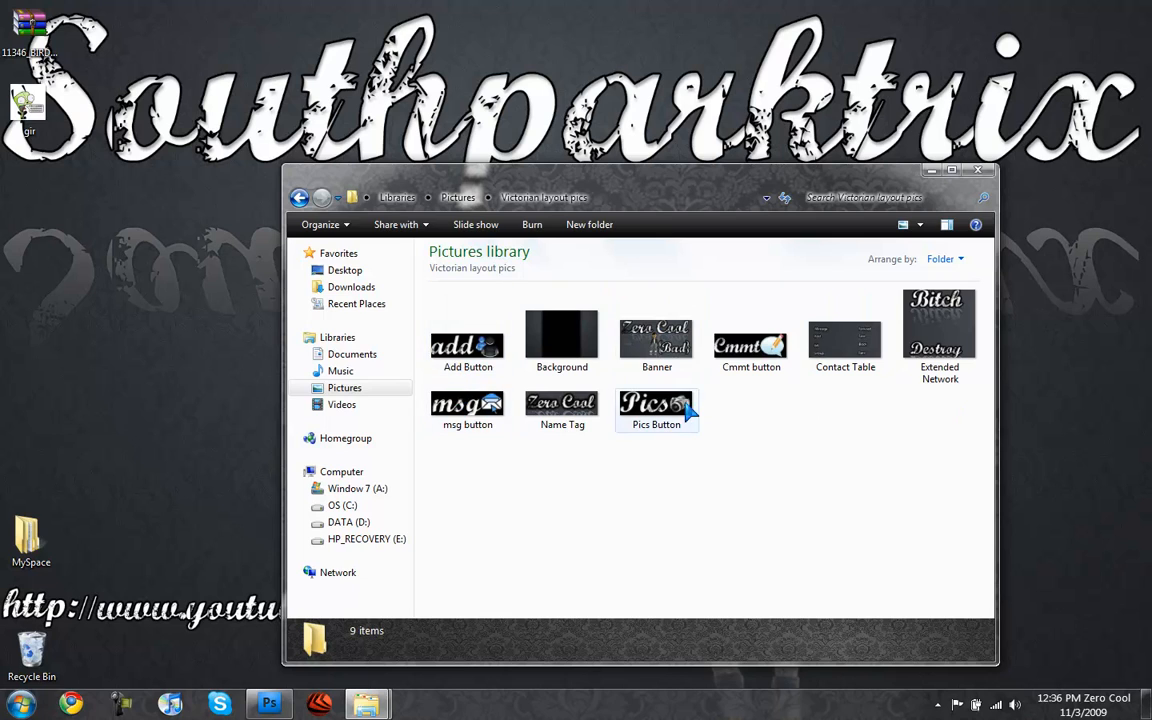